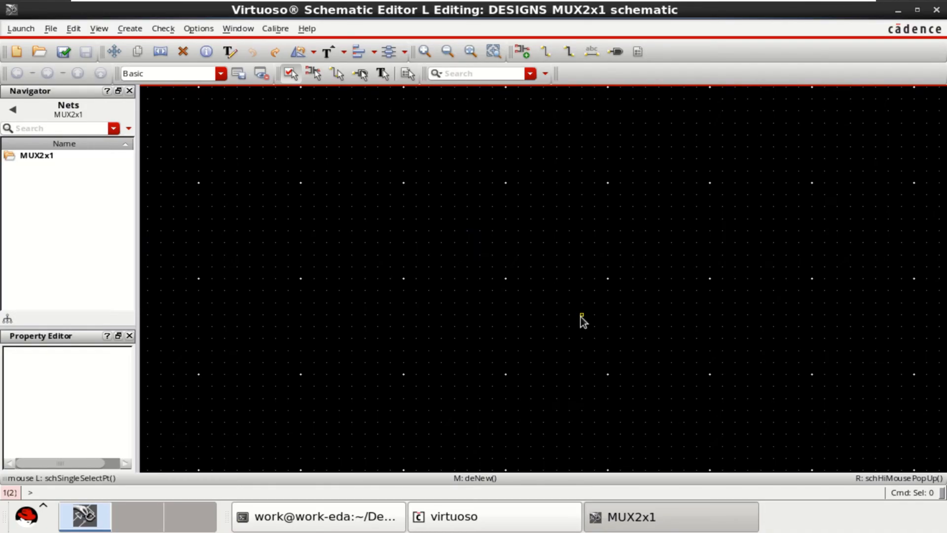
pyautogui.moveTo(577, 321)
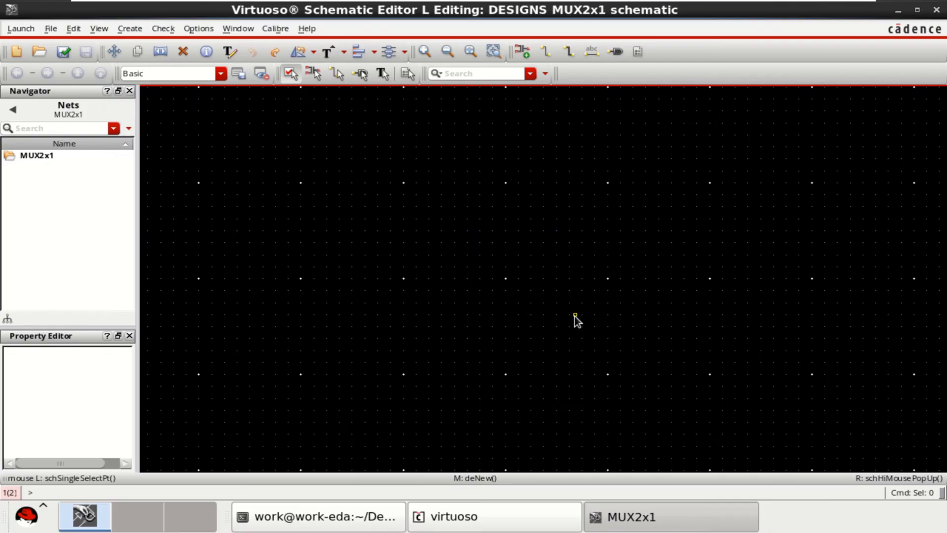
pyautogui.moveTo(561, 307)
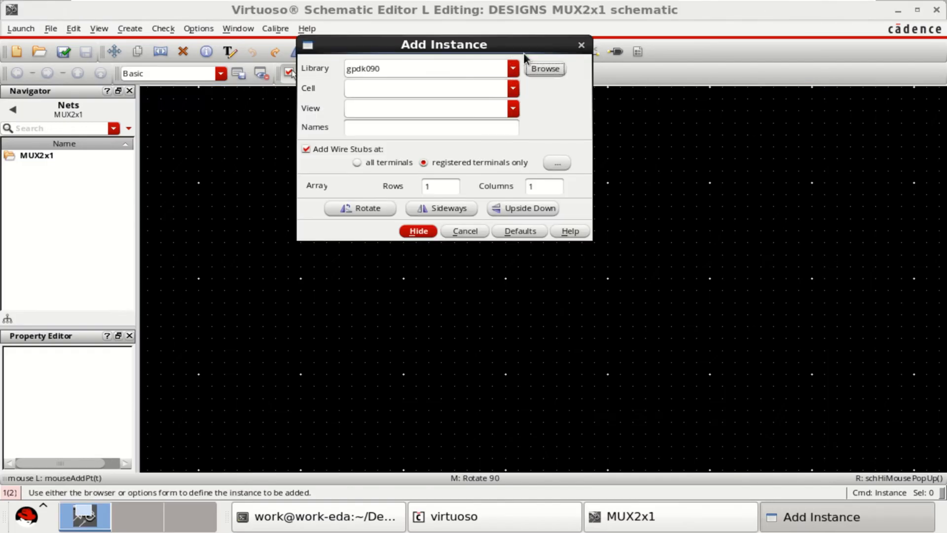
pyautogui.moveTo(472, 72)
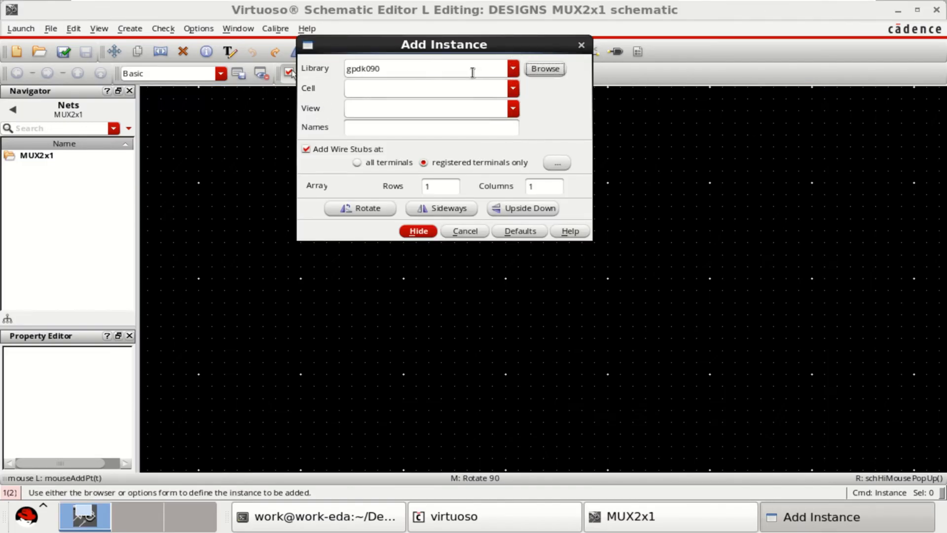
# Place an nmos1v symbol from the gpdk090 library onto the MUX2x1 schematic canvas
pyautogui.click(543, 68)
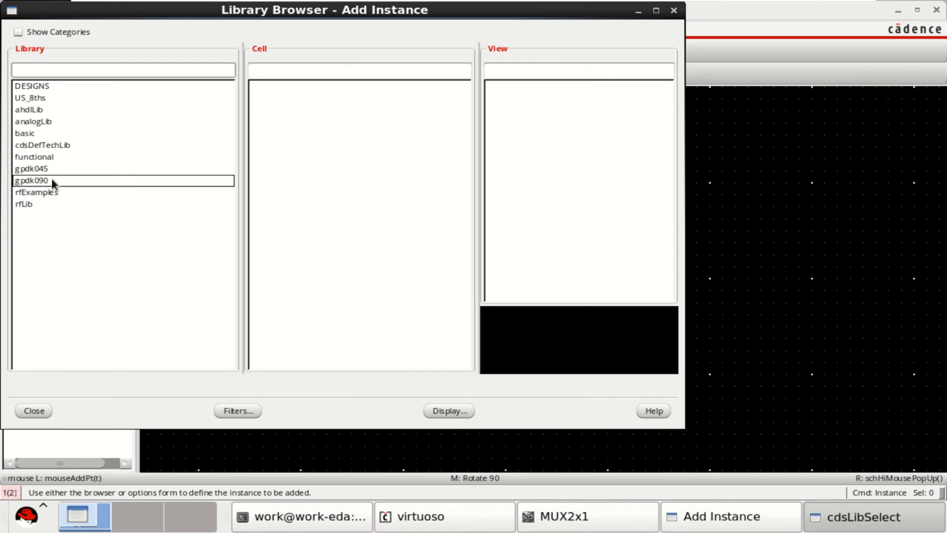
pyautogui.click(31, 179)
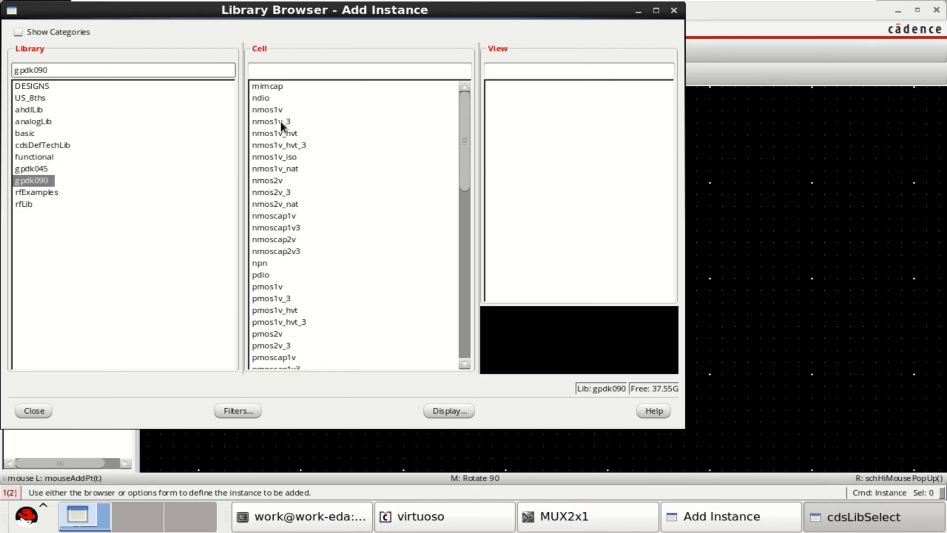
pyautogui.click(267, 110)
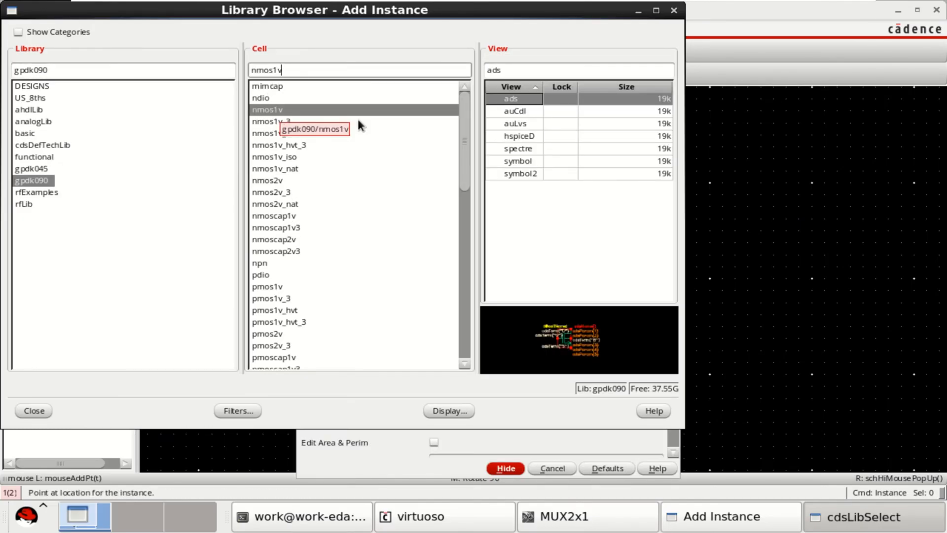
pyautogui.click(518, 161)
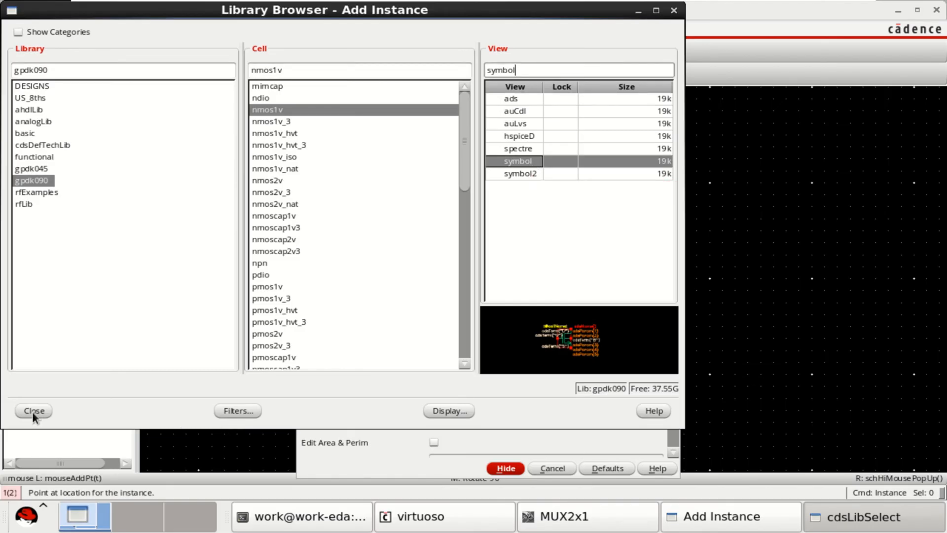
pyautogui.click(33, 410)
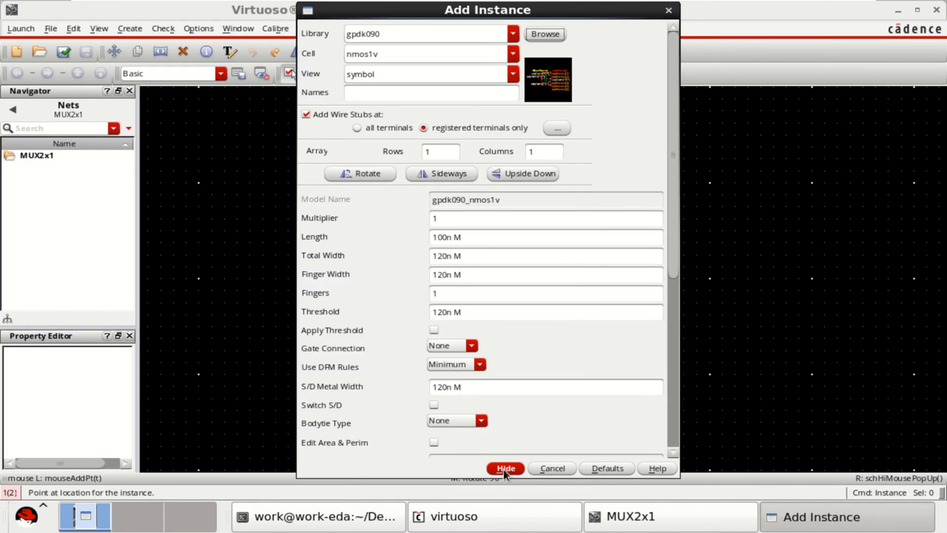
pyautogui.click(506, 468)
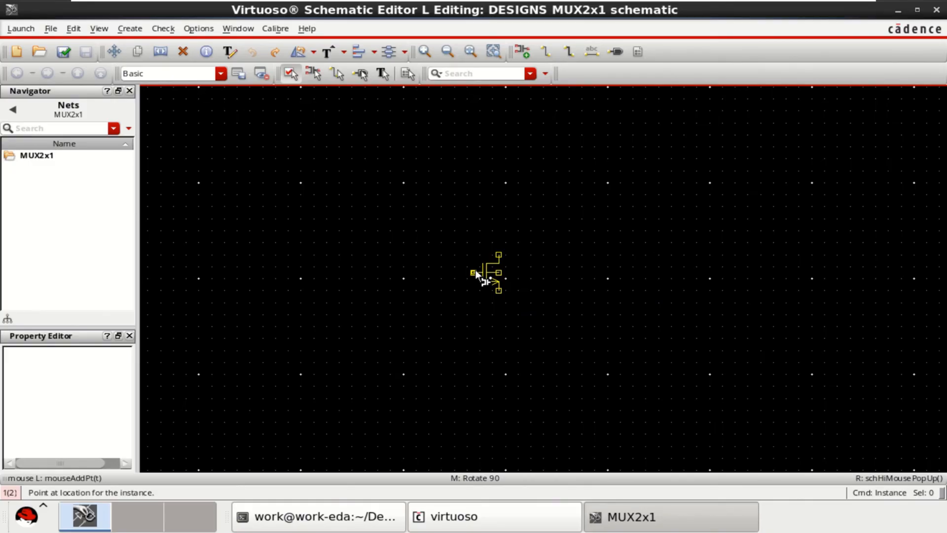
pyautogui.click(483, 275)
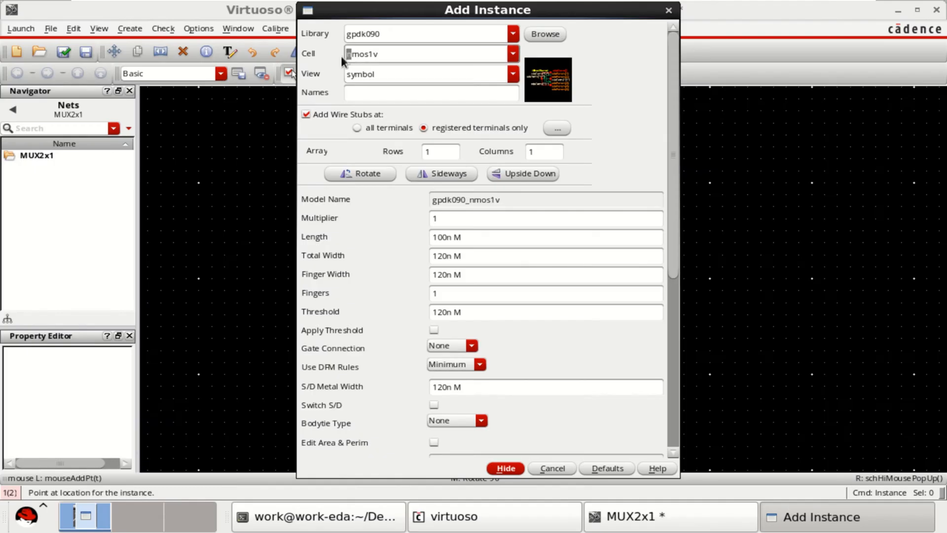
# Change the instance cell to pmos1v, ready to place it
pyautogui.click(512, 53)
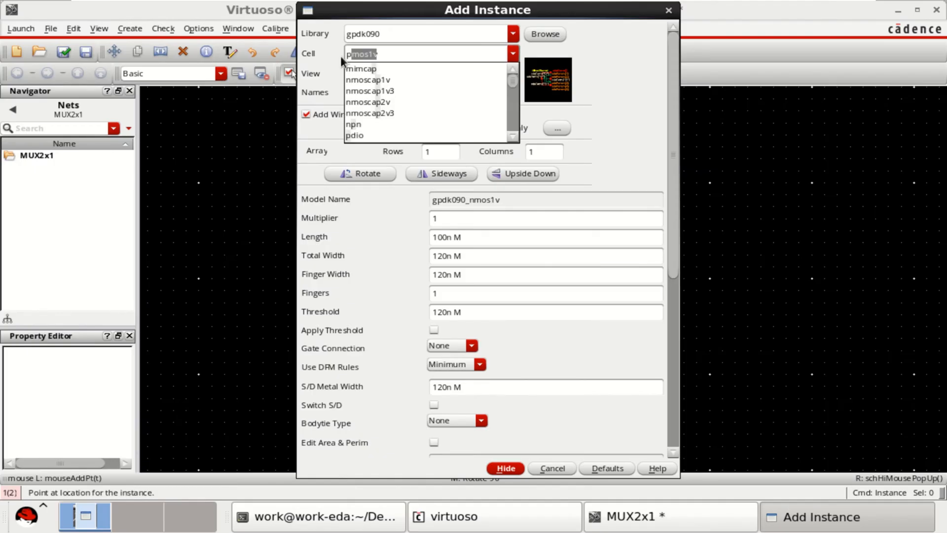
pyautogui.moveTo(409, 56)
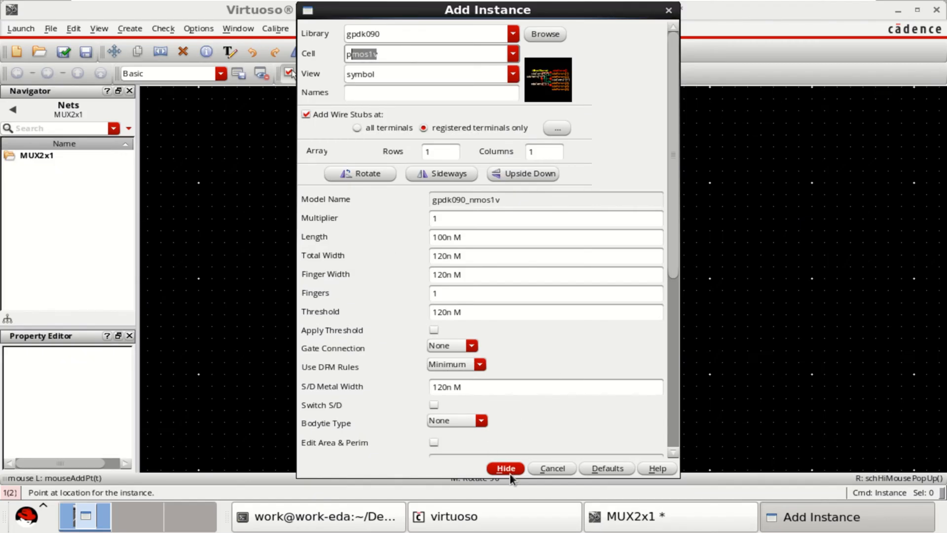
pyautogui.click(505, 468)
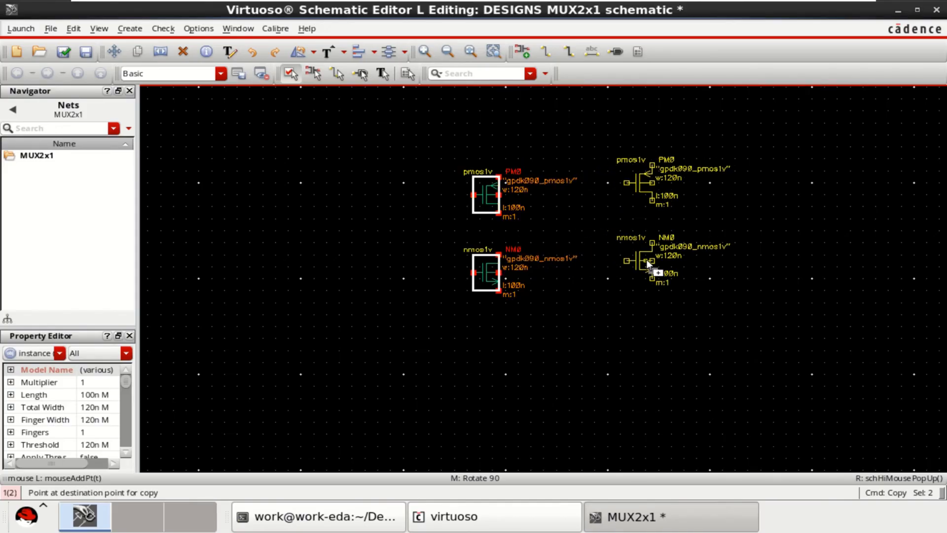
# Drop copies PM1 and NM1 to the right and rotate PM1 clockwise into place above NM1
pyautogui.click(639, 183)
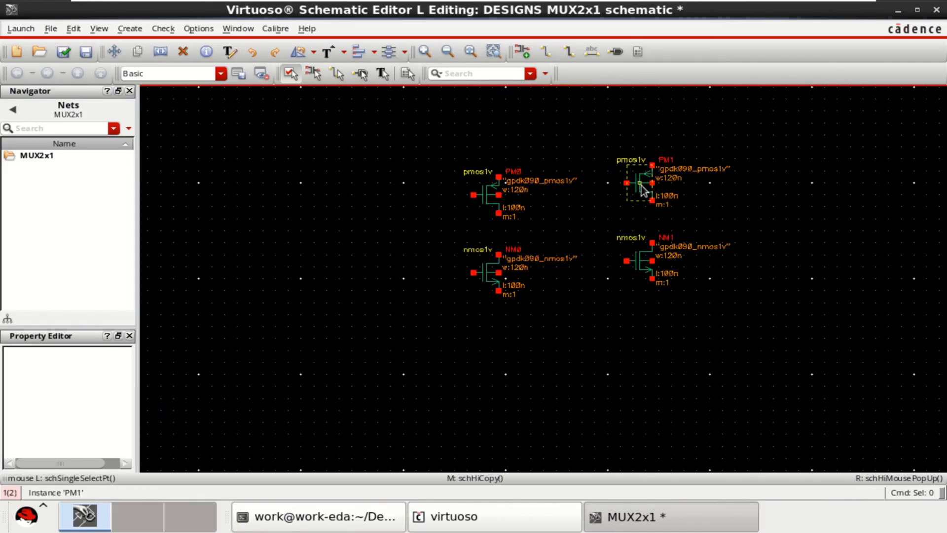
pyautogui.click(640, 183)
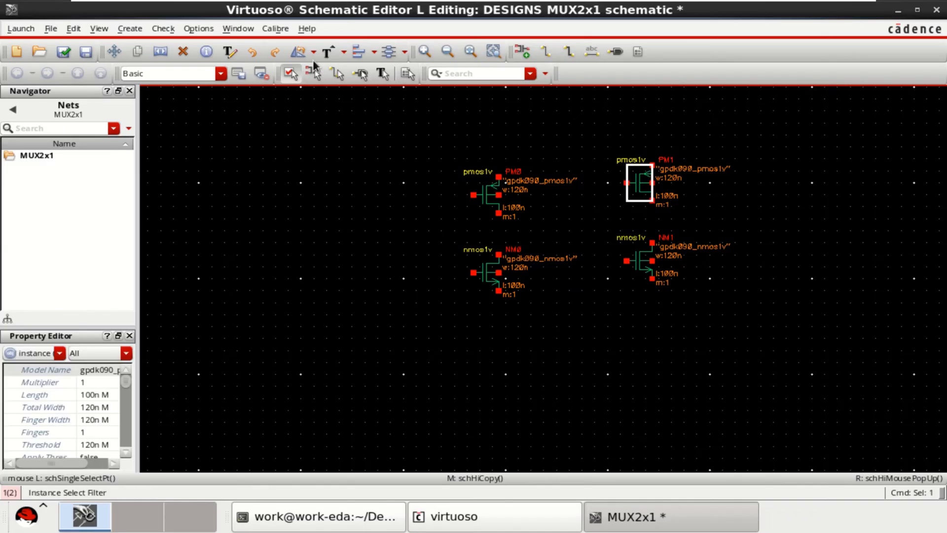
pyautogui.click(313, 52)
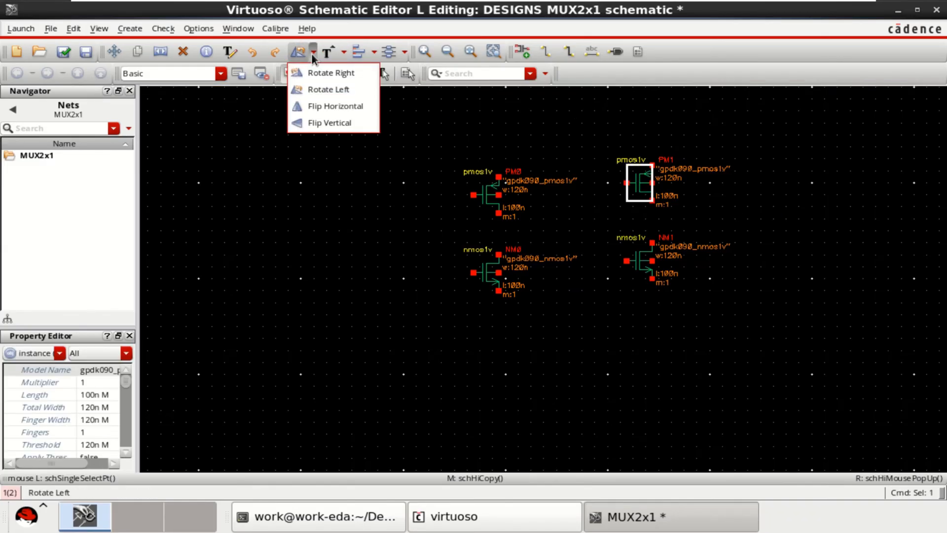
pyautogui.moveTo(332, 72)
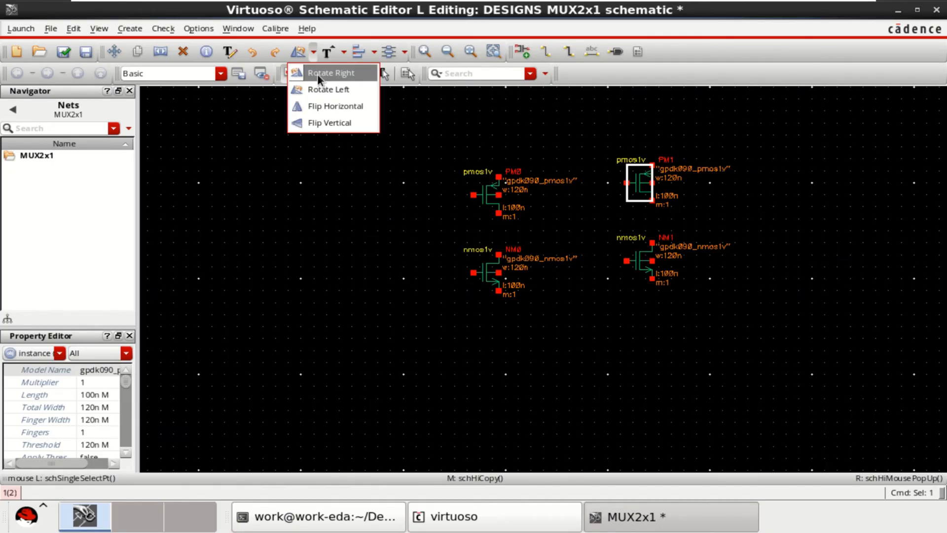
pyautogui.click(330, 72)
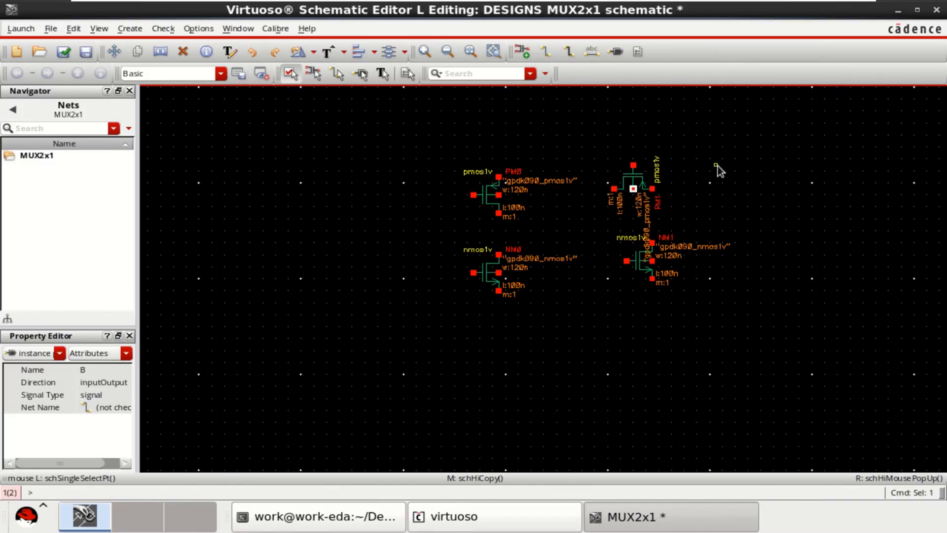
pyautogui.click(632, 178)
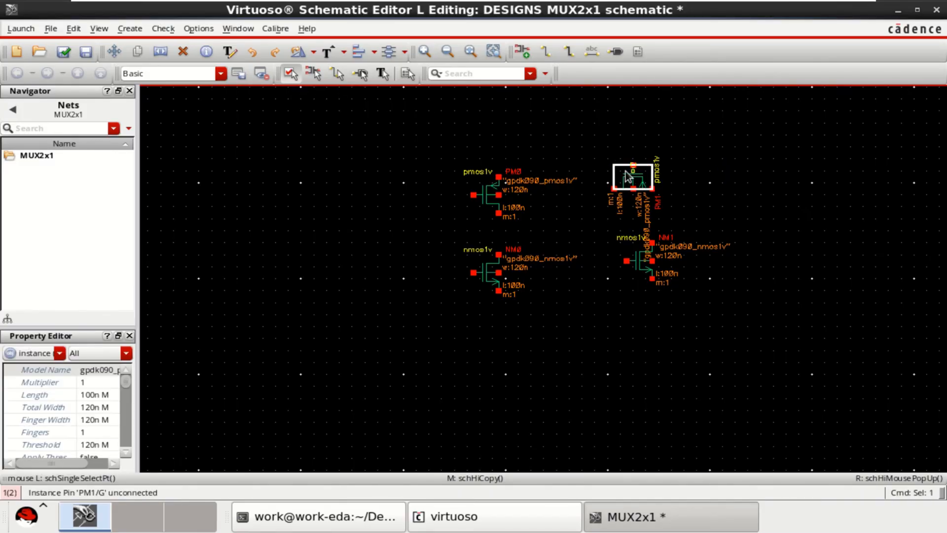
pyautogui.click(309, 50)
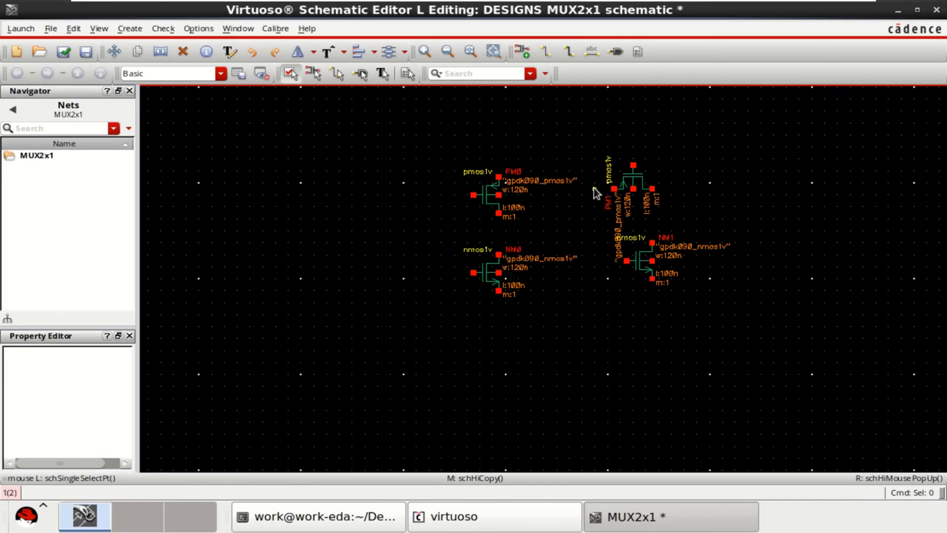
# Rotate NM1 clockwise and flip it horizontally so it faces PM1 as a vertical pair
pyautogui.click(637, 259)
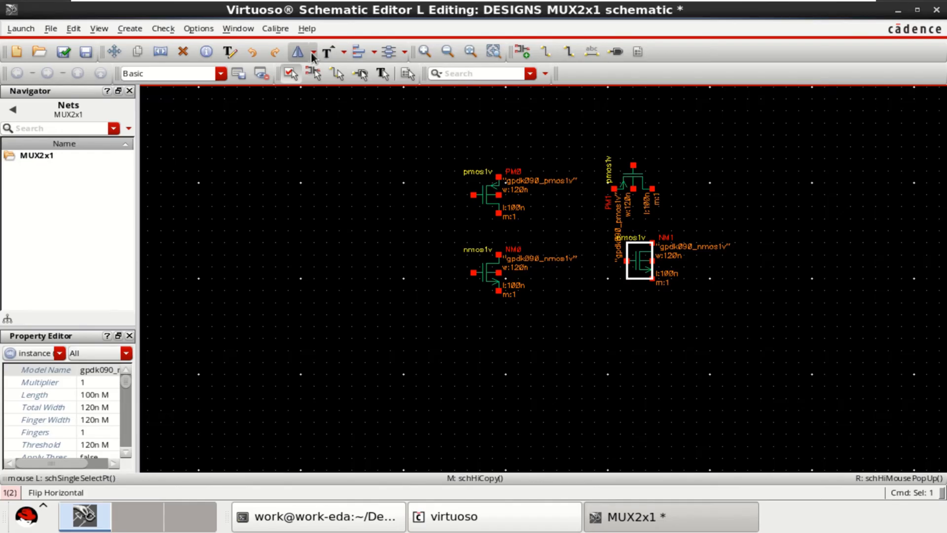
pyautogui.click(314, 73)
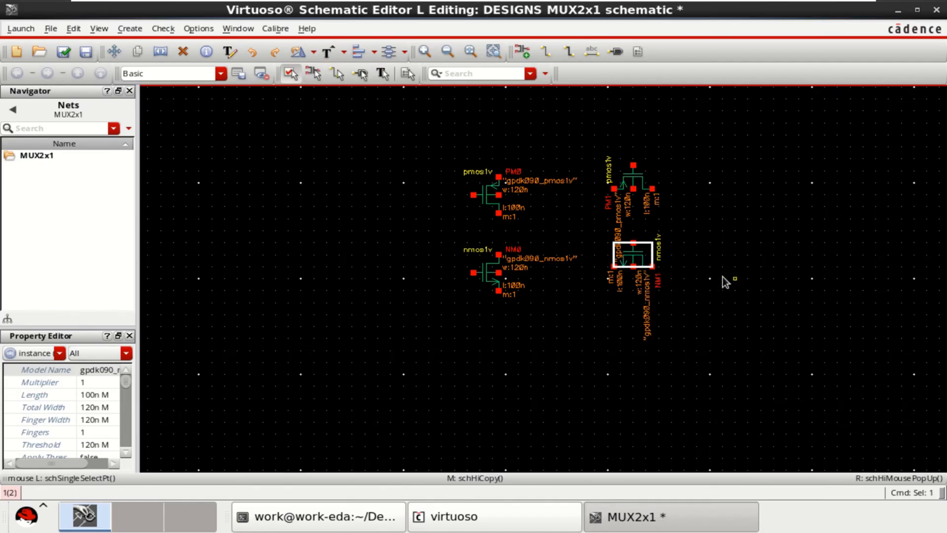
pyautogui.click(311, 51)
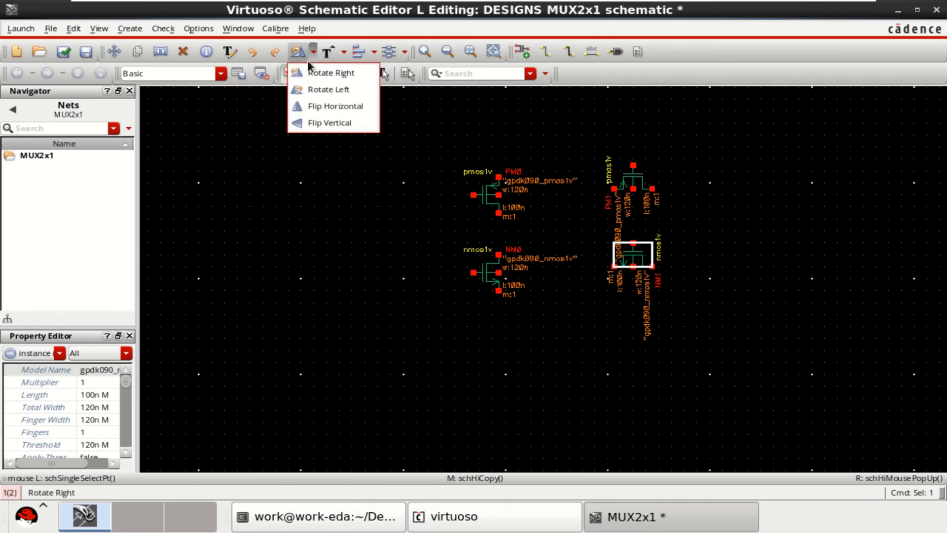
pyautogui.click(335, 105)
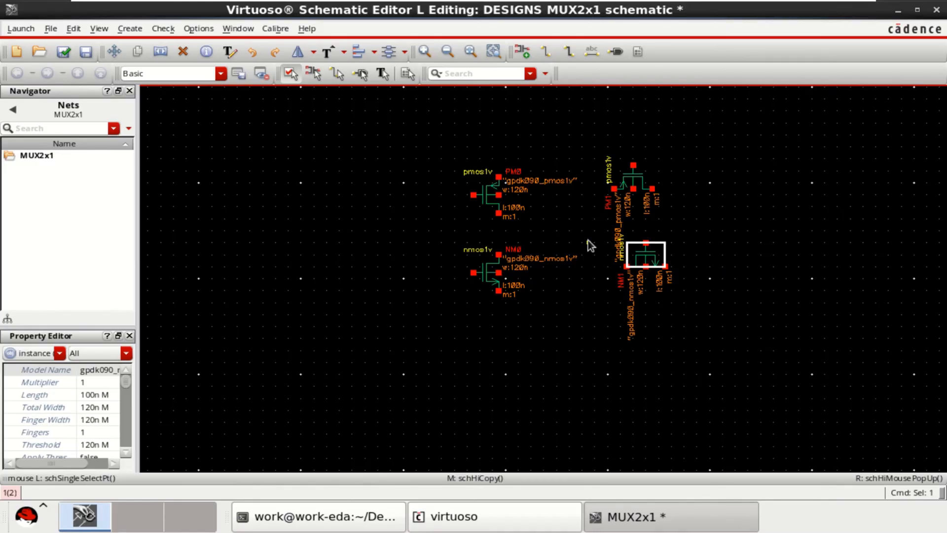
pyautogui.click(314, 52)
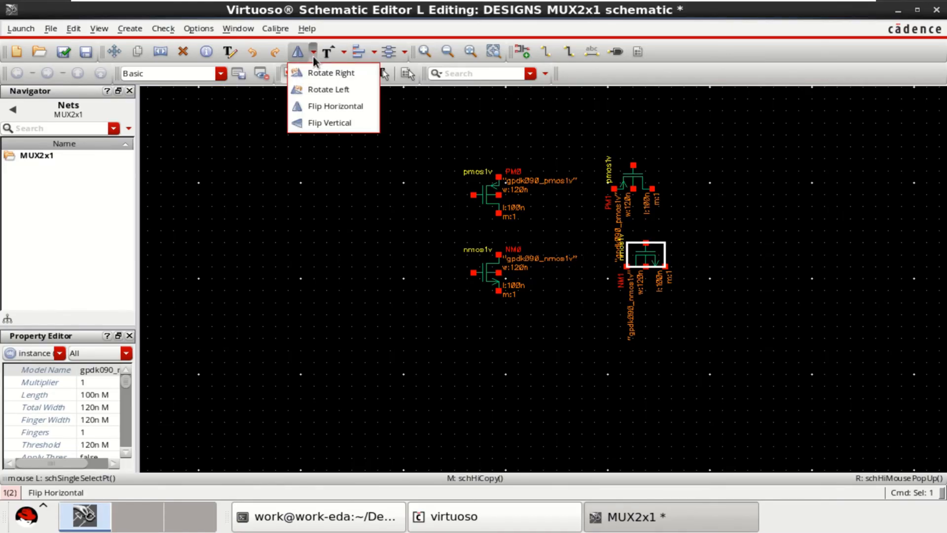
pyautogui.click(336, 105)
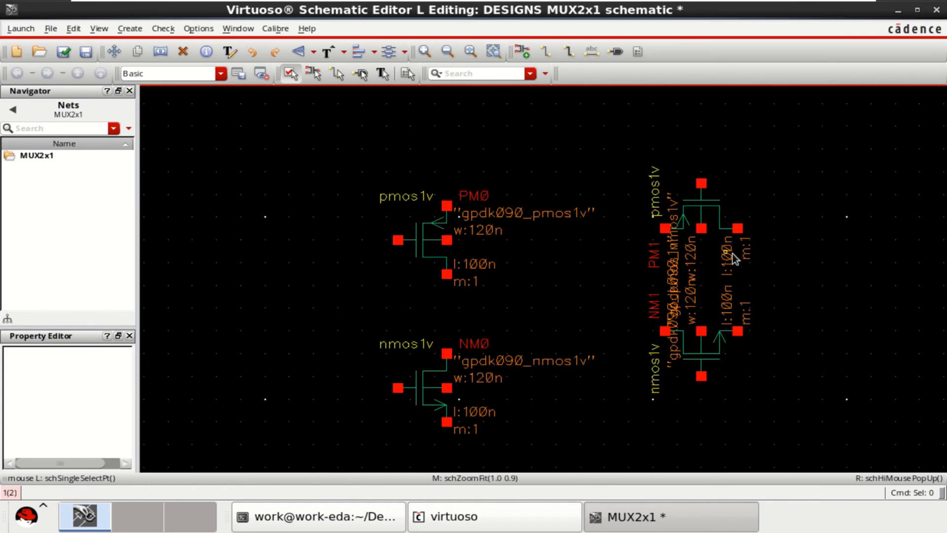
# Draw a wire joining PM1's middle terminal to NM1's middle terminal
pyautogui.click(674, 236)
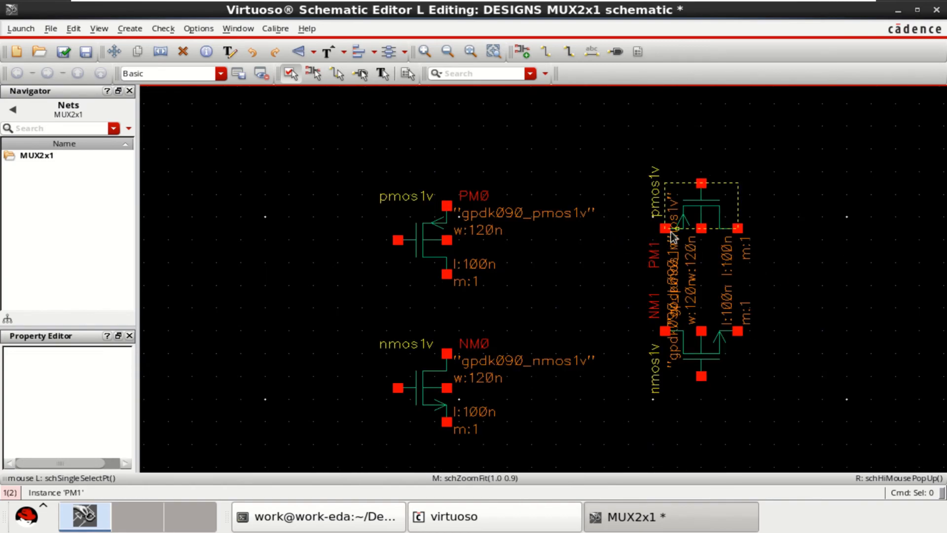
pyautogui.moveTo(685, 236)
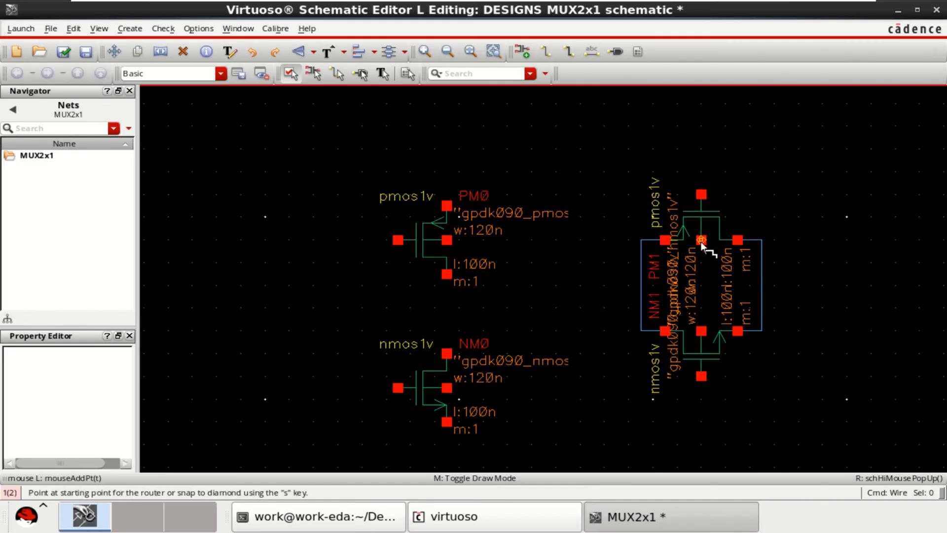
pyautogui.click(701, 239)
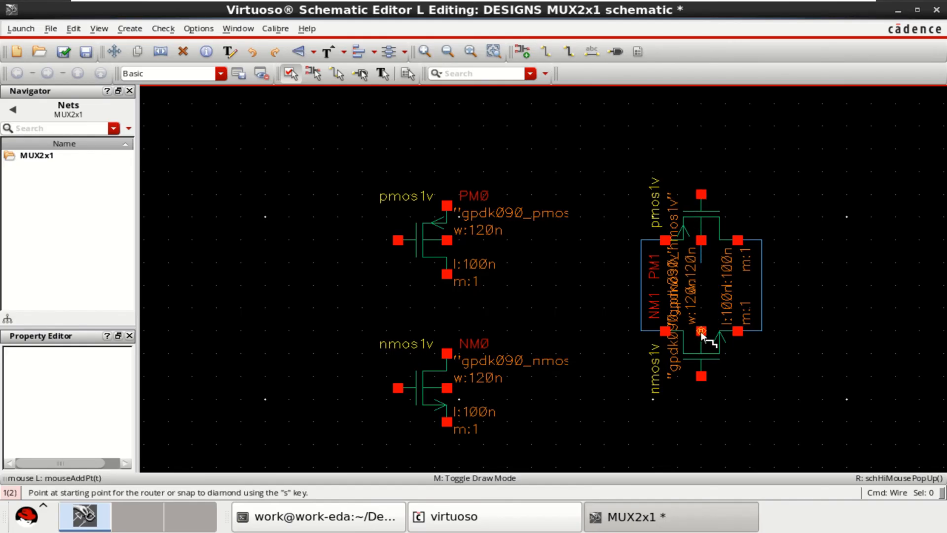
pyautogui.click(703, 335)
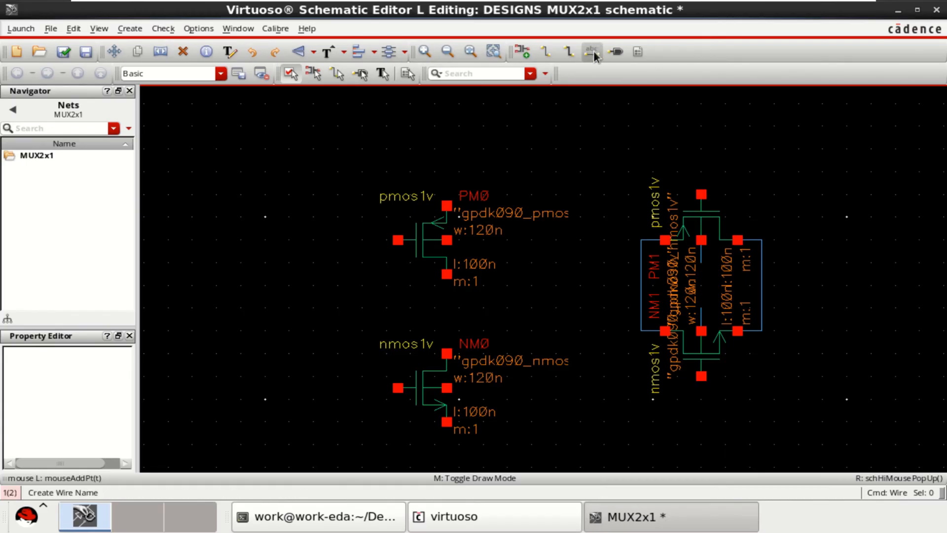
# Create wire names vdd and gnd and place them on the transmission gate's wiring
pyautogui.click(591, 52)
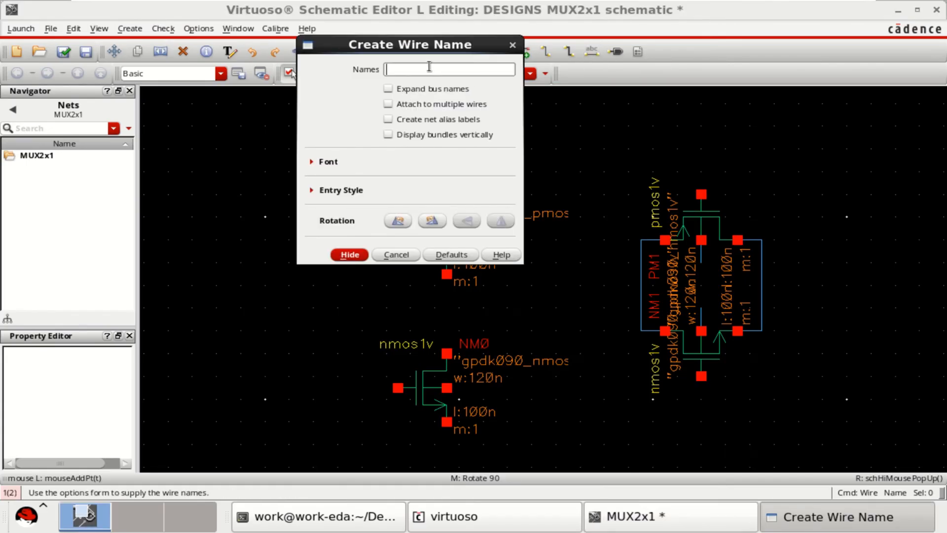
pyautogui.write('vdd')
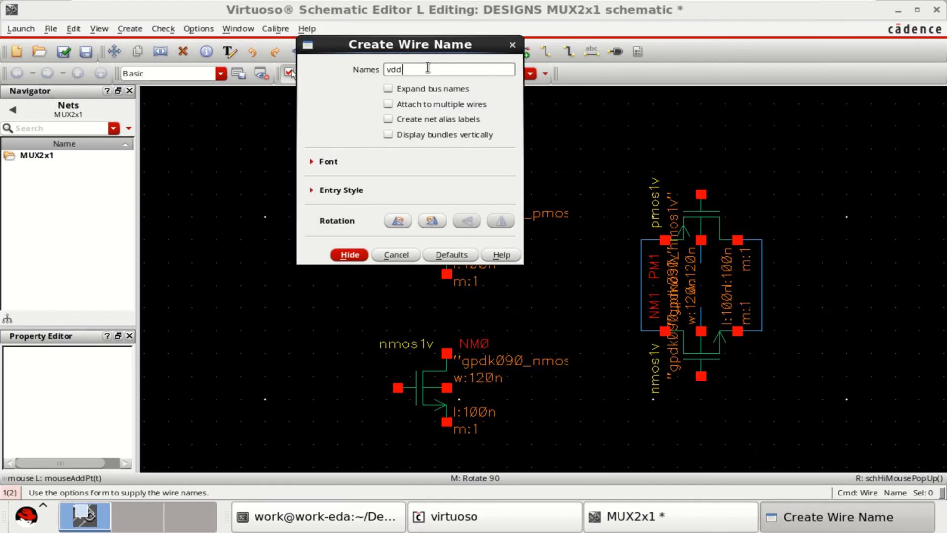
pyautogui.write('gnd')
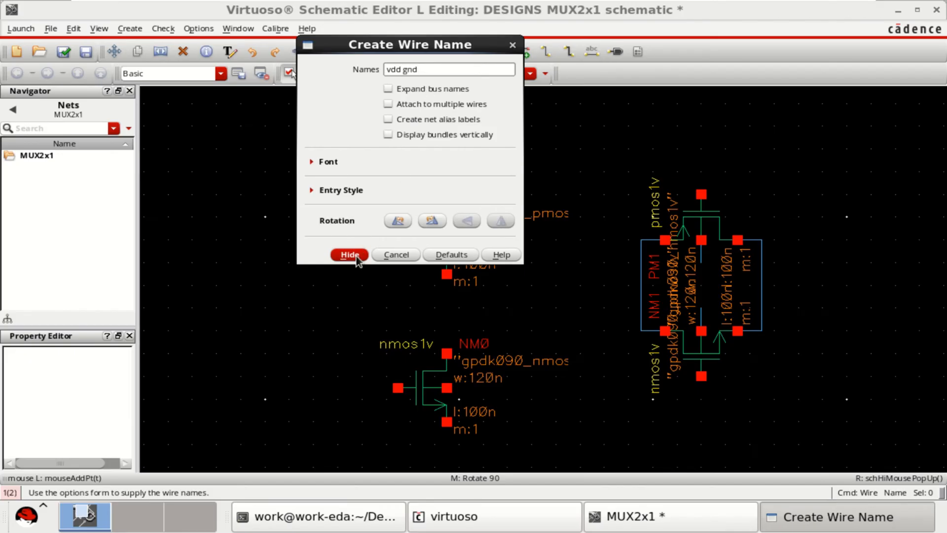
pyautogui.click(350, 255)
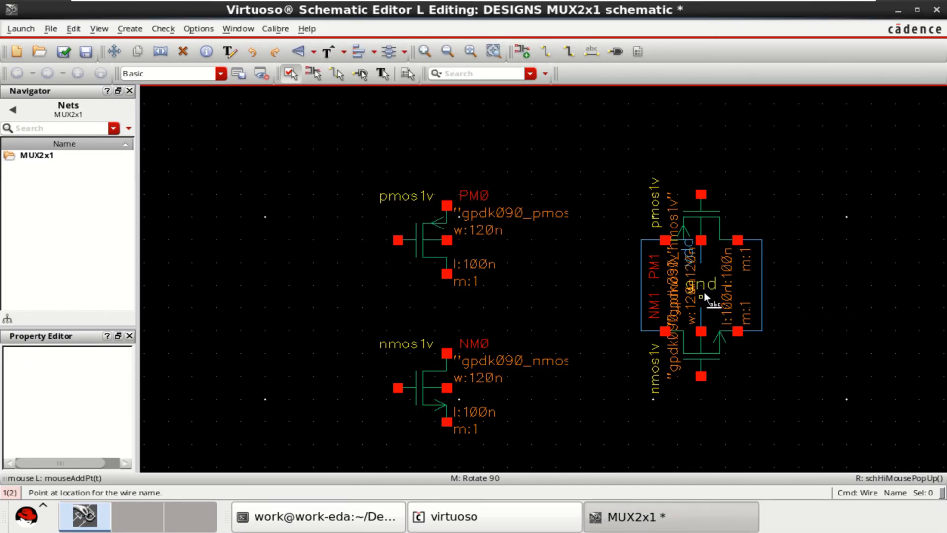
pyautogui.click(707, 296)
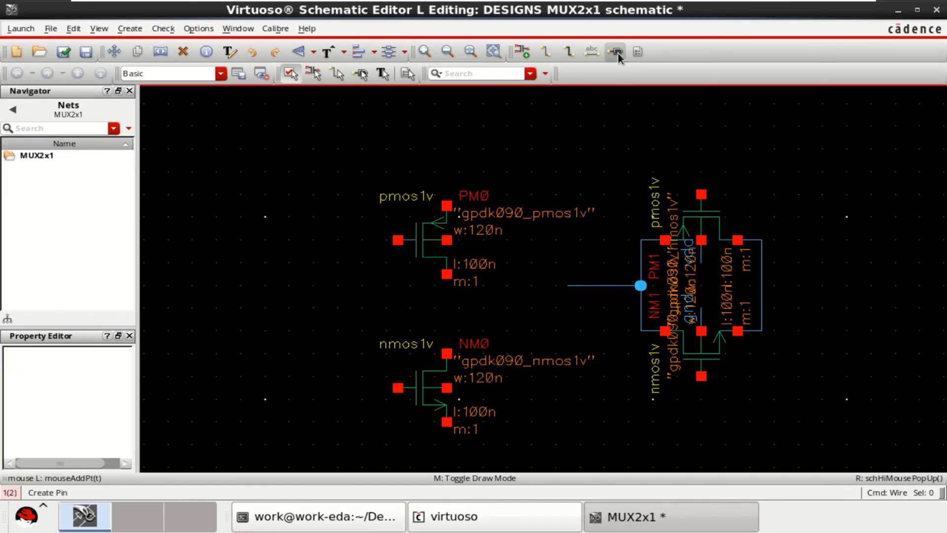
# Add input pin I0 and place output pin Y at the transmission gates' output wire
pyautogui.click(616, 52)
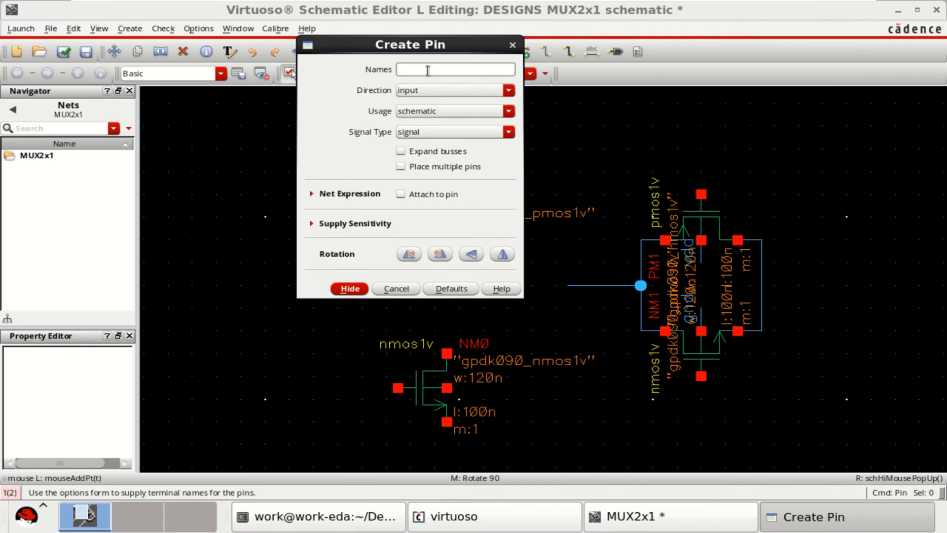
pyautogui.write('l')
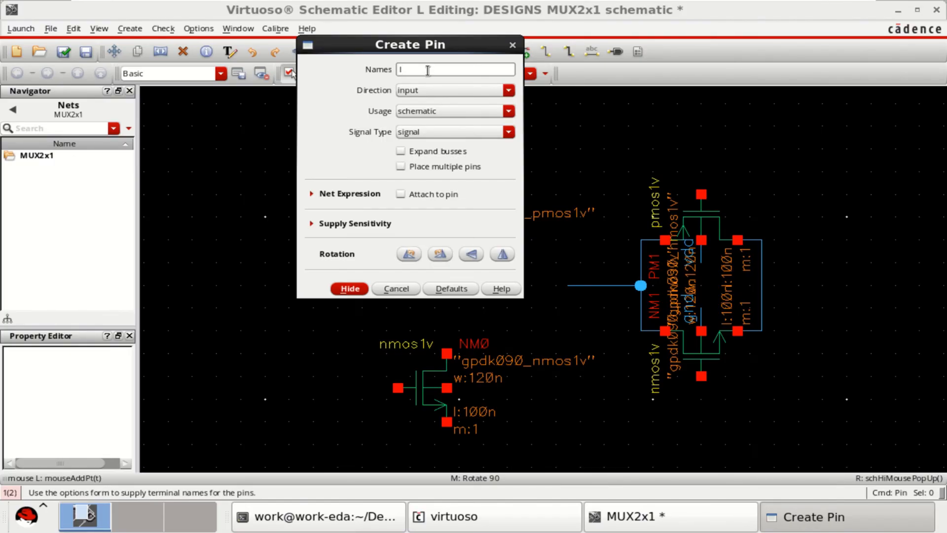
pyautogui.write('0')
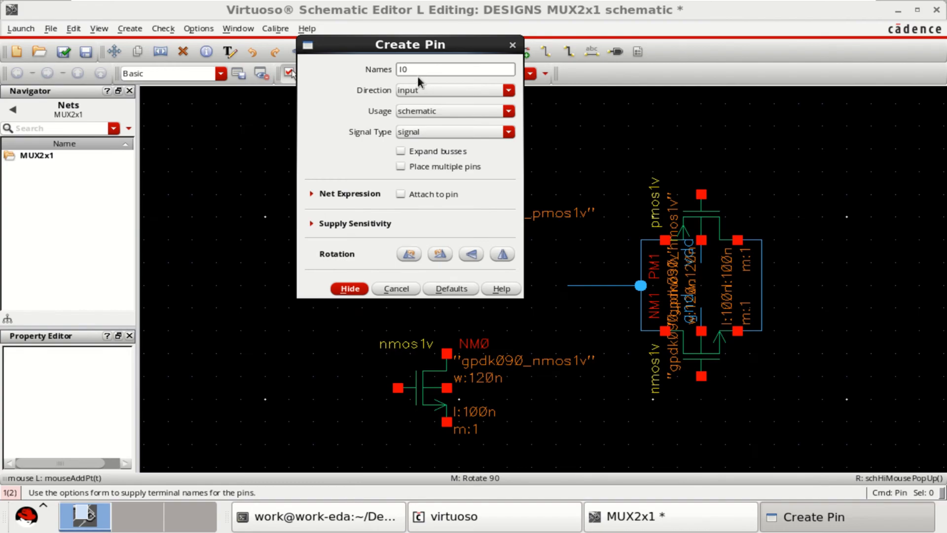
pyautogui.click(349, 288)
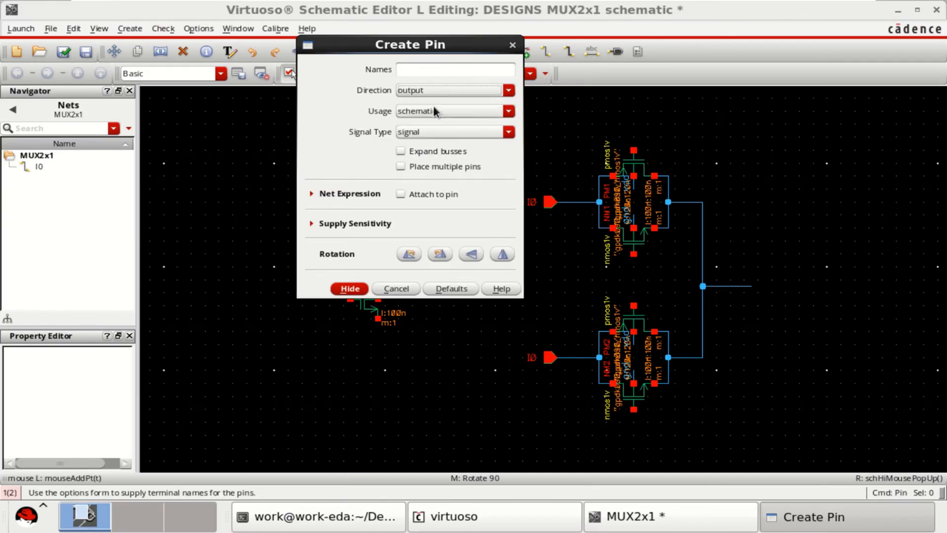
pyautogui.write('Y')
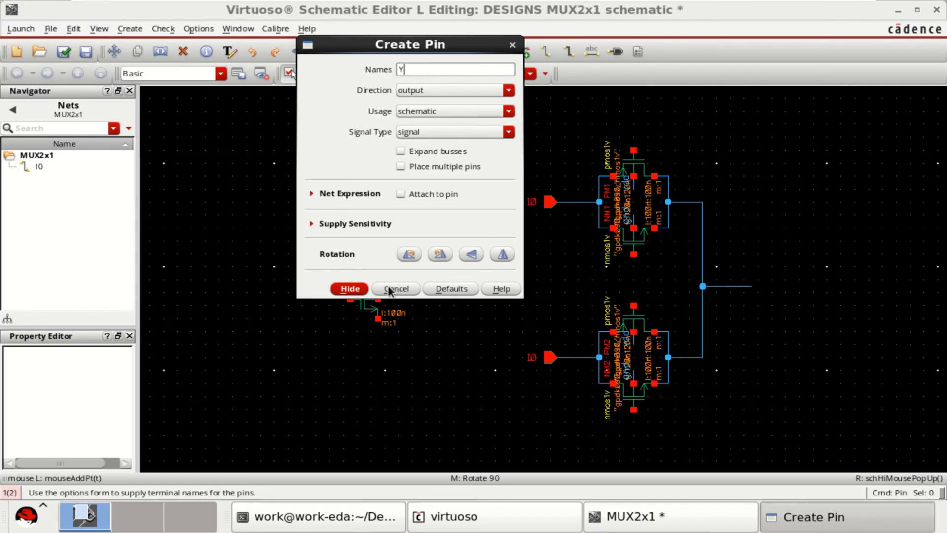
pyautogui.click(349, 288)
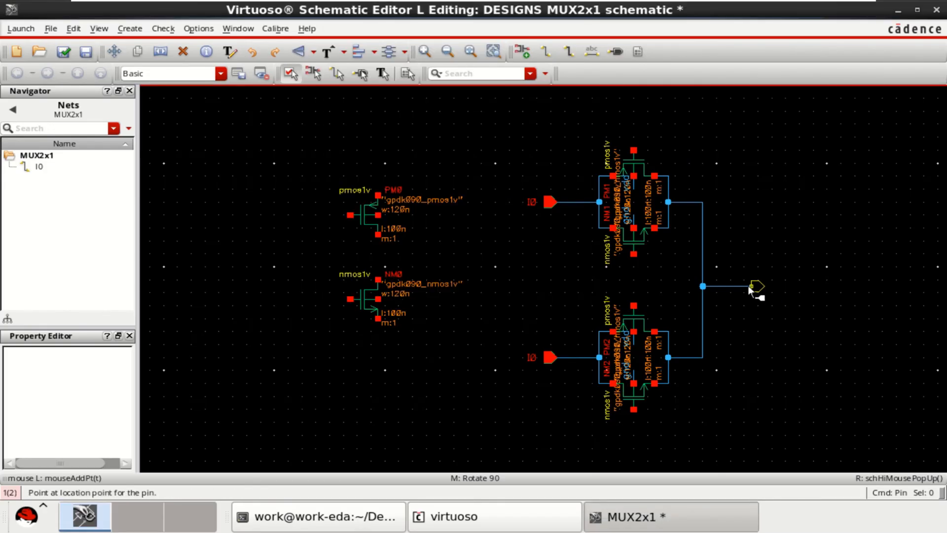
pyautogui.click(755, 287)
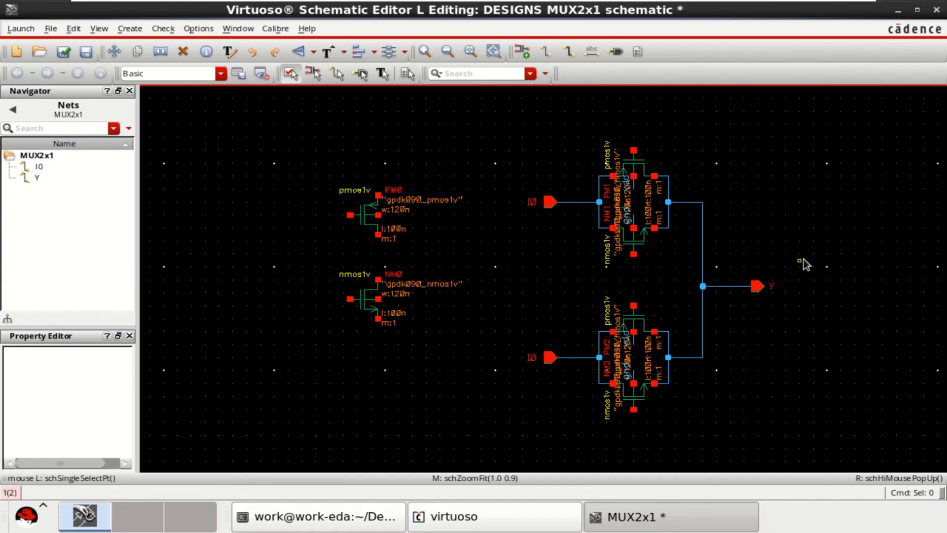
# Rename the lower duplicated I0 pin to I1 through its object properties
pyautogui.click(547, 357)
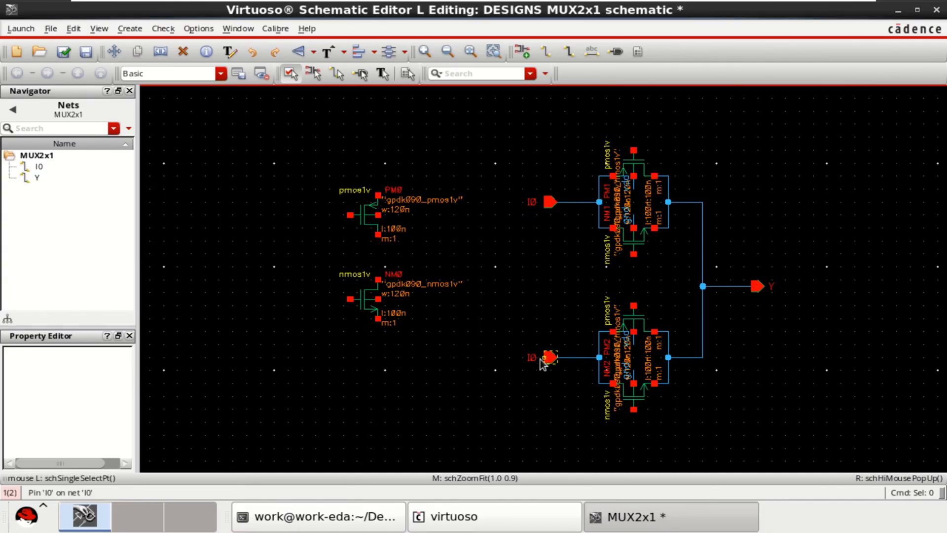
pyautogui.click(546, 357)
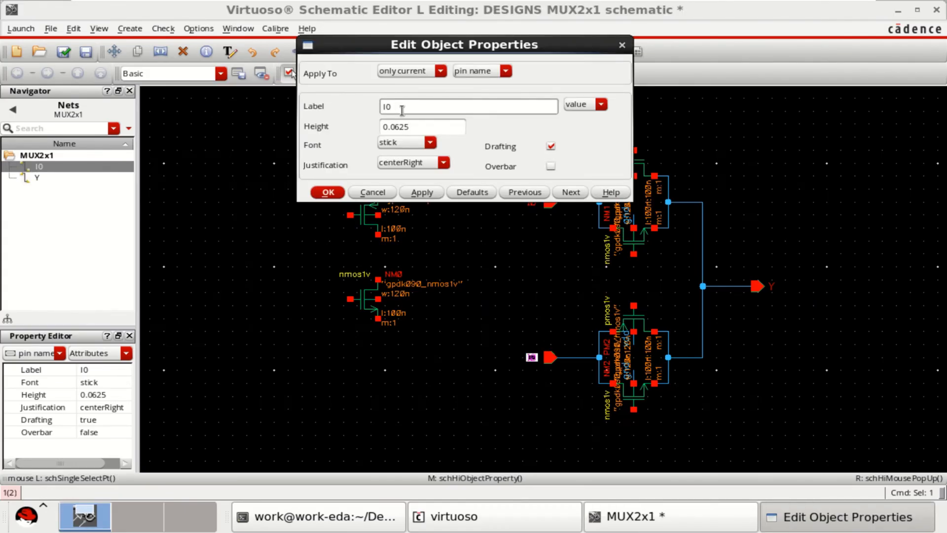
pyautogui.write('I1')
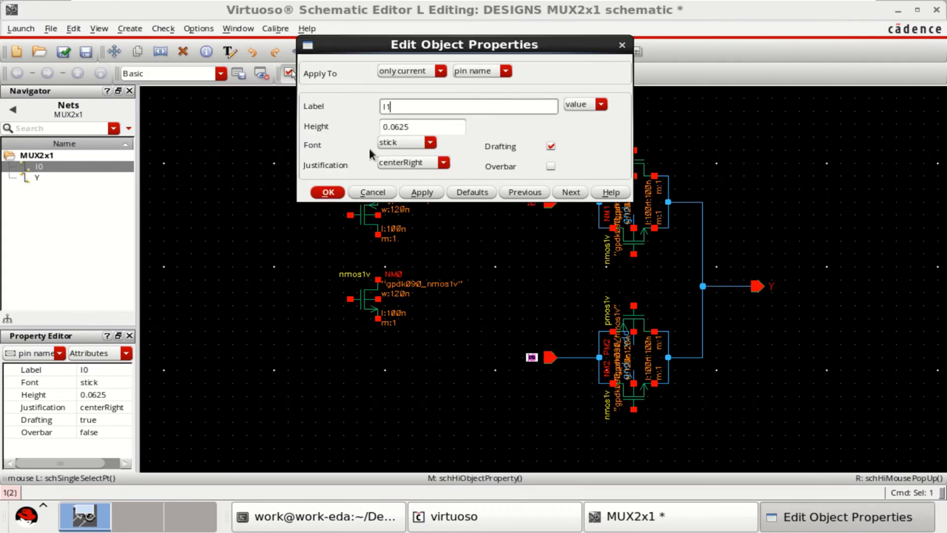
pyautogui.click(328, 192)
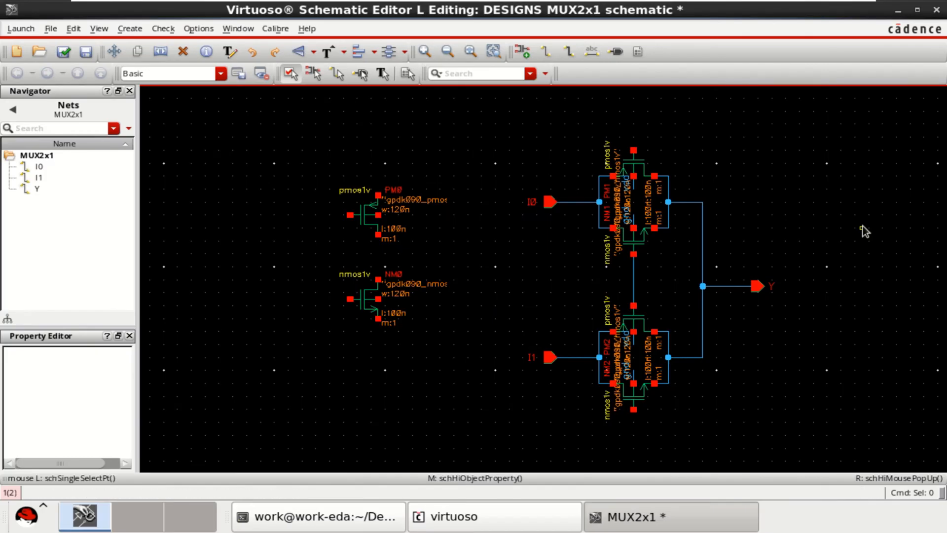
# Wire the PM0/NM0 inverter's output and input to the transmission gates
pyautogui.click(378, 228)
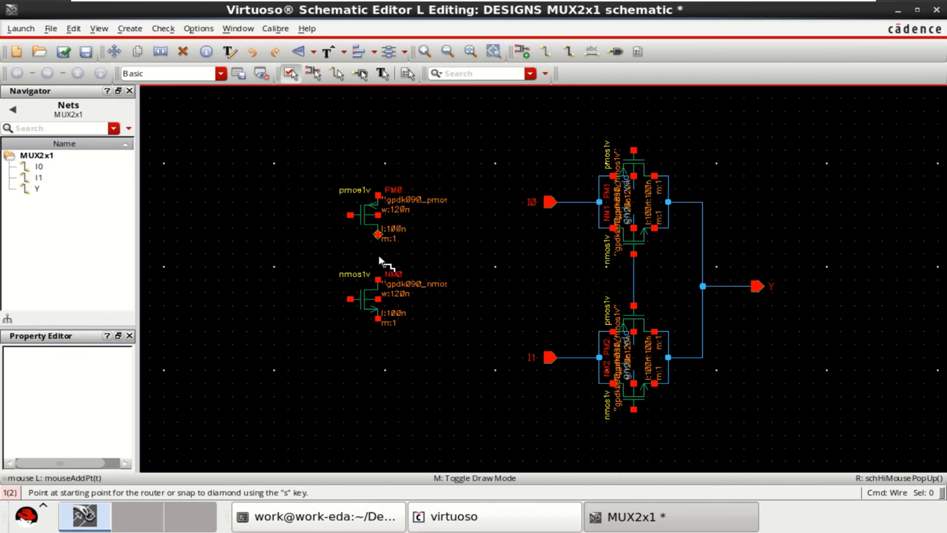
pyautogui.click(377, 233)
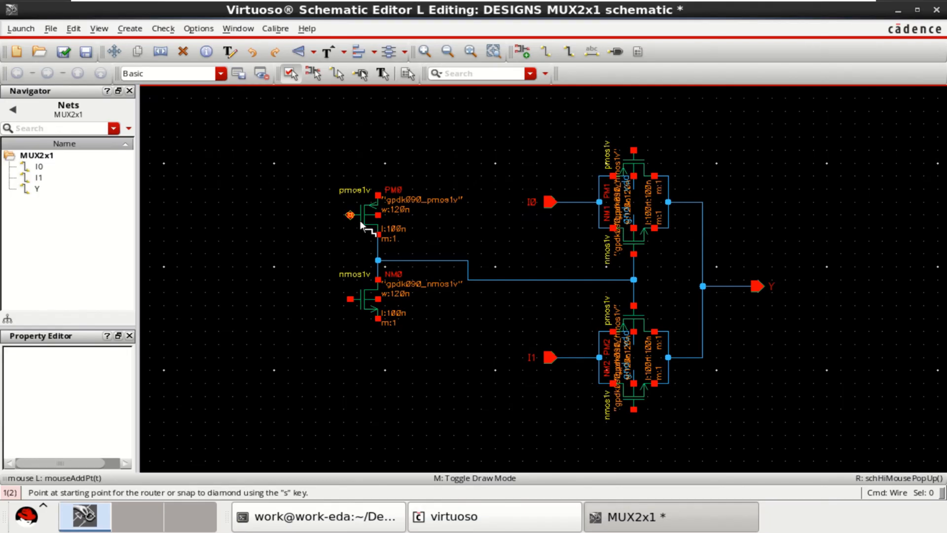
pyautogui.click(350, 216)
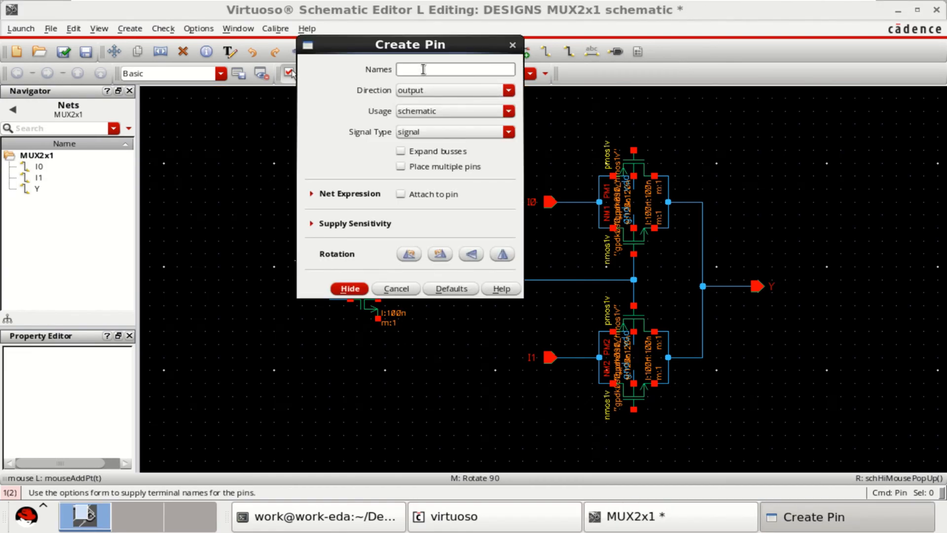
# Add input pin Sel and place it on the inverter's input wire
pyautogui.write('Sel')
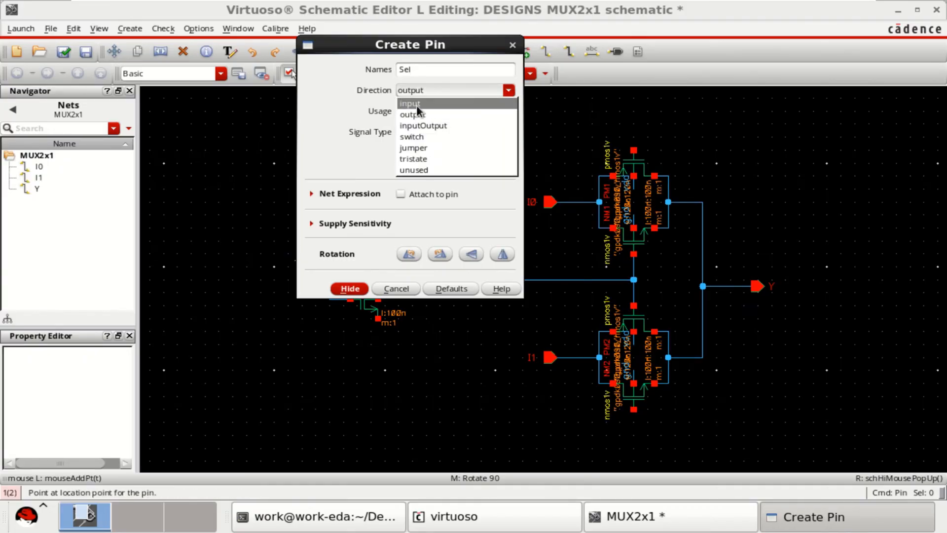
pyautogui.click(349, 288)
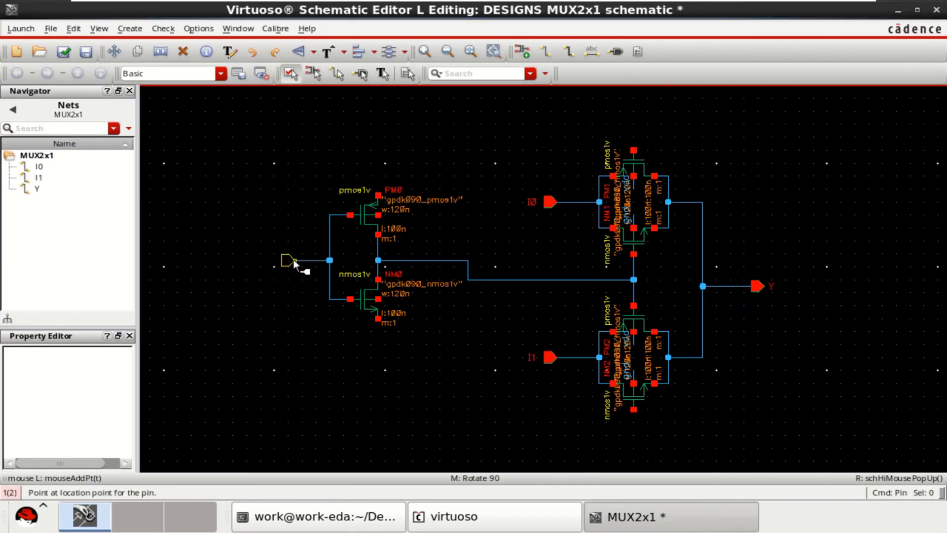
pyautogui.click(291, 259)
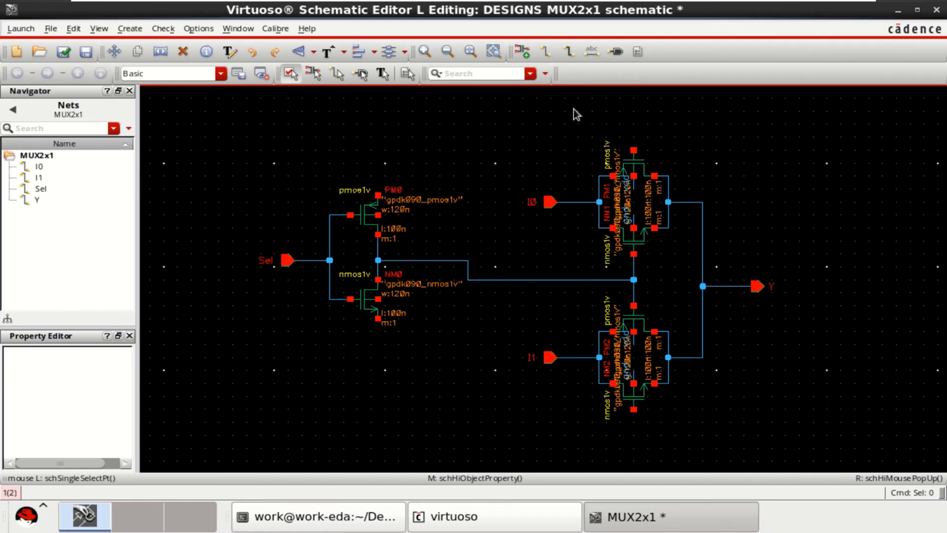
pyautogui.click(375, 217)
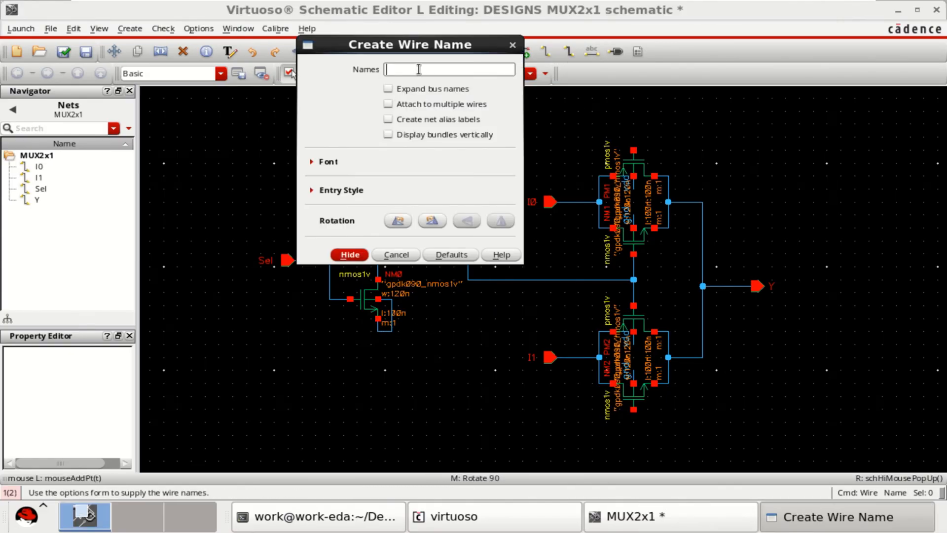
# Name the supply wires vdd and gnd, then add inputOutput pins vdd and gnd below Sel
pyautogui.write('vdd')
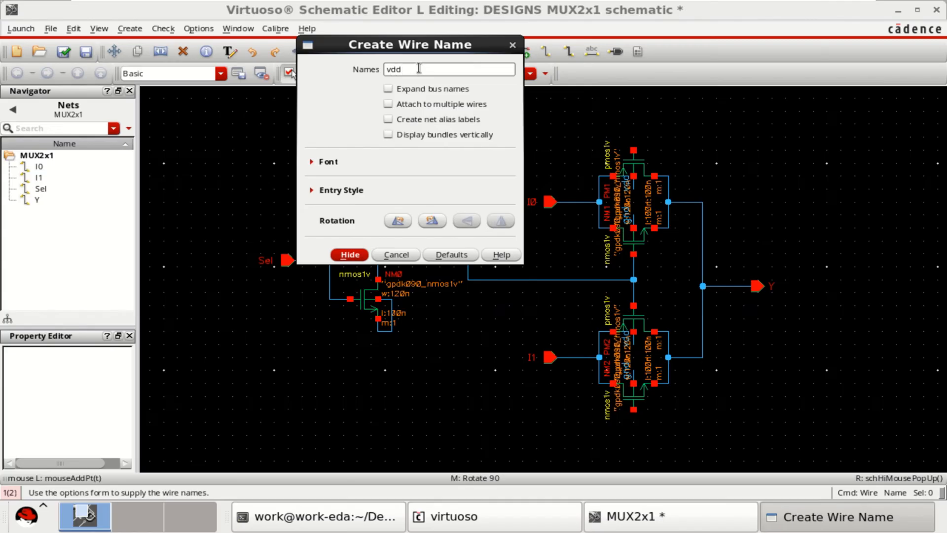
pyautogui.write('gnd')
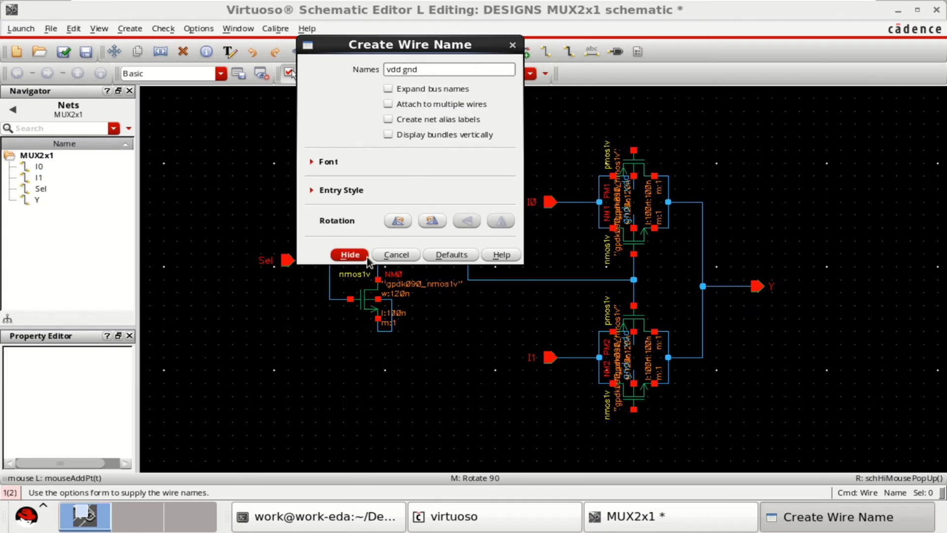
pyautogui.click(350, 254)
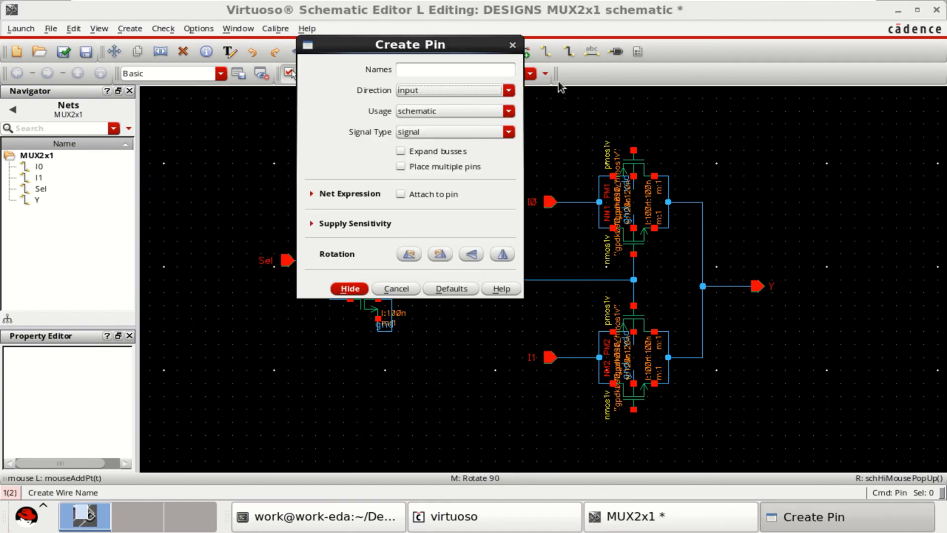
pyautogui.click(507, 90)
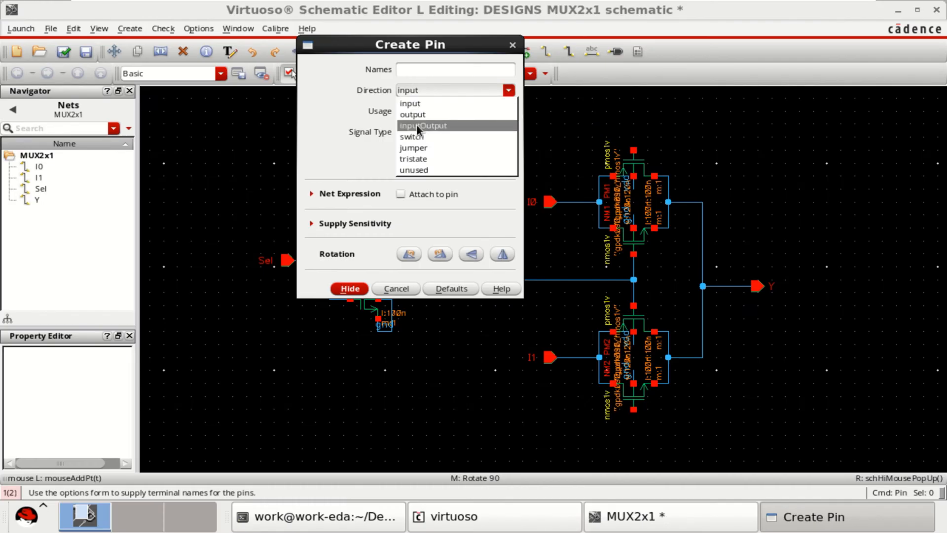
pyautogui.write('vdd')
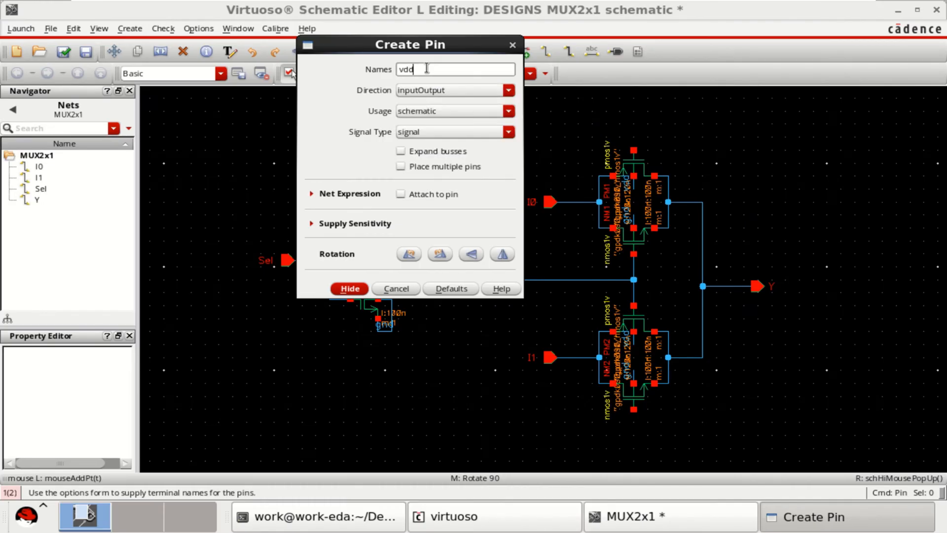
pyautogui.write('gnd')
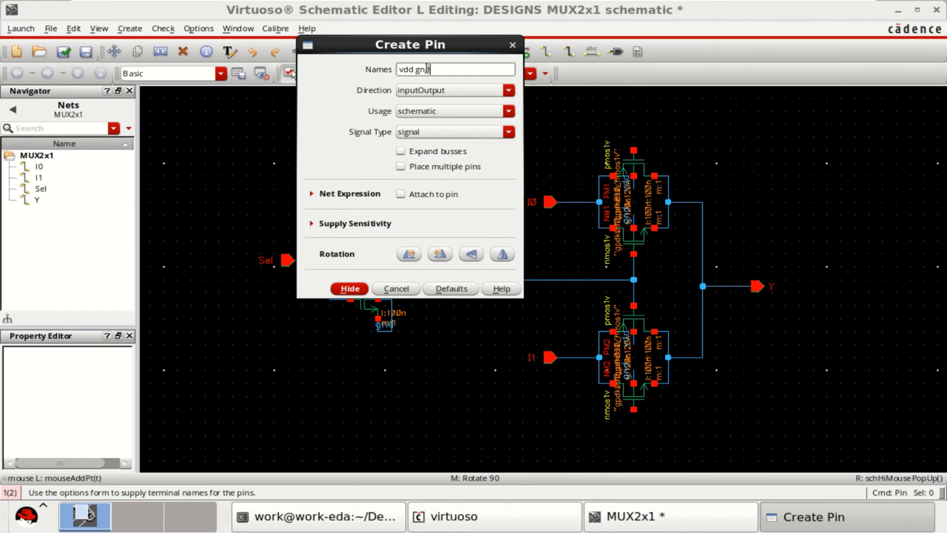
pyautogui.click(350, 289)
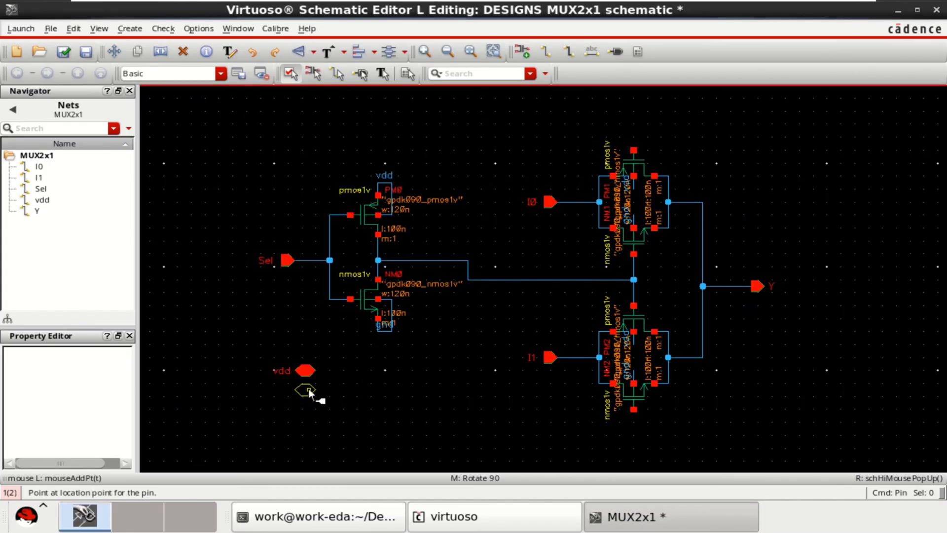
pyautogui.click(309, 390)
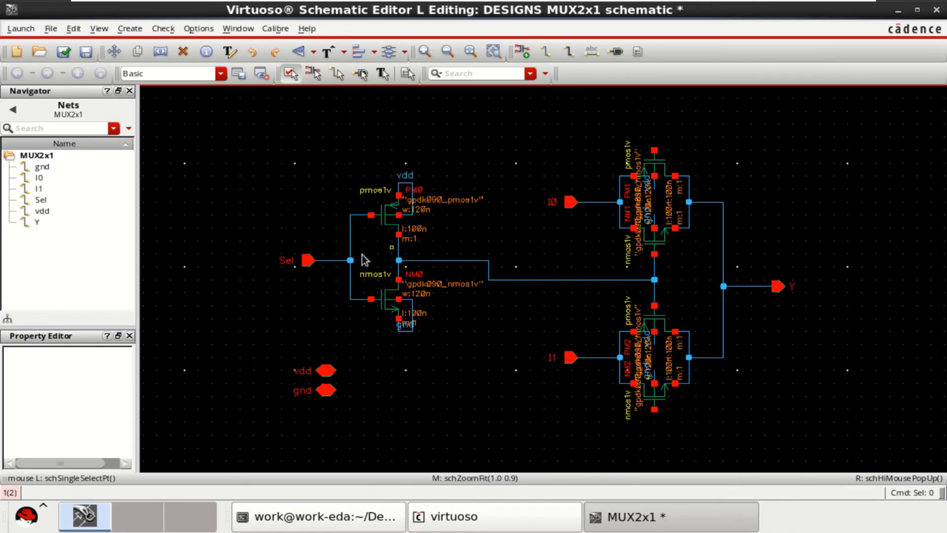
# Route narrow wires from the Sel node to the remaining transmission-gate gates
pyautogui.click(544, 51)
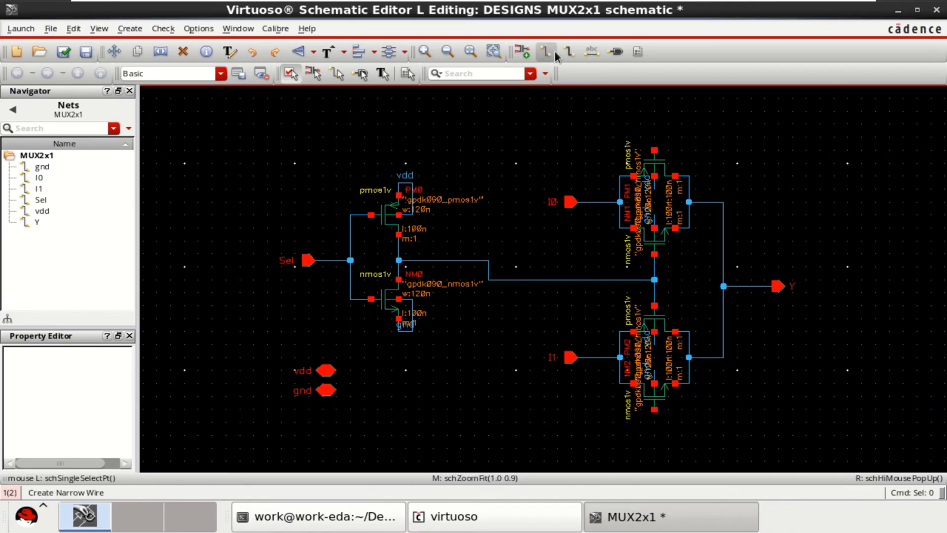
pyautogui.click(546, 51)
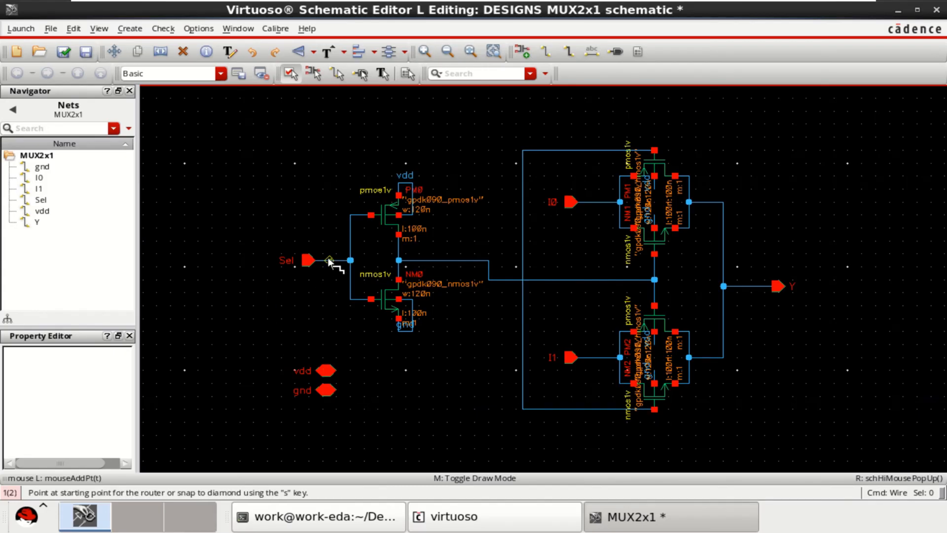
pyautogui.click(523, 409)
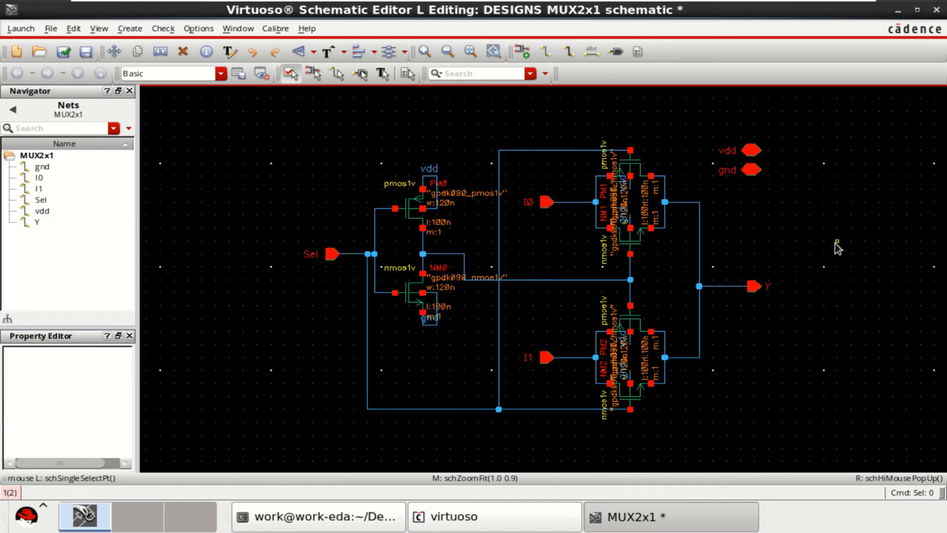
pyautogui.moveTo(278, 133)
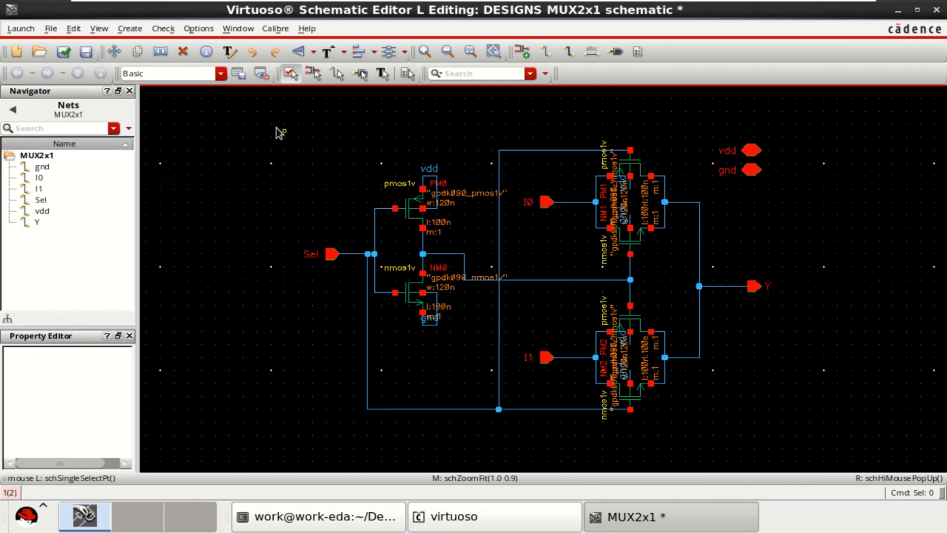
pyautogui.moveTo(62, 51)
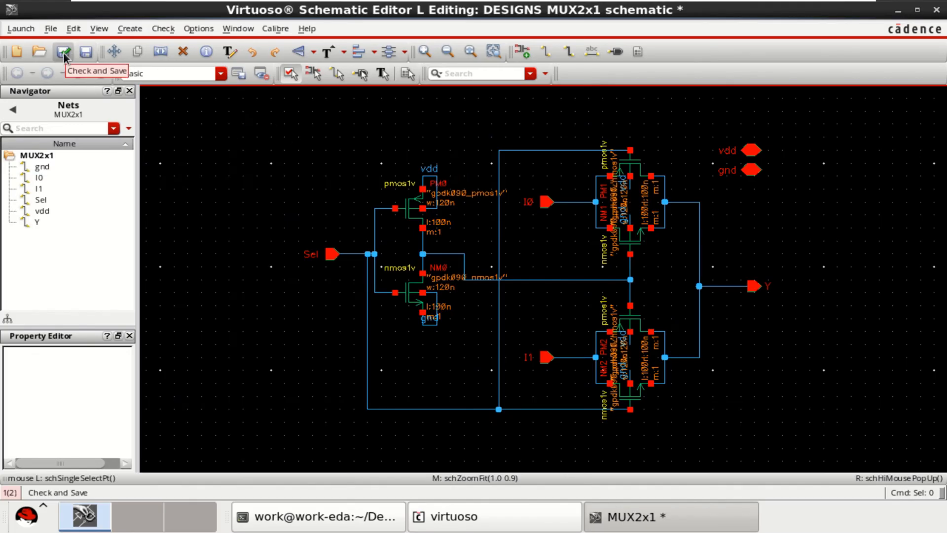
# Check and Save, then create the symbol From Cellview with top pin vdd, bottom pin gnd
pyautogui.click(62, 51)
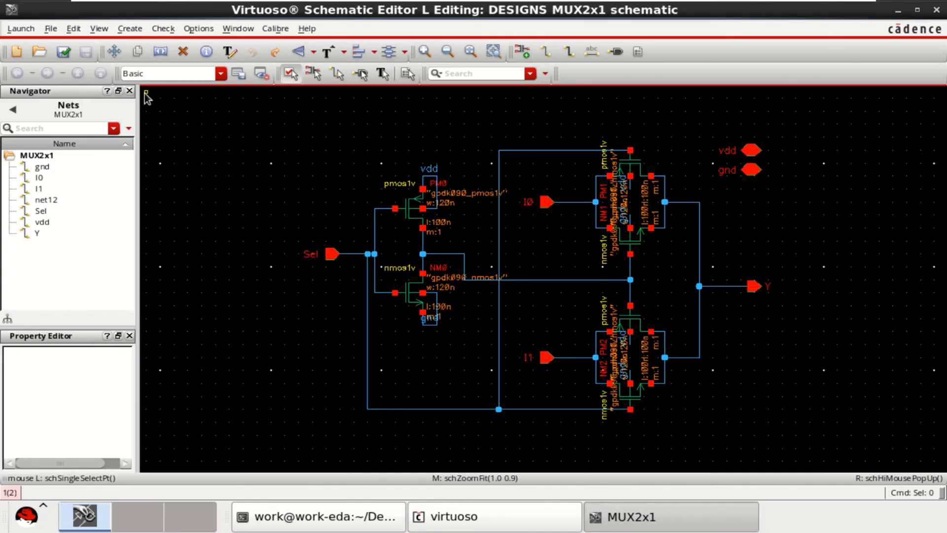
pyautogui.click(128, 28)
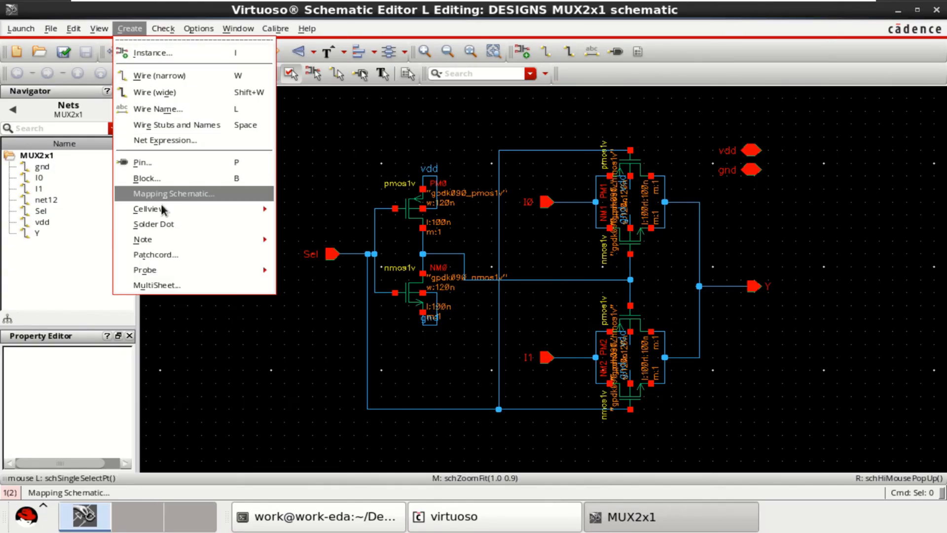
pyautogui.moveTo(150, 208)
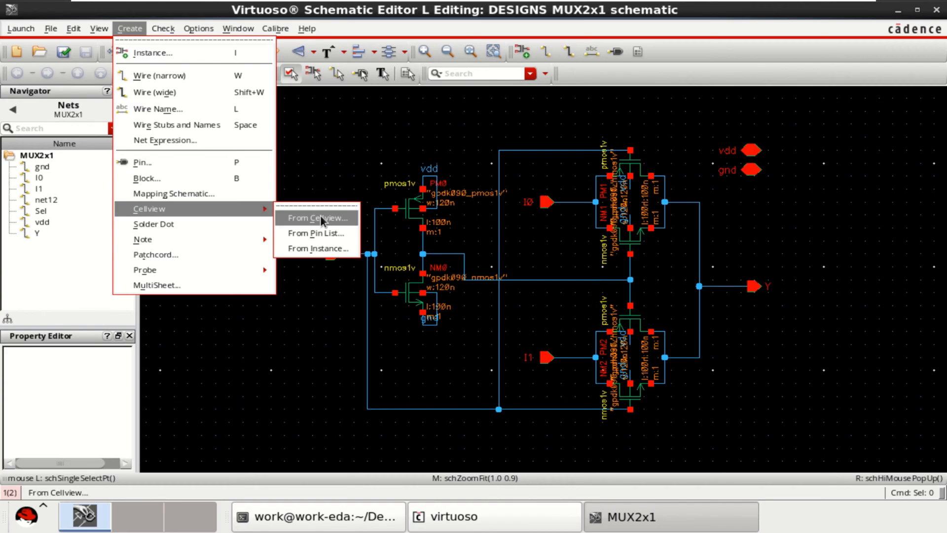
pyautogui.click(318, 217)
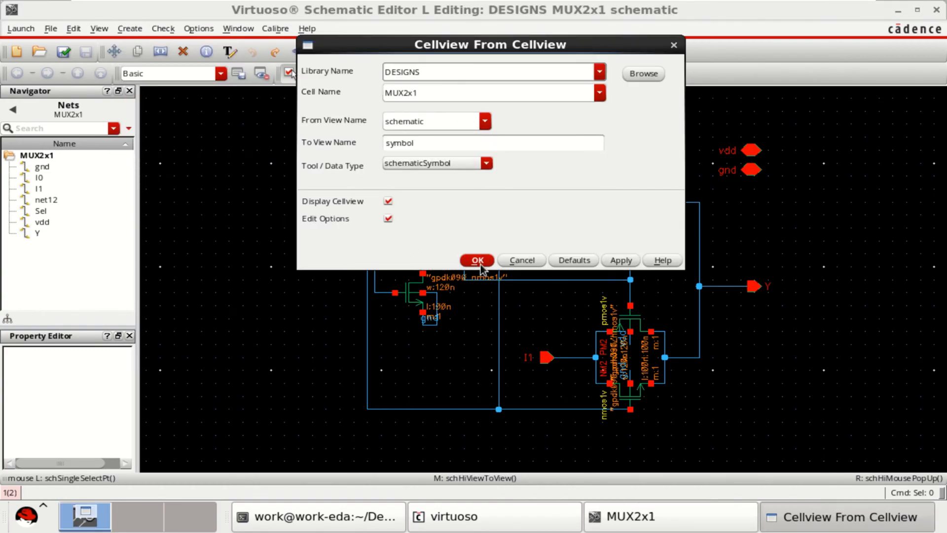
pyautogui.click(476, 259)
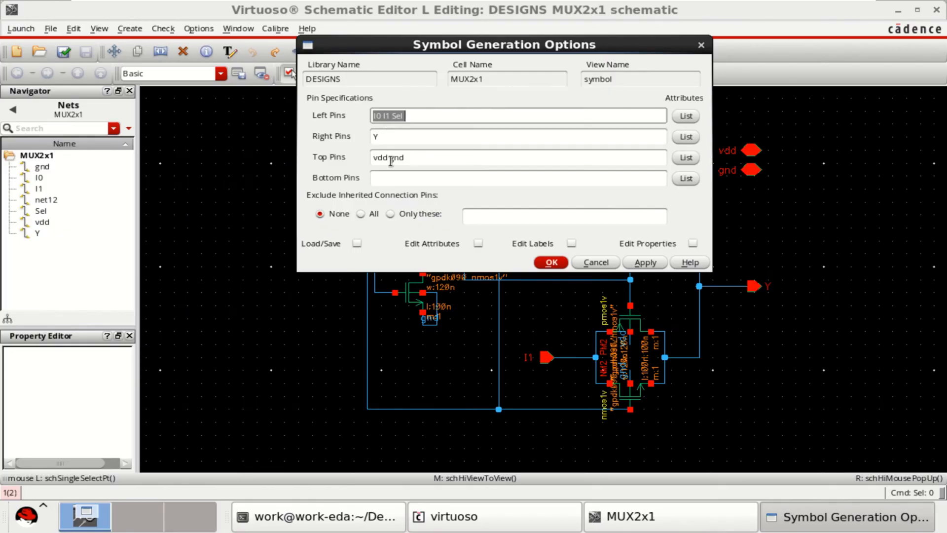
pyautogui.doubleClick(396, 157)
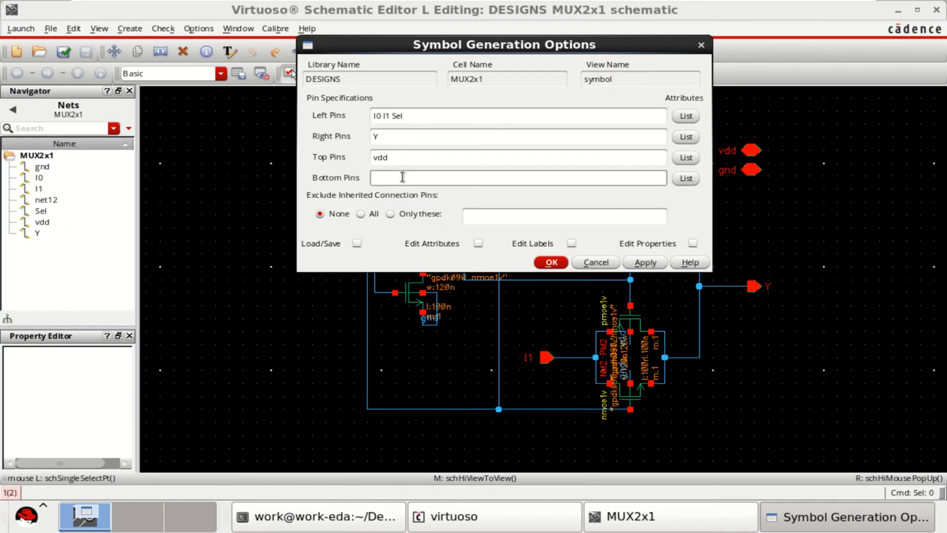
pyautogui.click(549, 262)
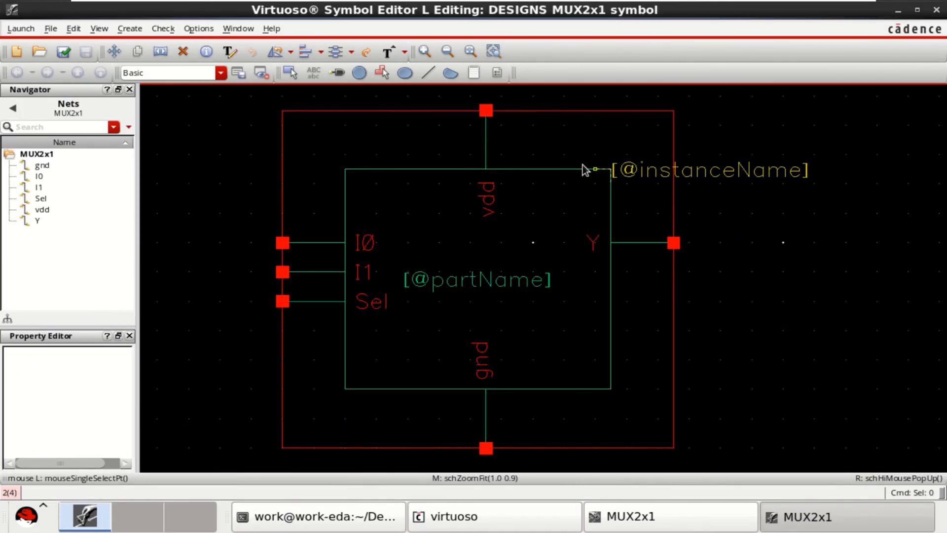
# Delete the default outlines, lower the Sel pin and draw a trapezoid outline with Create Line
pyautogui.click(481, 170)
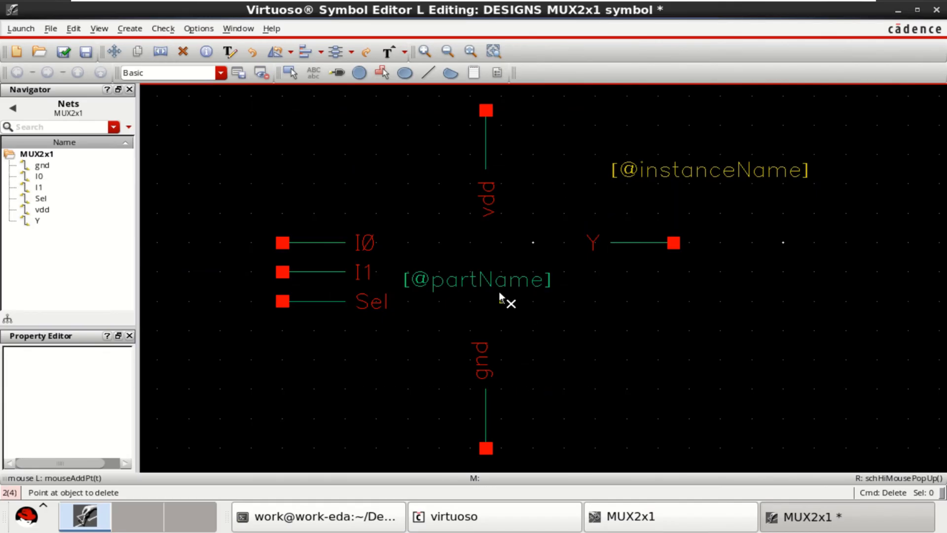
pyautogui.click(477, 279)
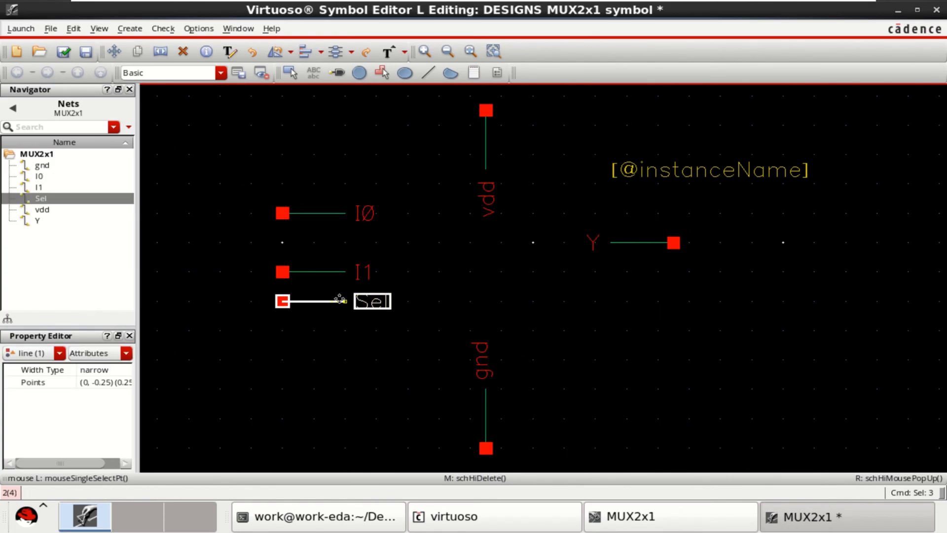
pyautogui.moveTo(342, 301); pyautogui.dragTo(342, 331)
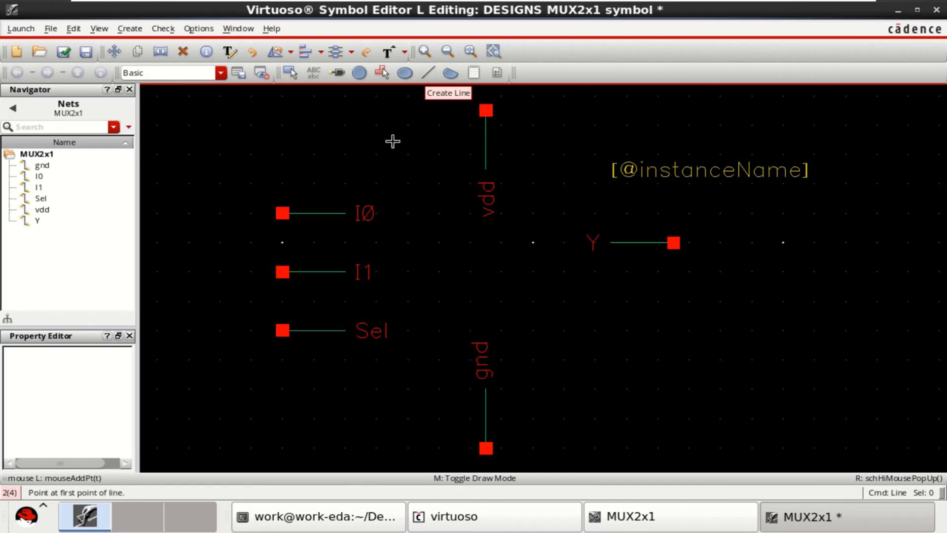
pyautogui.moveTo(353, 131)
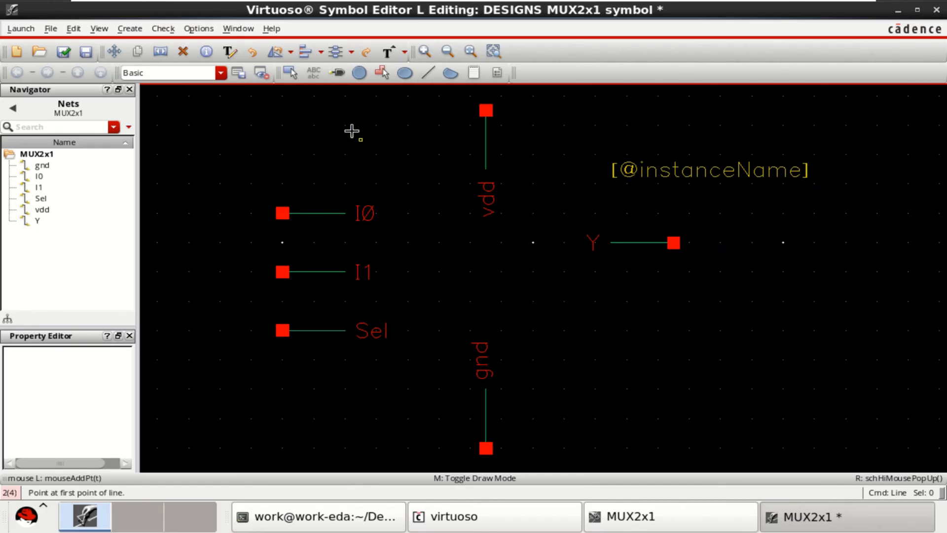
pyautogui.click(345, 364)
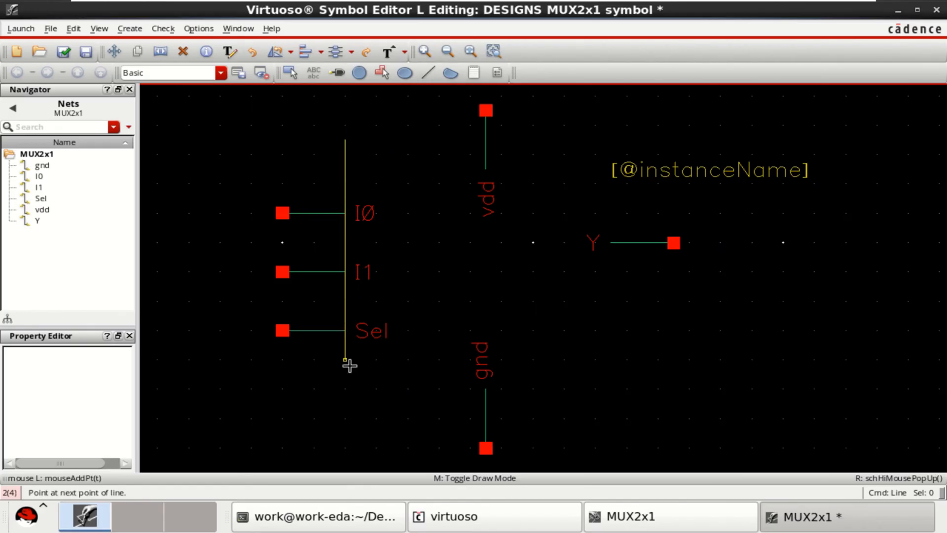
pyautogui.click(504, 303)
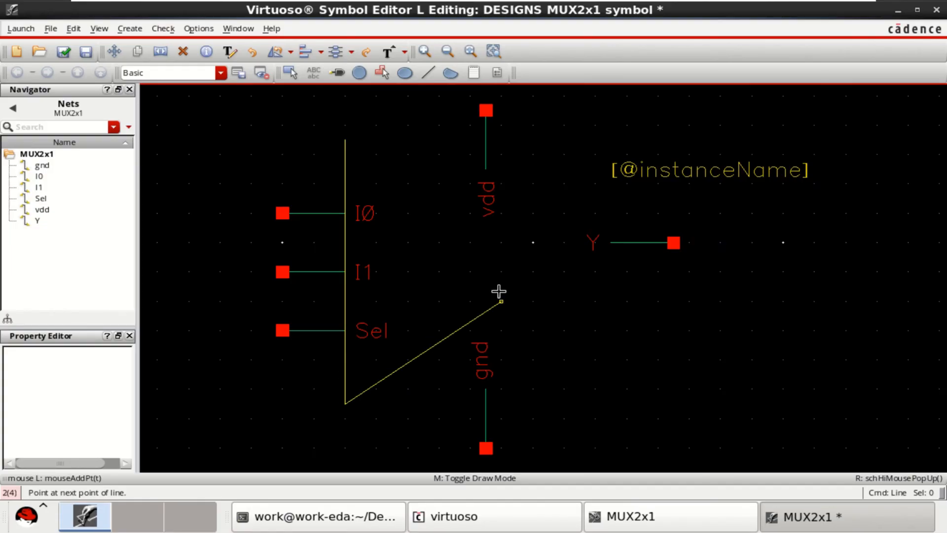
pyautogui.moveTo(486, 305)
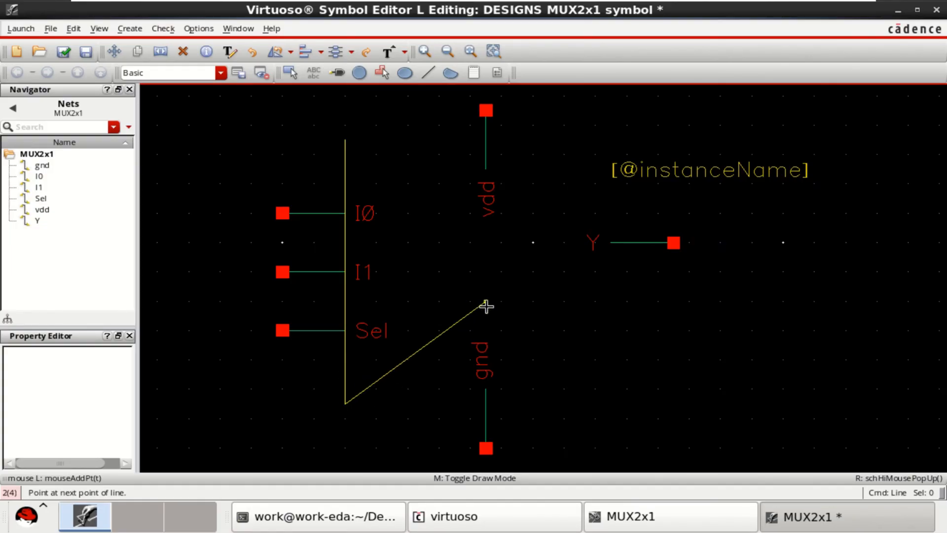
pyautogui.moveTo(481, 312)
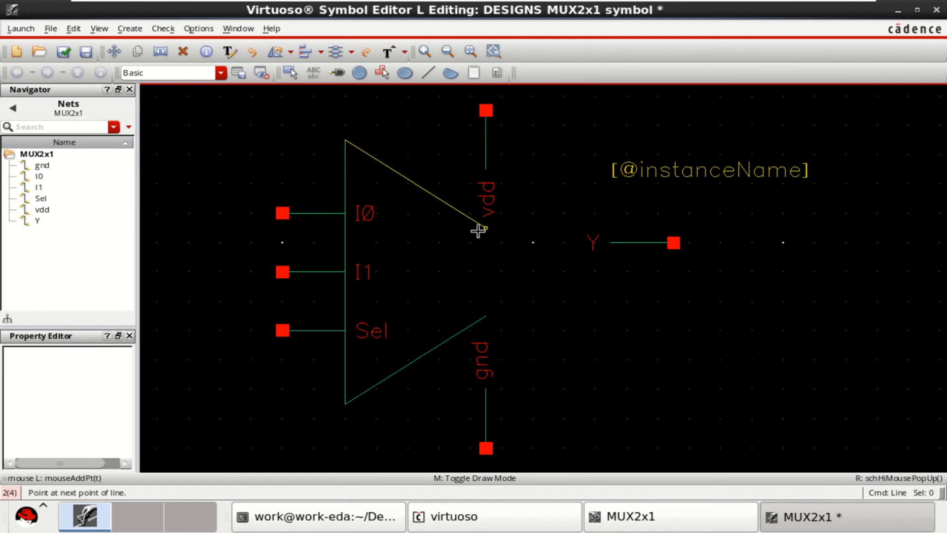
pyautogui.click(480, 231)
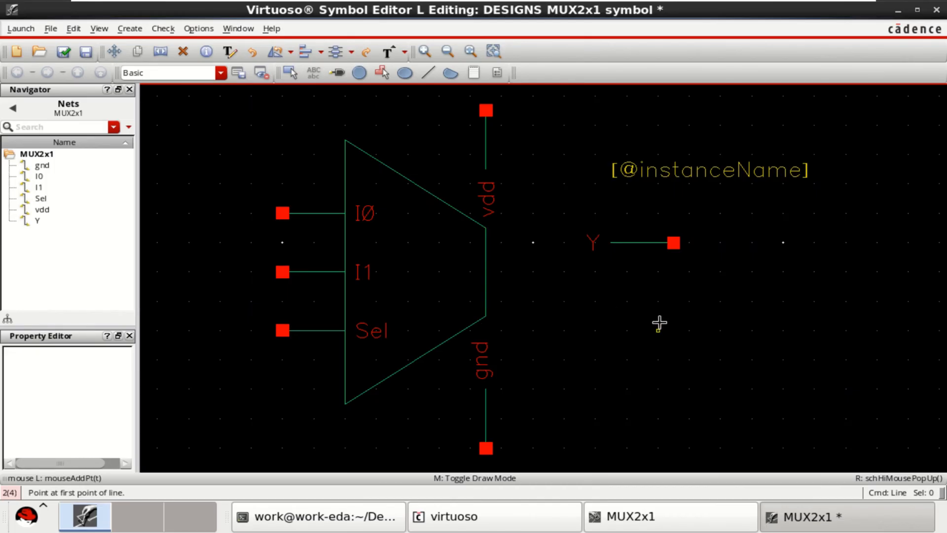
pyautogui.click(634, 243)
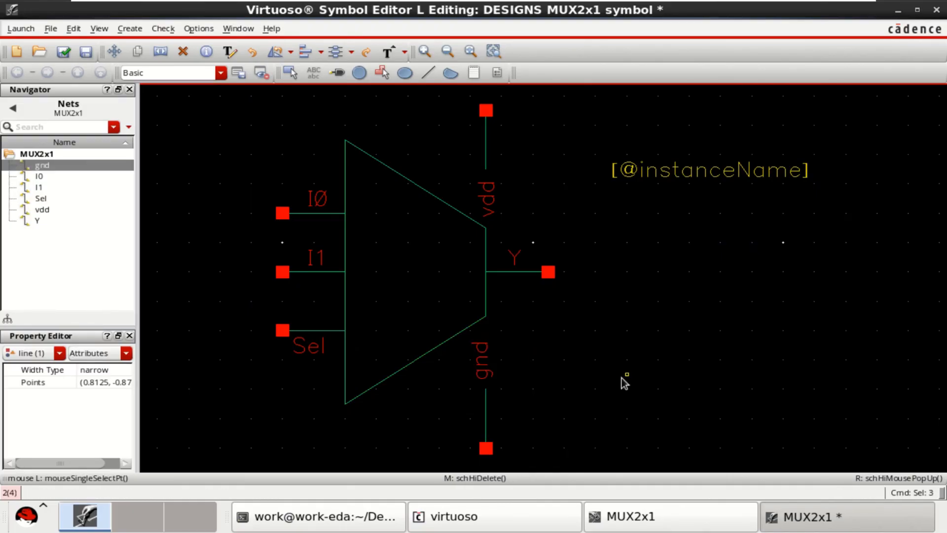
# Move the gnd and vdd pins onto the trapezoid's lower and upper slanted edges
pyautogui.click(561, 372)
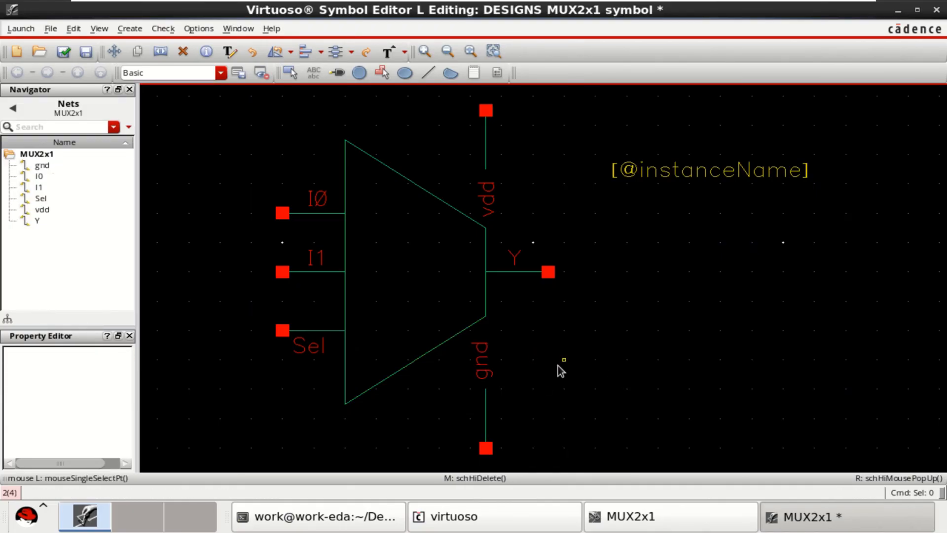
pyautogui.moveTo(505, 365)
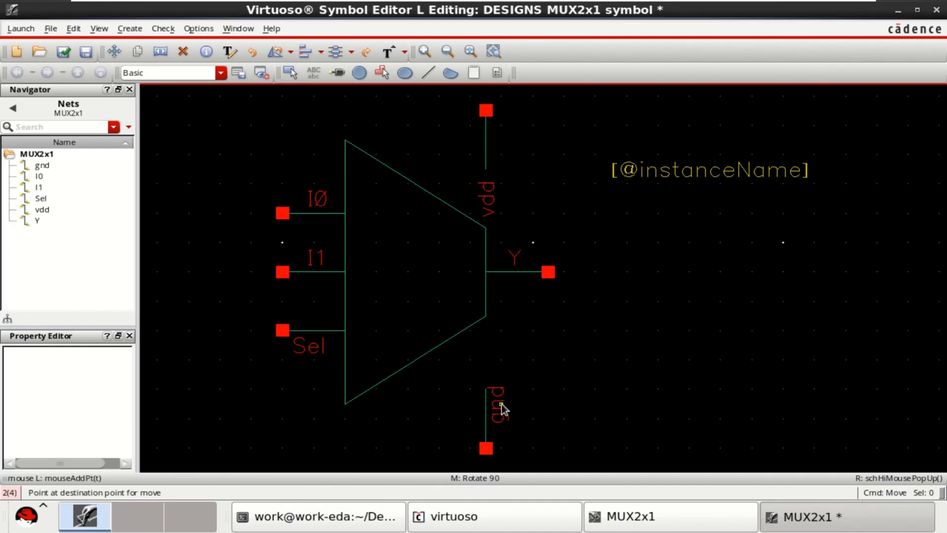
pyautogui.click(487, 405)
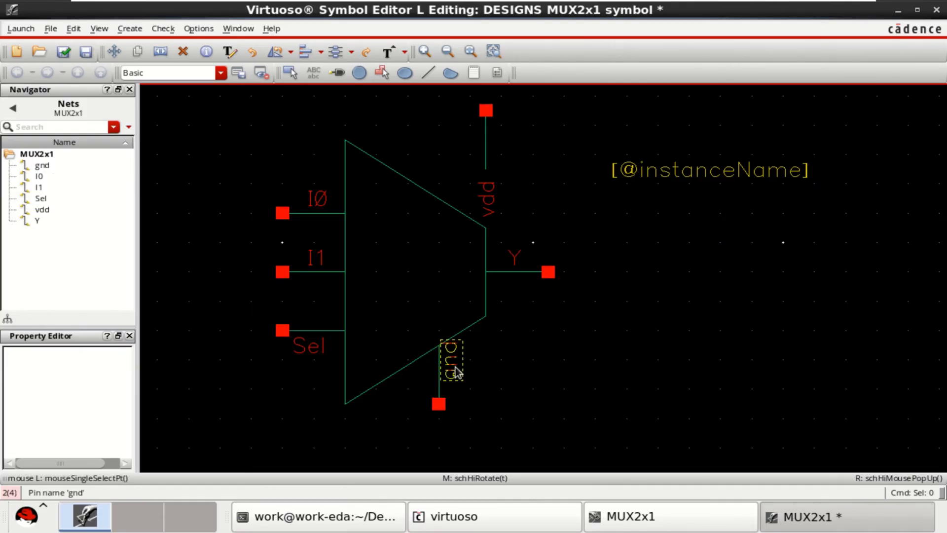
pyautogui.click(450, 359)
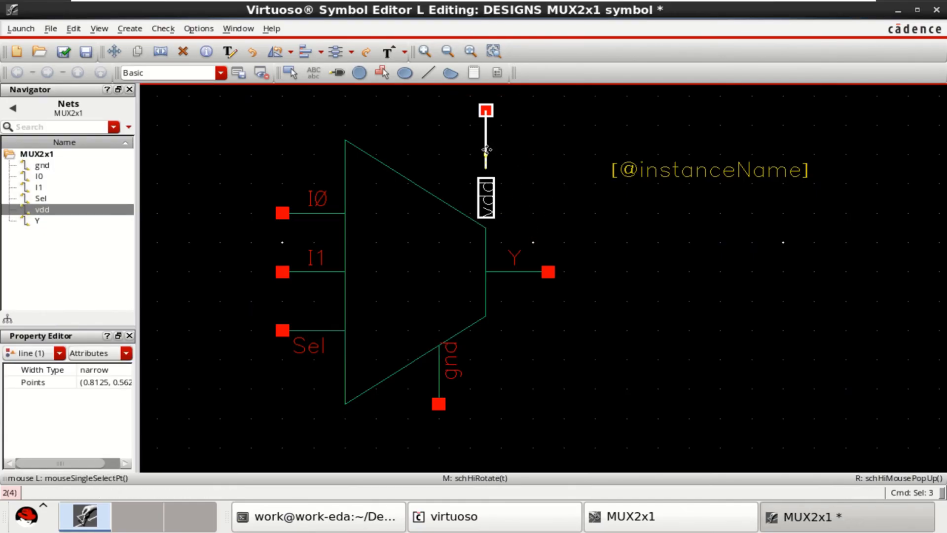
pyautogui.moveTo(486, 154); pyautogui.dragTo(439, 181)
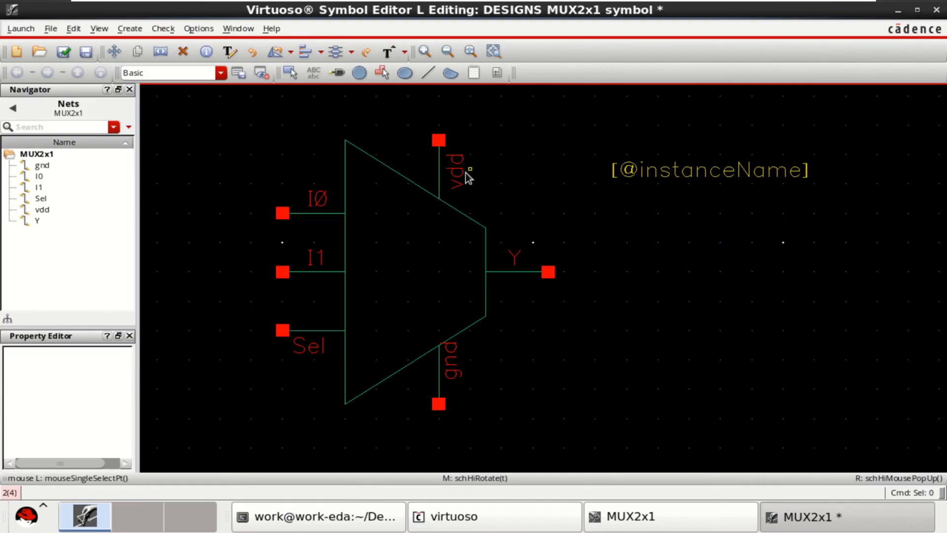
pyautogui.click(454, 169)
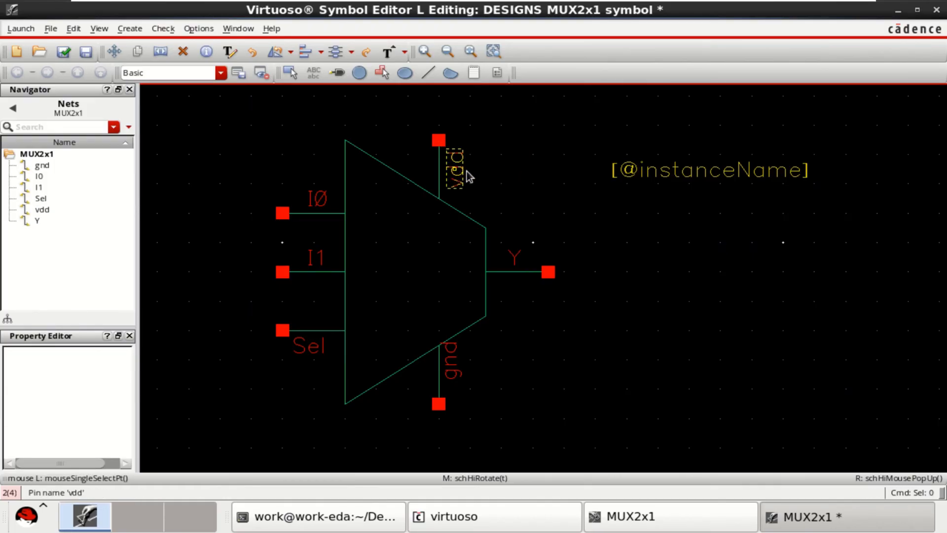
pyautogui.click(454, 169)
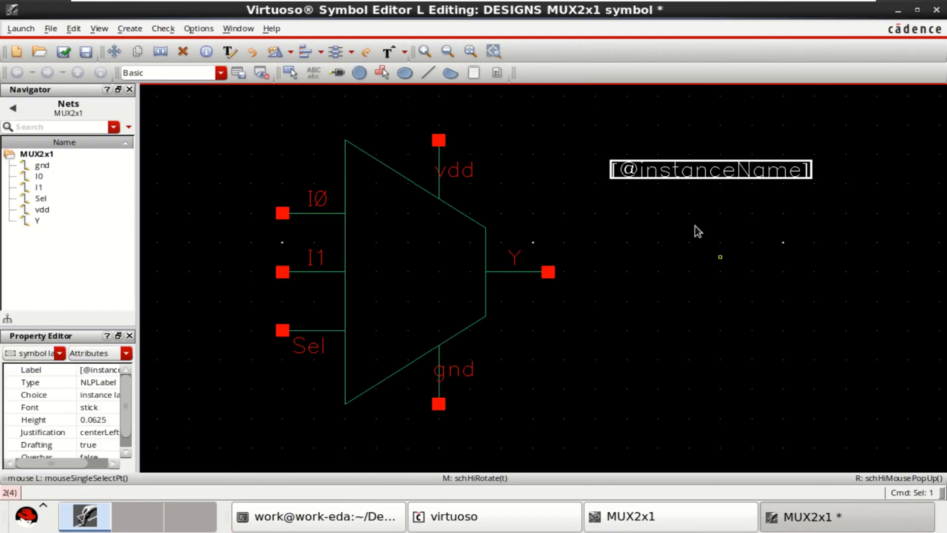
# Set the symbol label to MUX_2x1 in roman font with height 0.0725
pyautogui.doubleClick(710, 169)
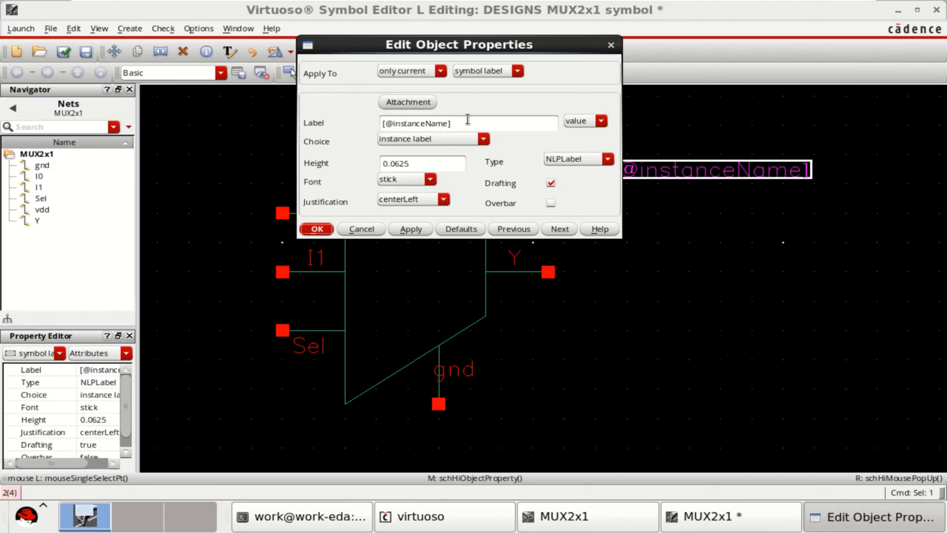
pyautogui.write('MU')
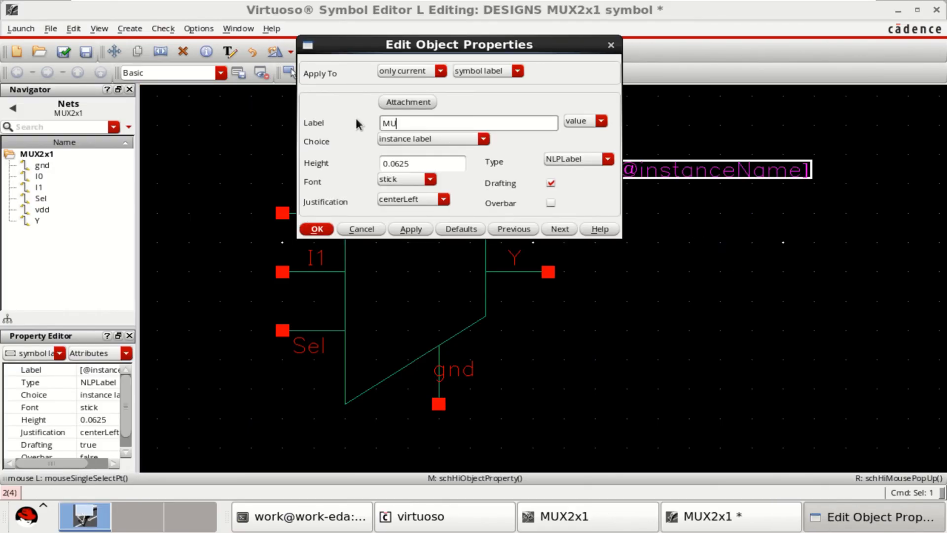
pyautogui.write('X_2x1')
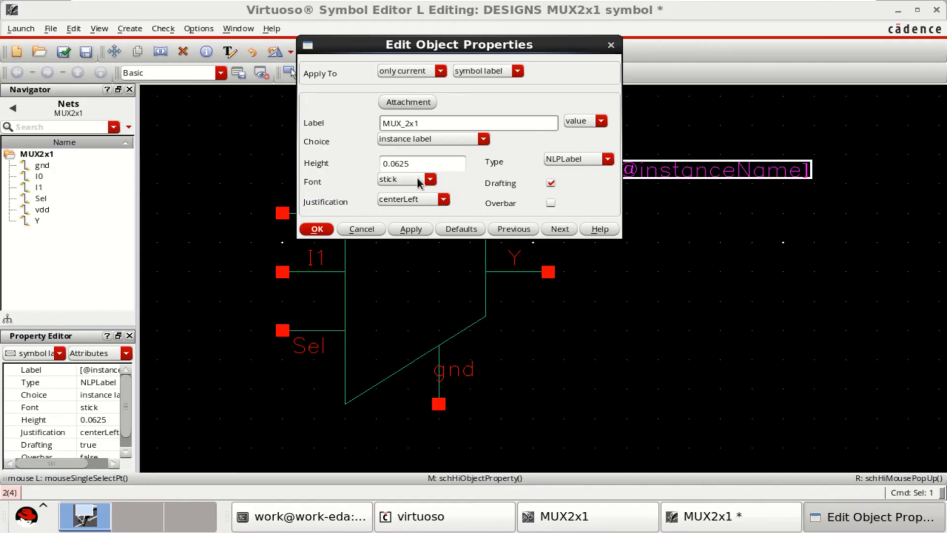
pyautogui.click(429, 179)
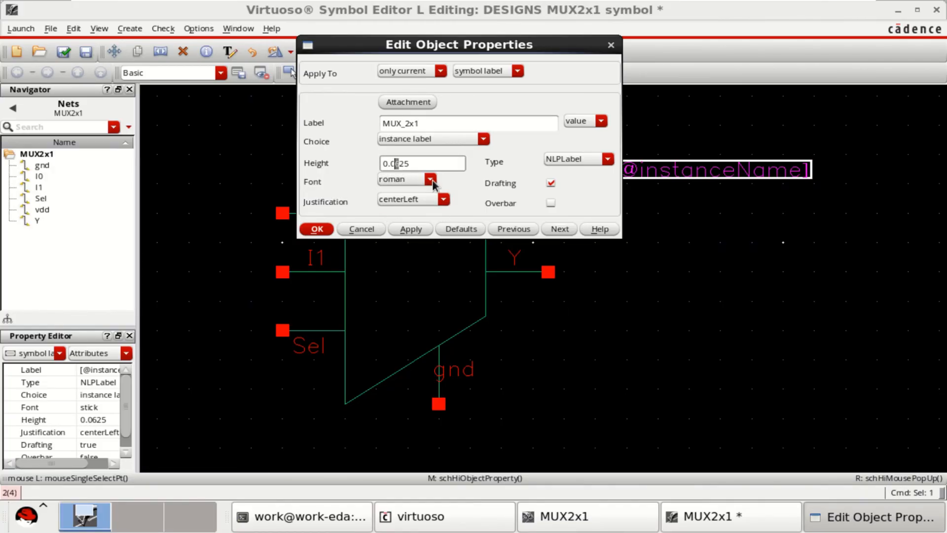
pyautogui.write('0.0725')
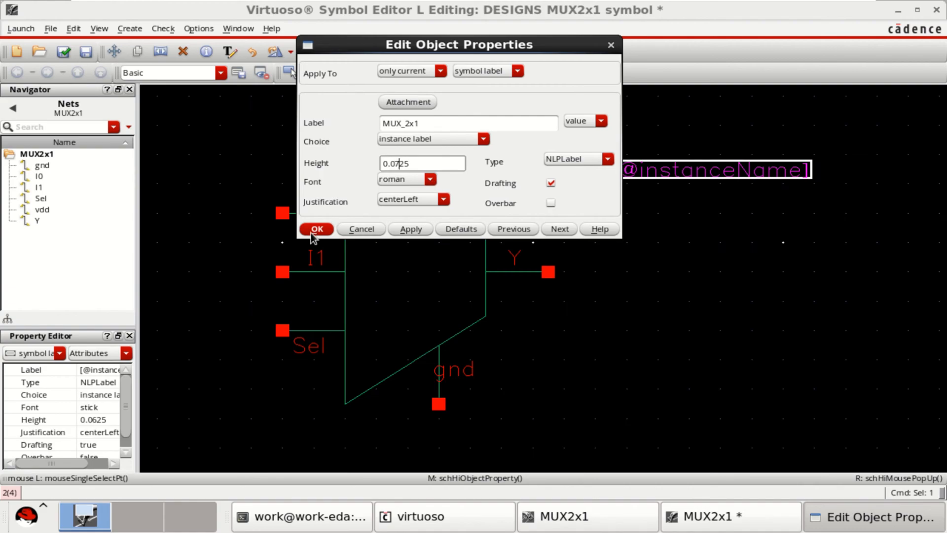
pyautogui.click(316, 228)
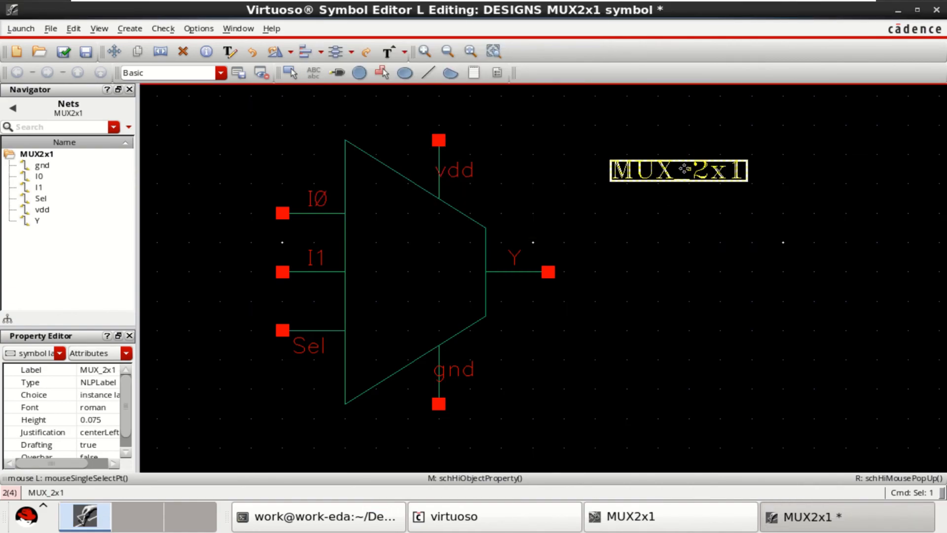
# Centre the MUX_2x1 label inside the symbol, then check and save it
pyautogui.moveTo(680, 171); pyautogui.dragTo(413, 272)
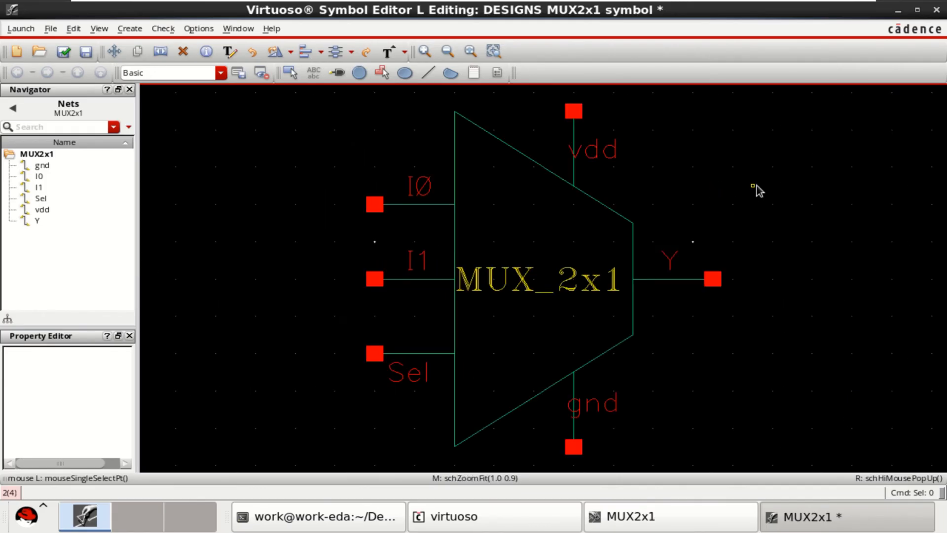
pyautogui.click(63, 51)
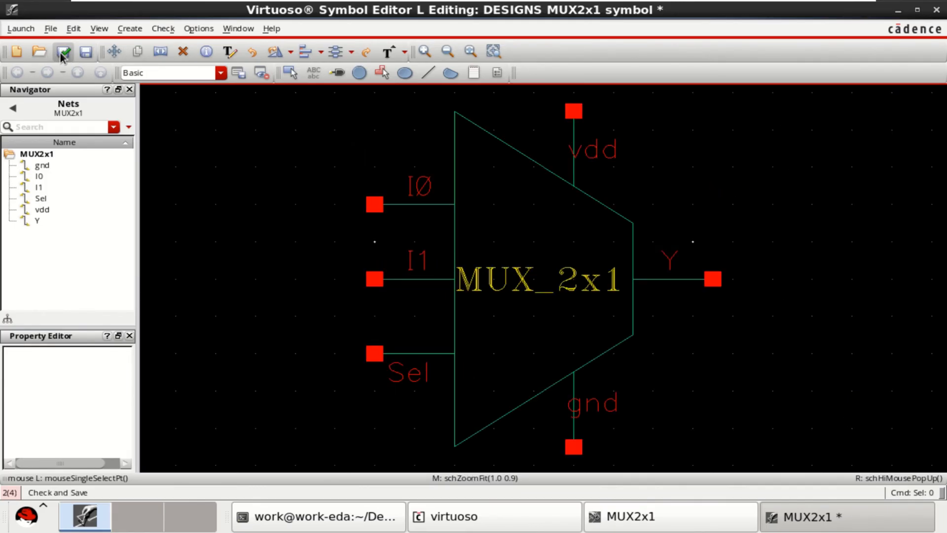
pyautogui.click(62, 51)
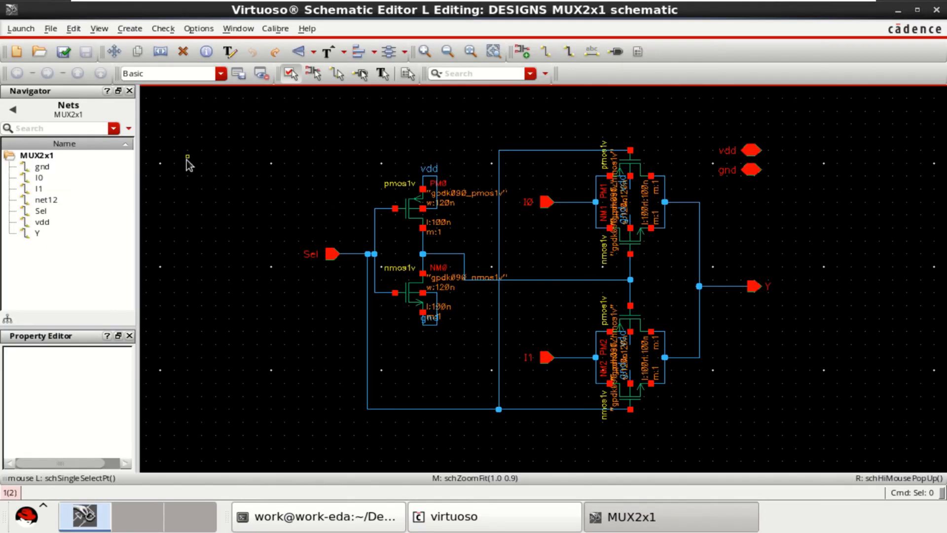
# Create a new empty MUX2x1_test schematic cell via File > New
pyautogui.click(51, 28)
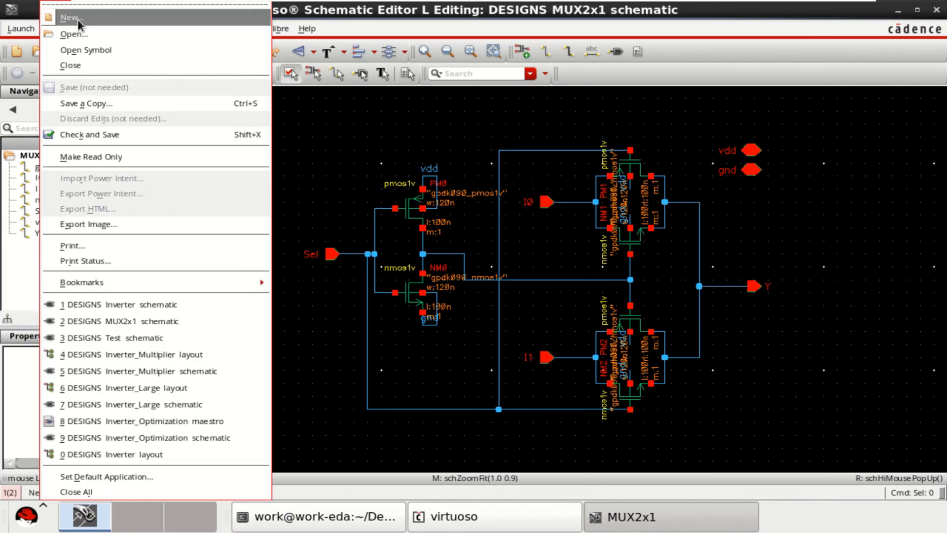
pyautogui.click(70, 17)
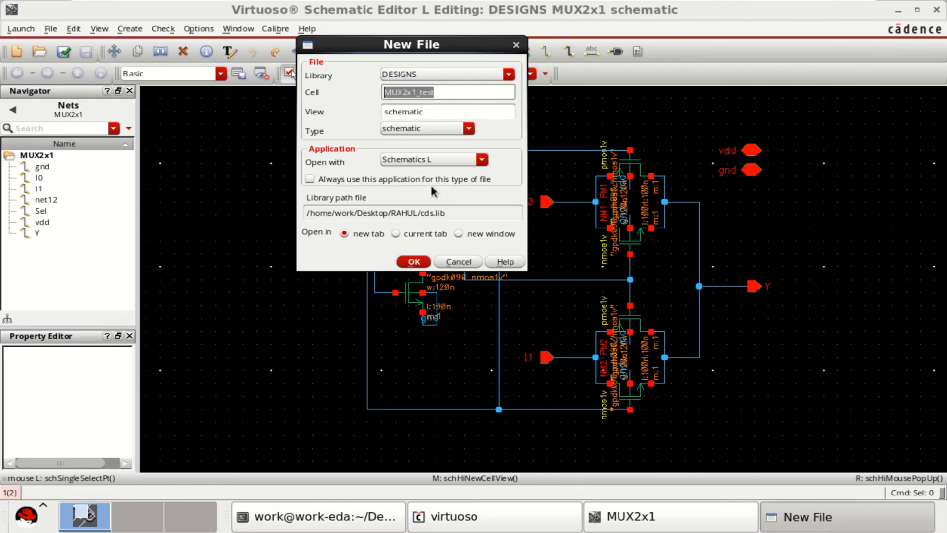
pyautogui.click(413, 261)
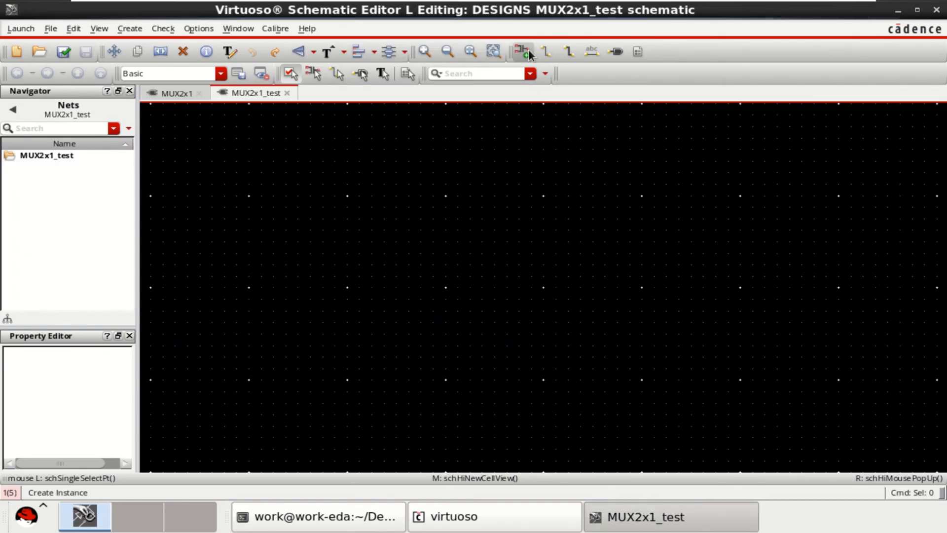
# Add an instance of DESIGNS/MUX2x1 using its symbol view onto the testbench canvas
pyautogui.click(521, 51)
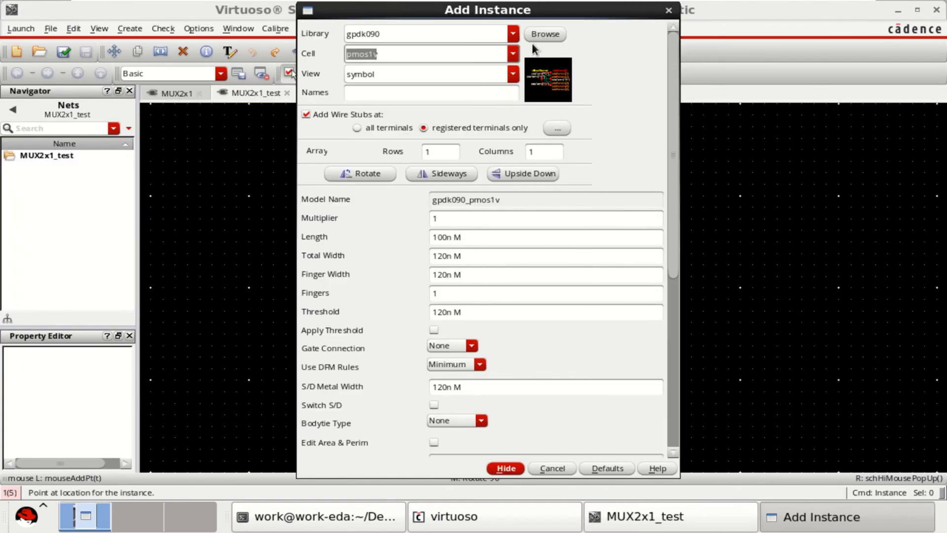
pyautogui.click(545, 34)
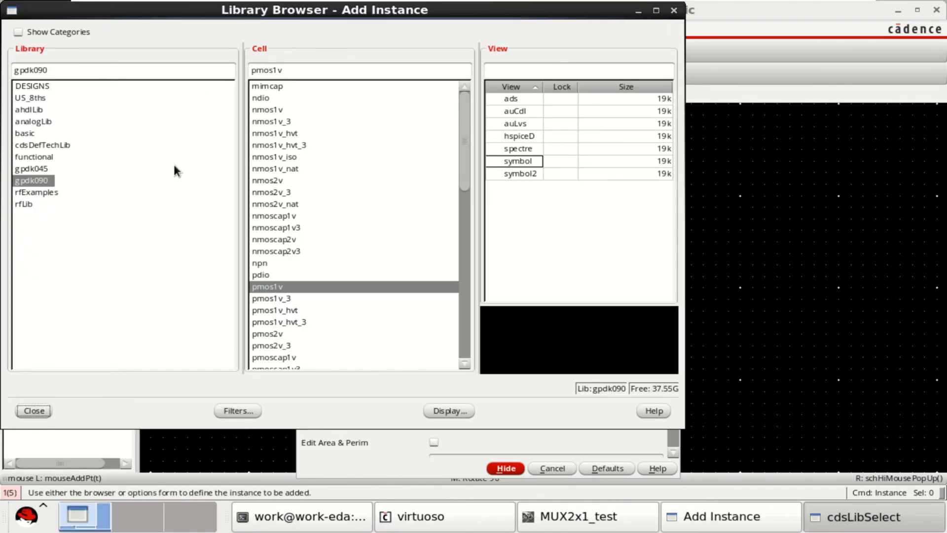
pyautogui.click(32, 85)
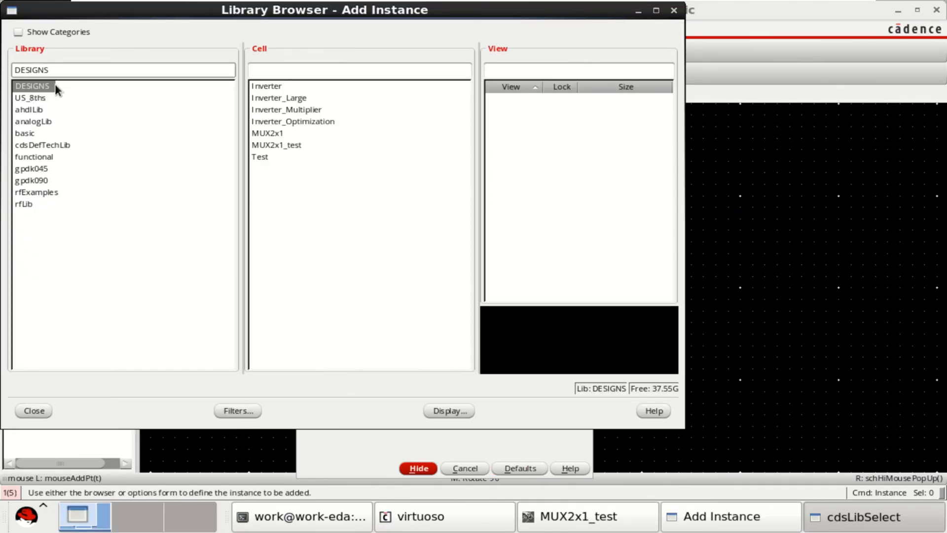
pyautogui.moveTo(269, 168)
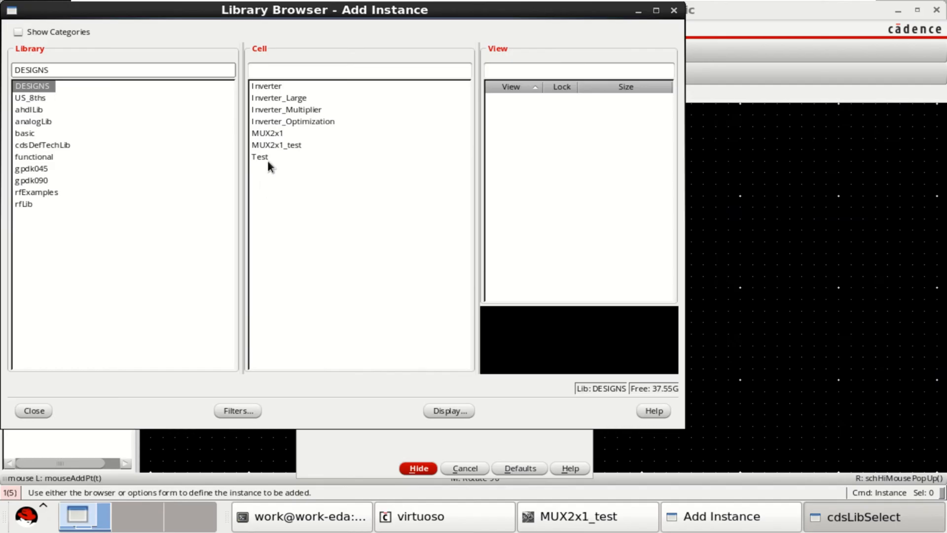
pyautogui.click(268, 133)
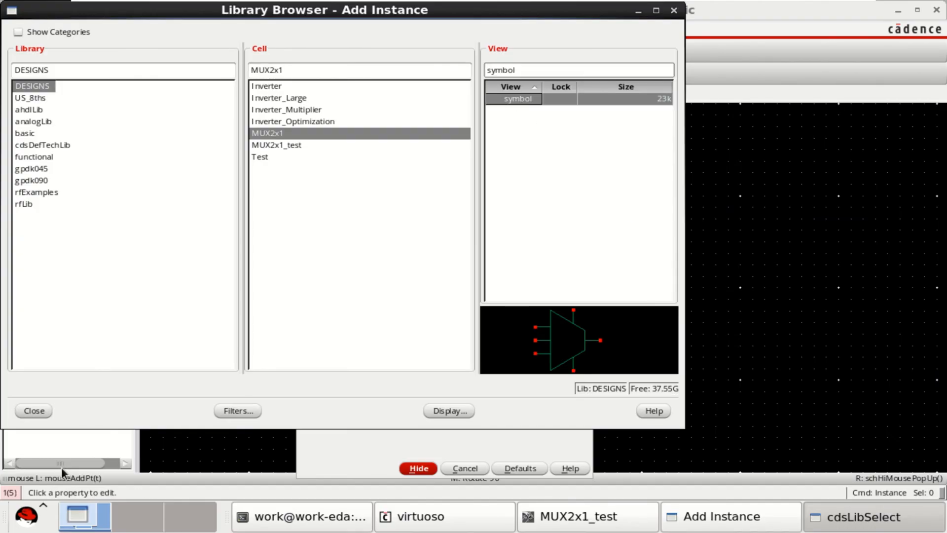
pyautogui.click(34, 410)
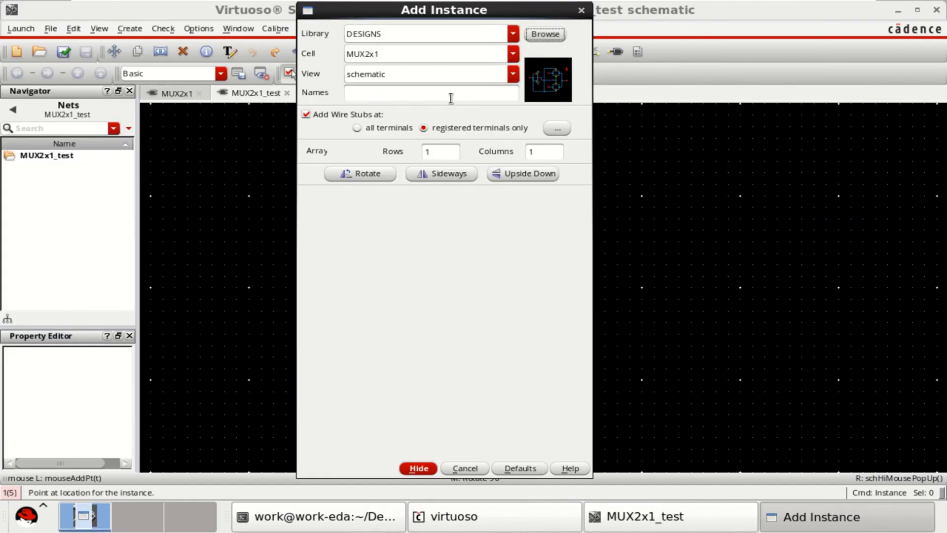
pyautogui.click(512, 74)
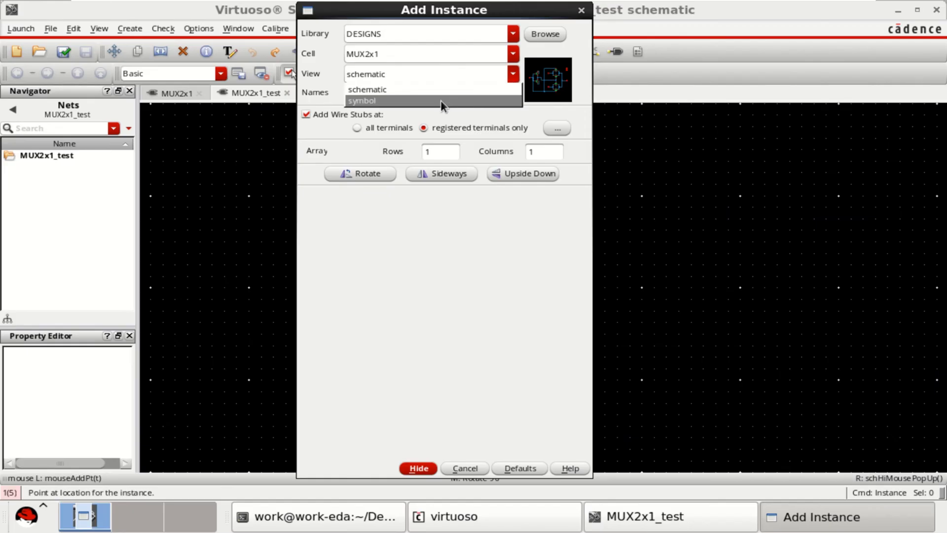
pyautogui.click(417, 468)
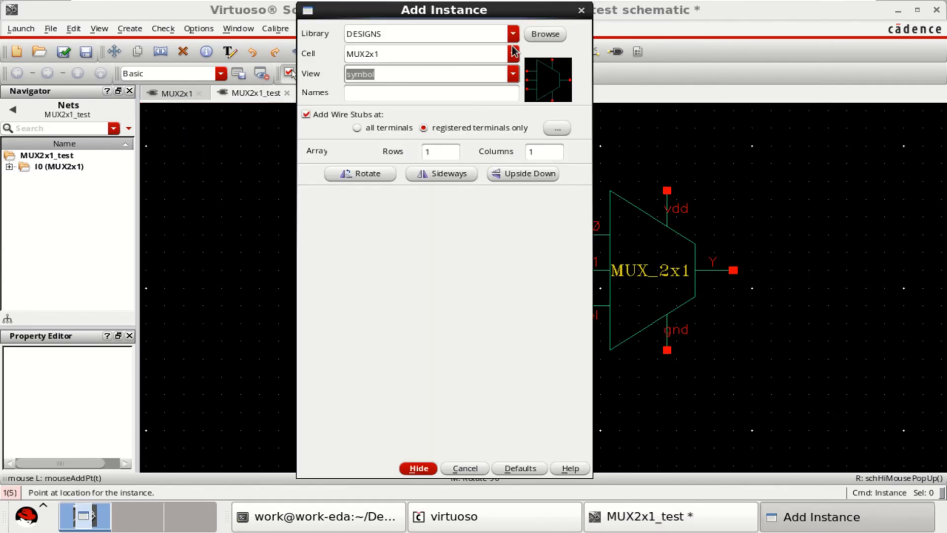
# Choose the analogLib vpulse symbol as the next instance to add
pyautogui.click(545, 33)
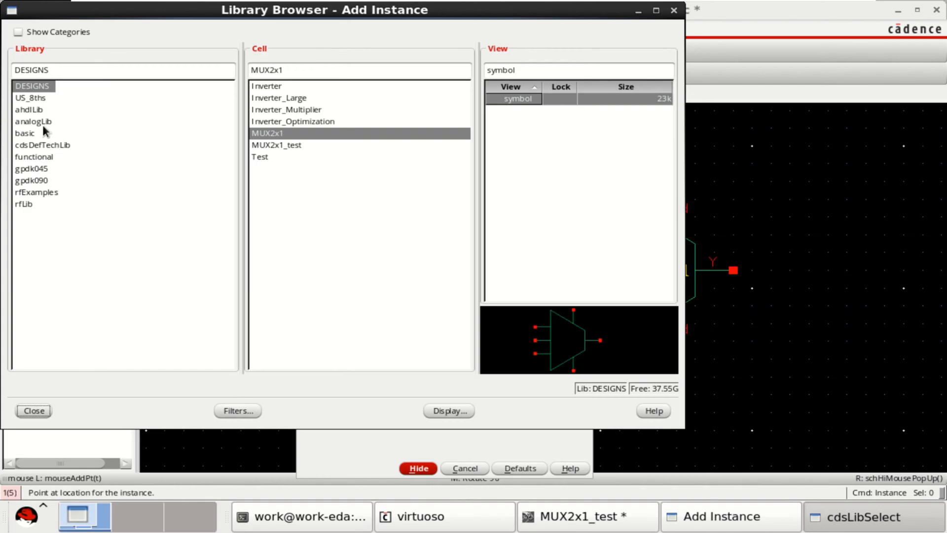
pyautogui.click(33, 120)
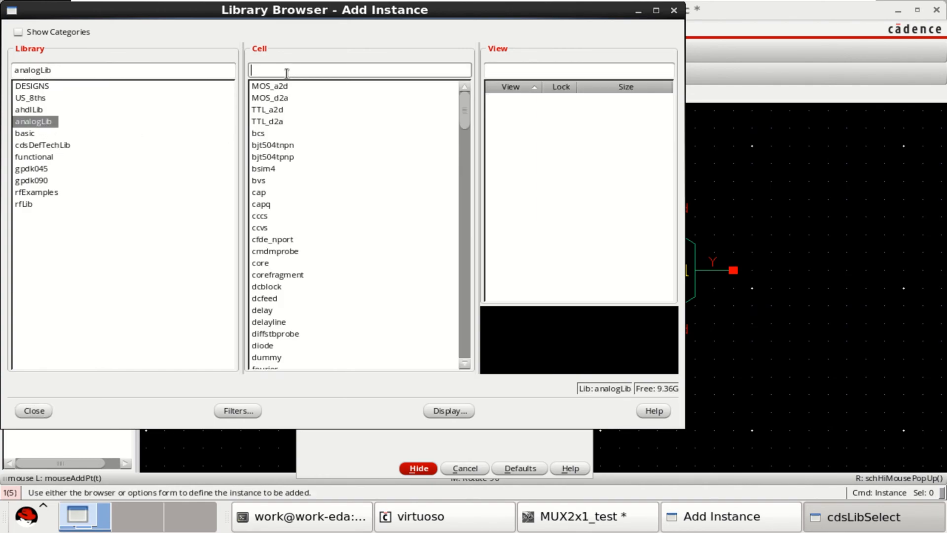
pyautogui.write('vp')
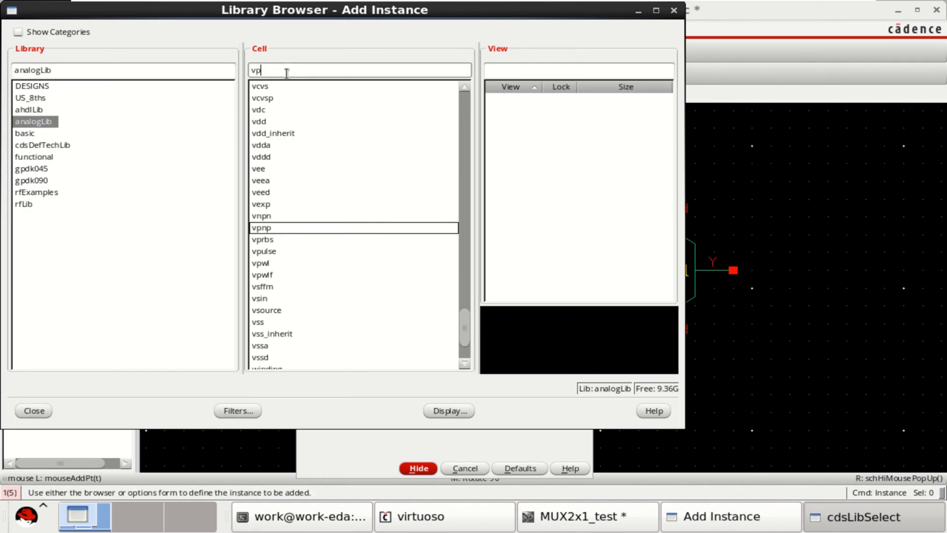
pyautogui.click(264, 228)
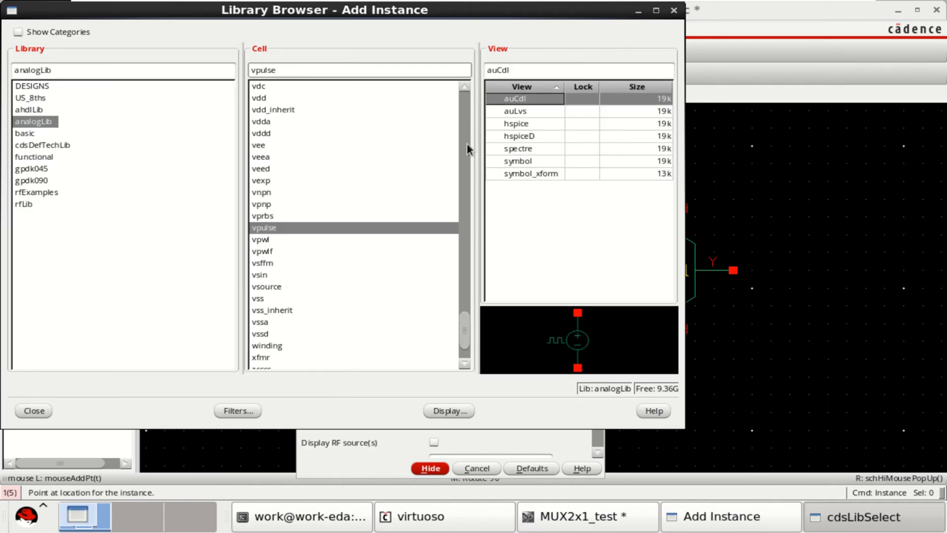
pyautogui.click(517, 161)
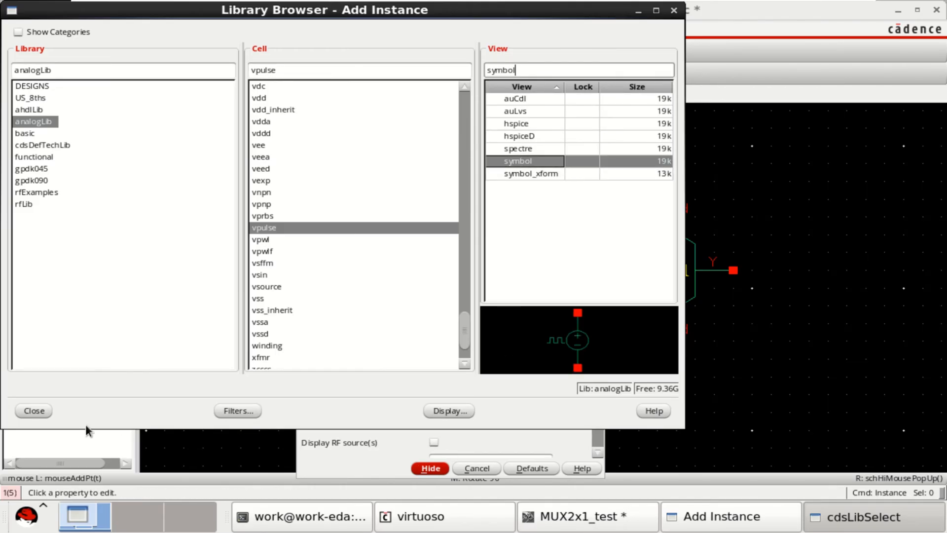
pyautogui.click(34, 410)
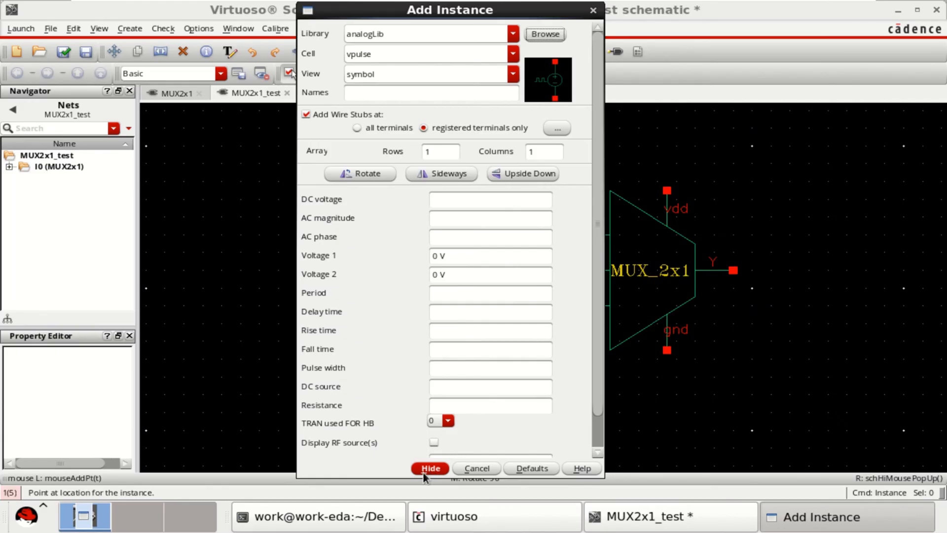
# Set vpulse Voltage 2 to 1 V, period 10n, width 5n, edges 0.1n and place the sources
pyautogui.click(489, 274)
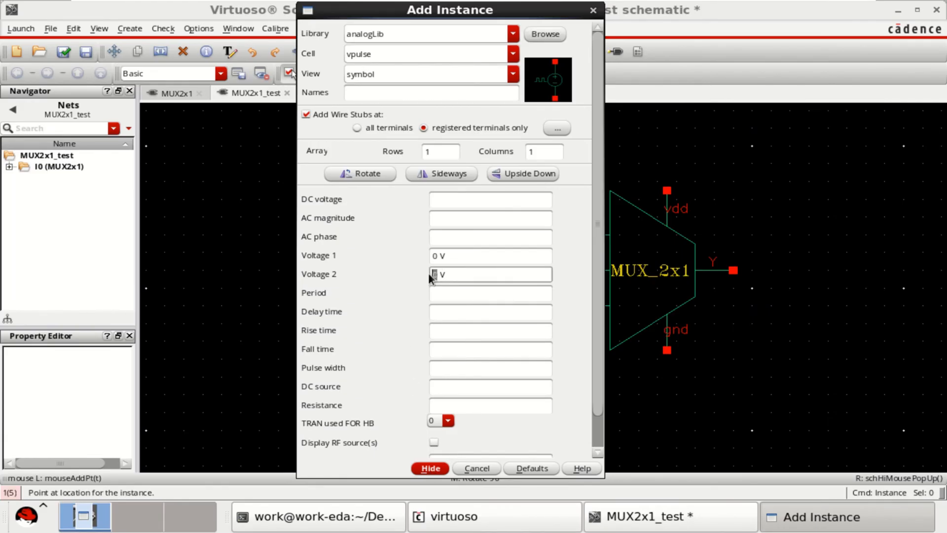
pyautogui.write('1')
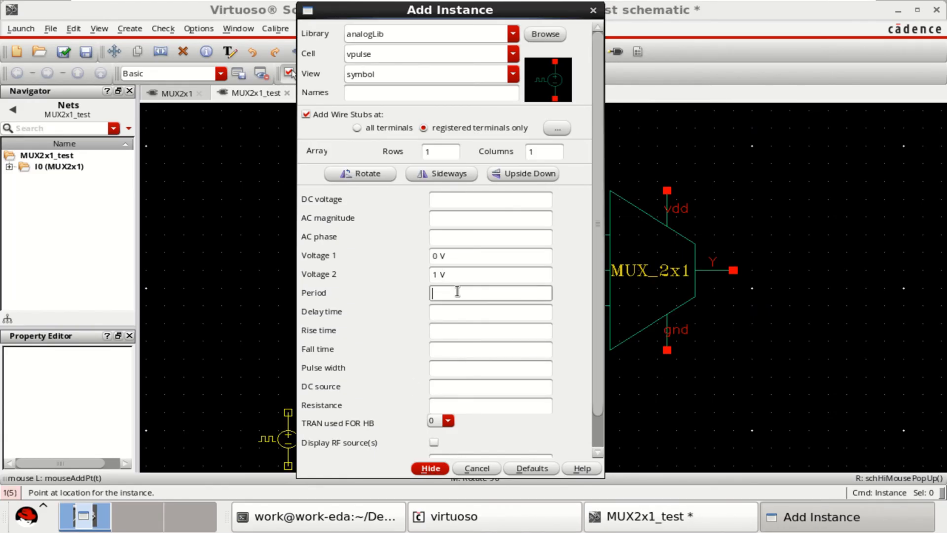
pyautogui.write('10n')
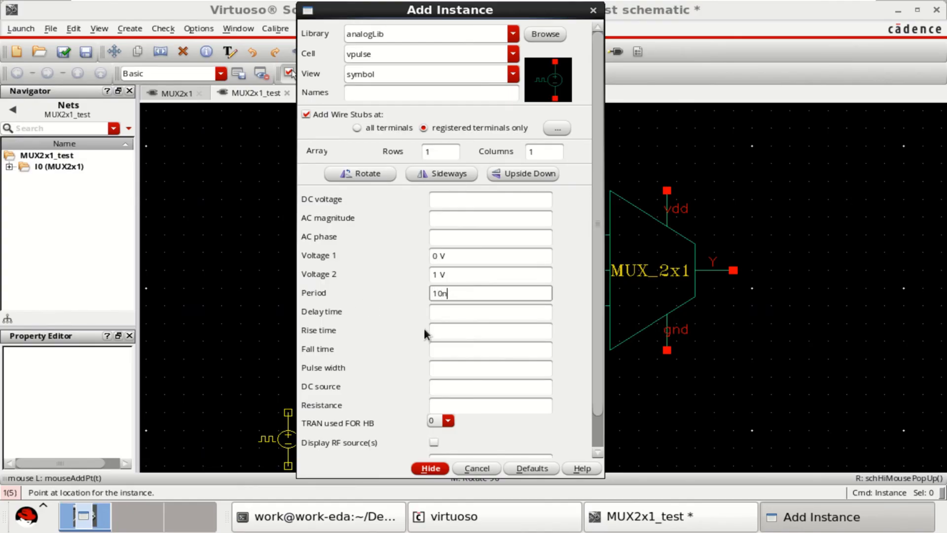
pyautogui.click(490, 368)
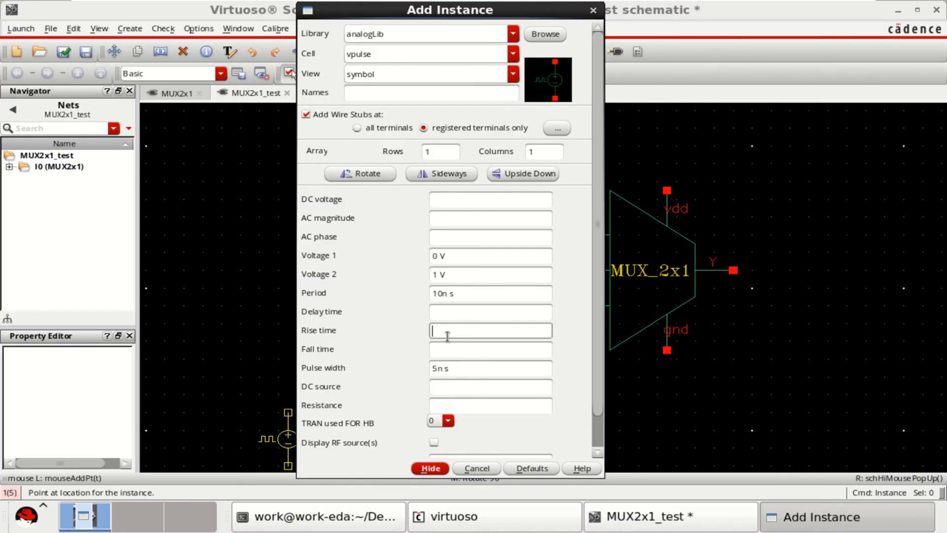
pyautogui.write('0.1n')
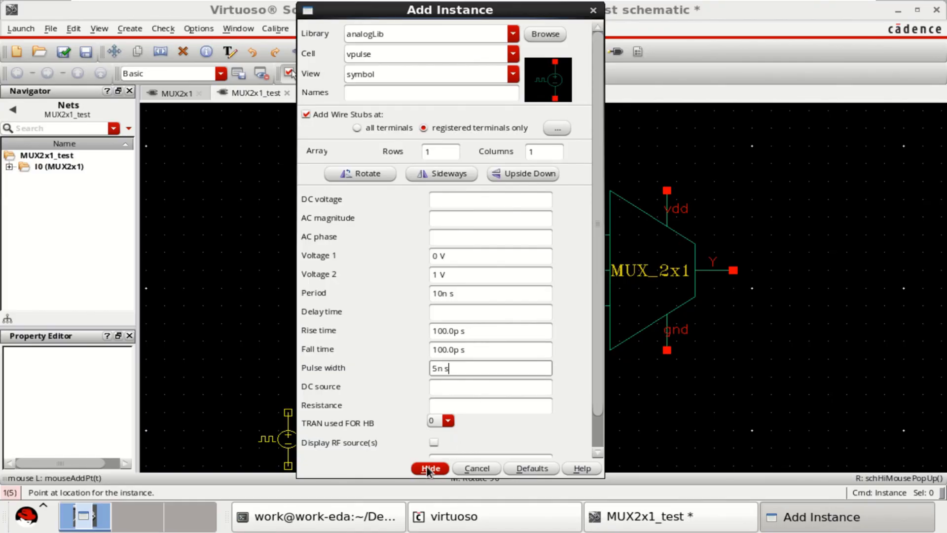
pyautogui.click(430, 467)
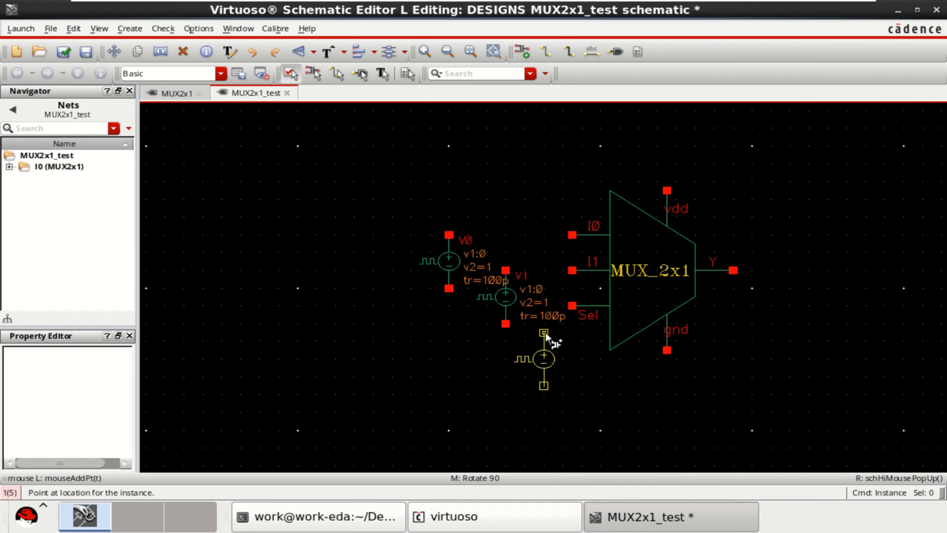
pyautogui.click(541, 357)
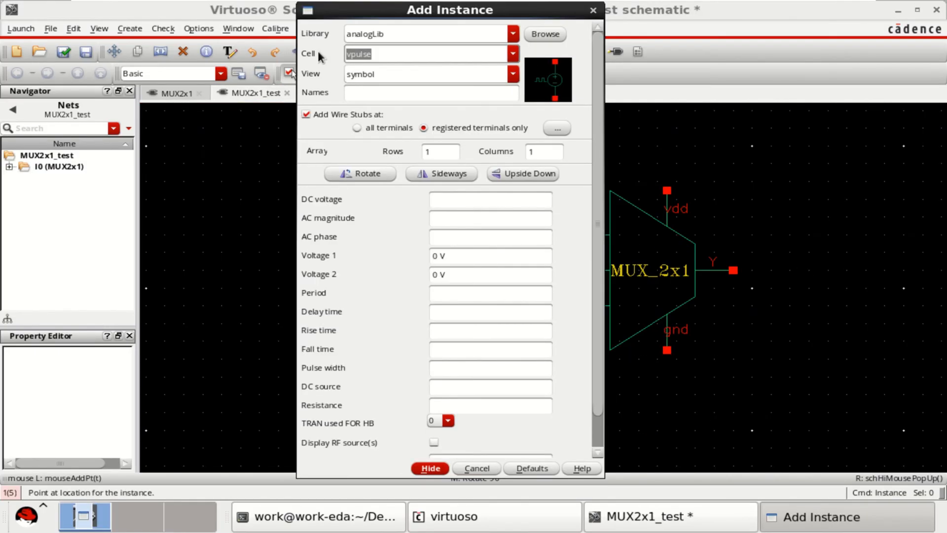
# Switch the instance cell to gnd and drop ground symbols under the sources and MUX gnd pin
pyautogui.write('gnd')
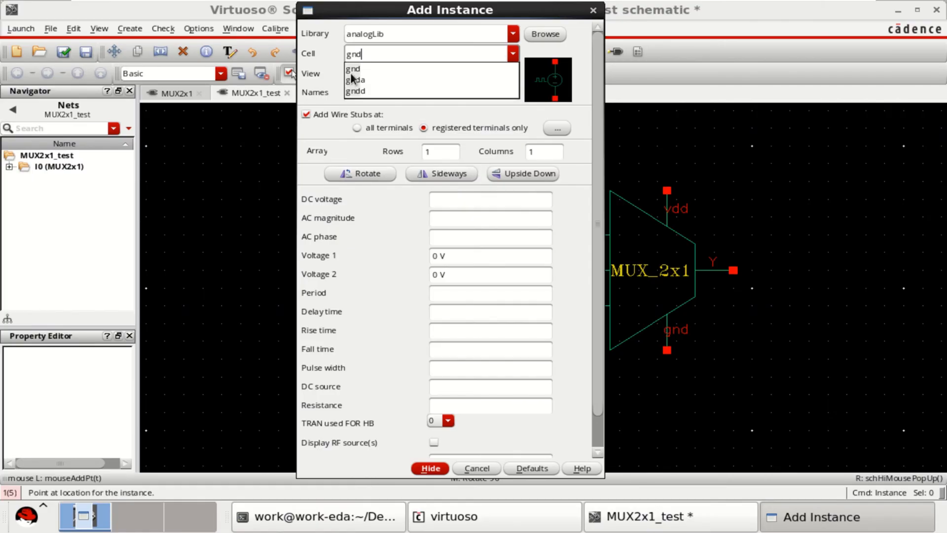
pyautogui.click(354, 68)
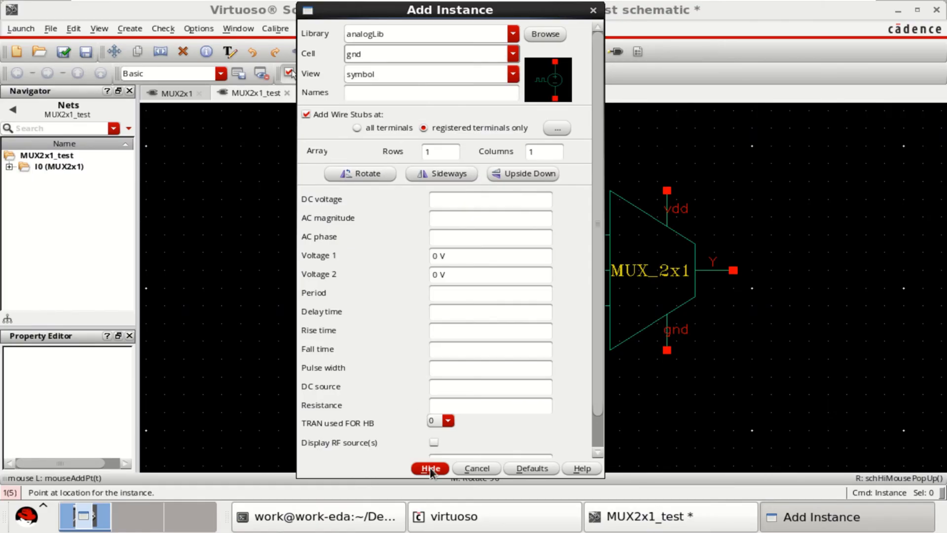
pyautogui.click(429, 468)
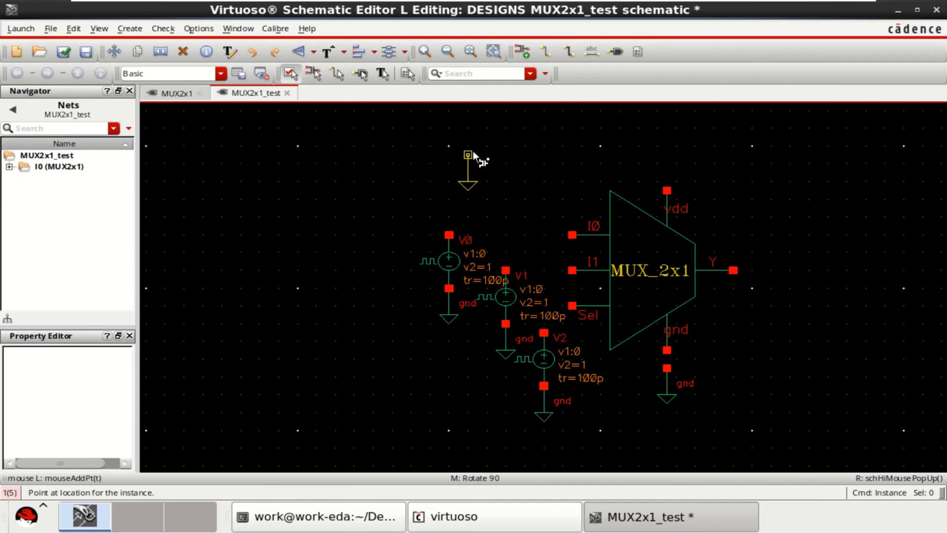
pyautogui.click(467, 155)
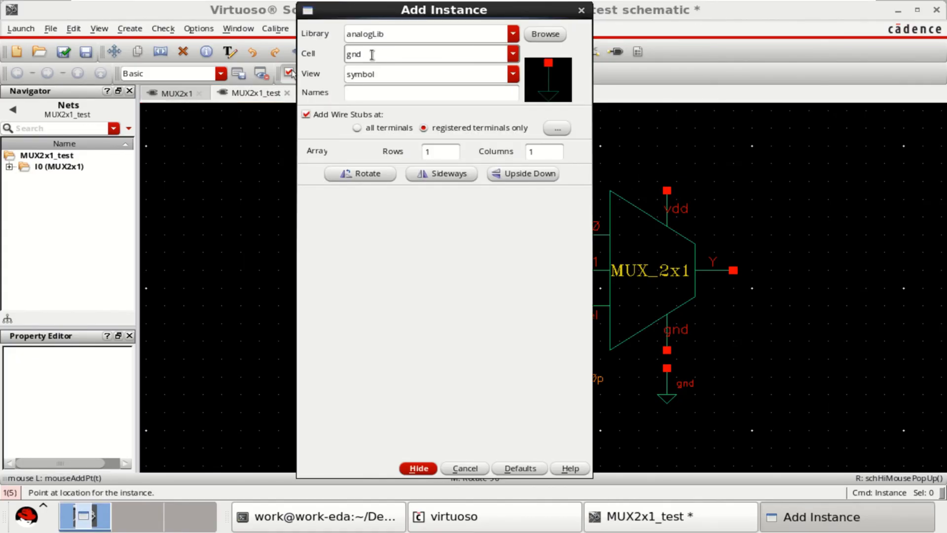
# Place a vdc source V3 at the upper right with a gnd symbol beneath it
pyautogui.write('vdd')
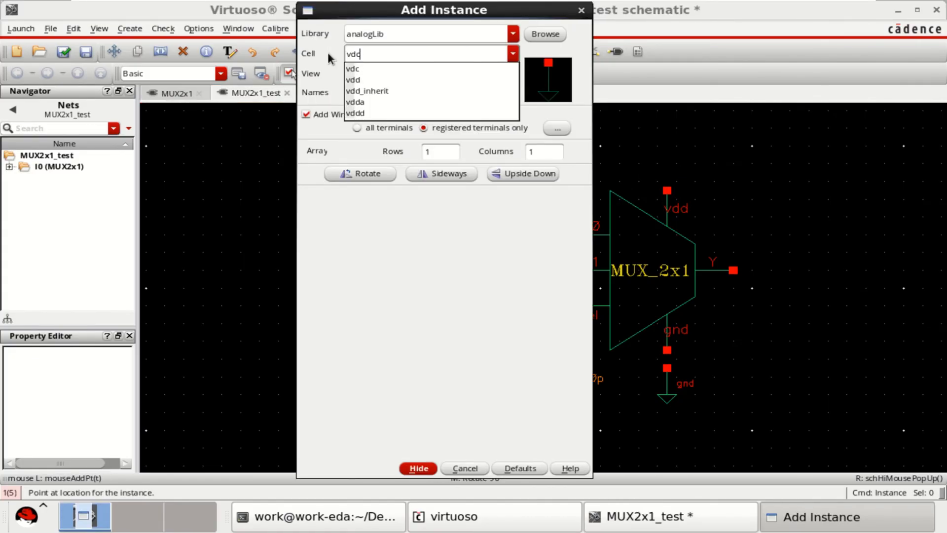
pyautogui.click(352, 69)
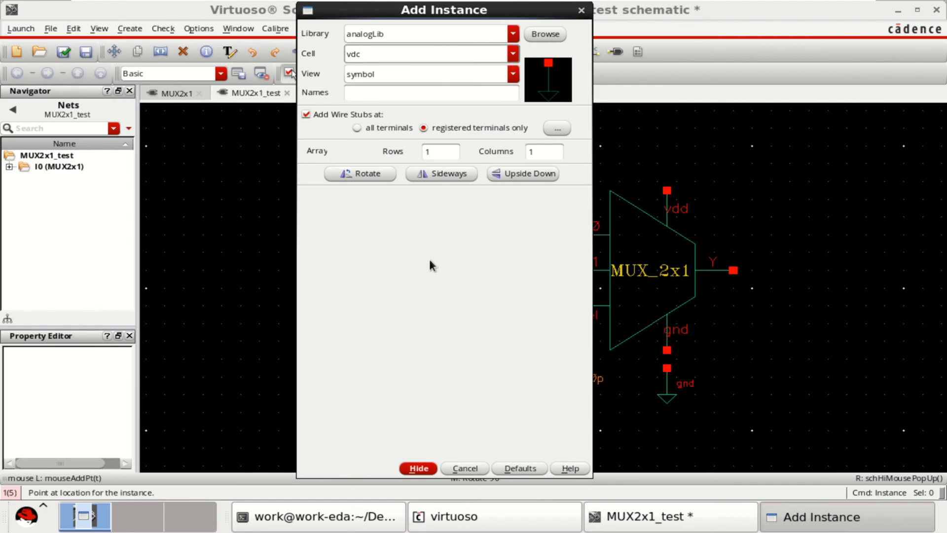
pyautogui.click(418, 468)
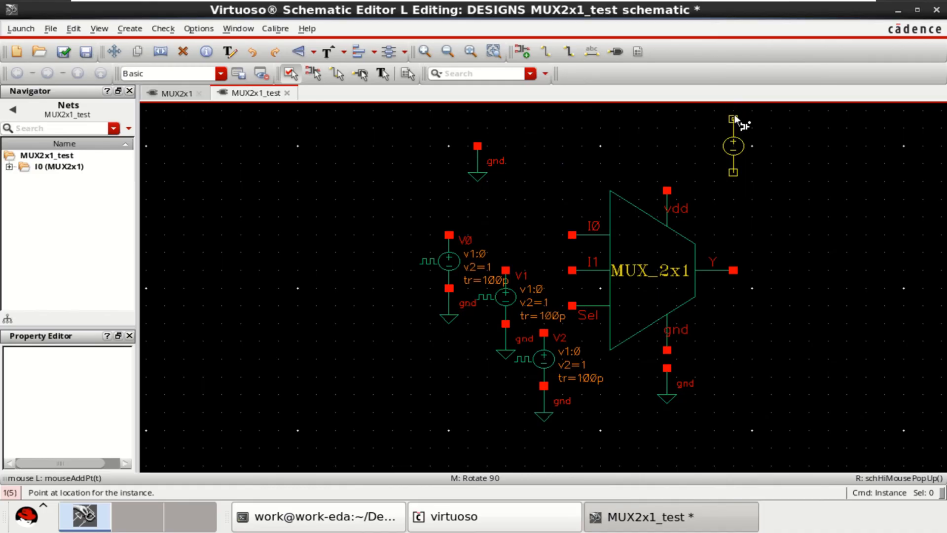
pyautogui.click(732, 145)
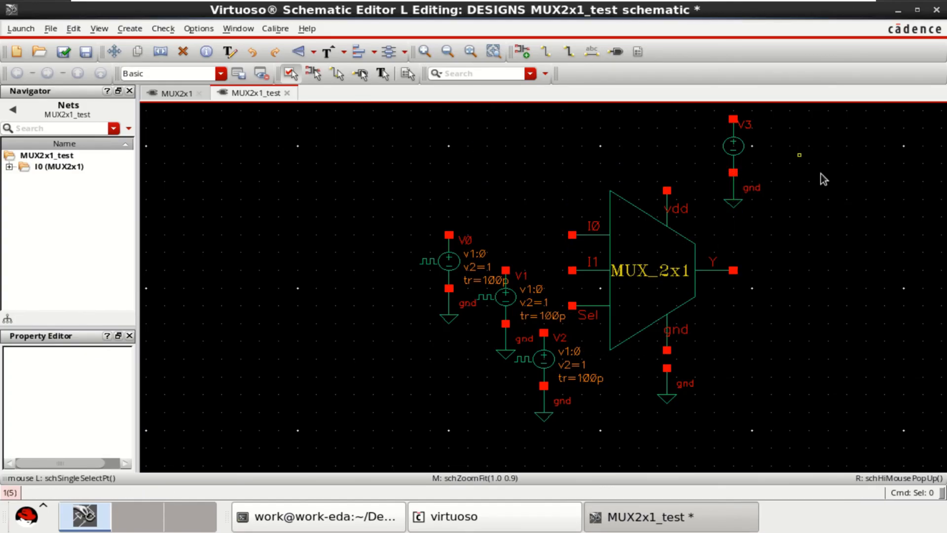
pyautogui.click(733, 146)
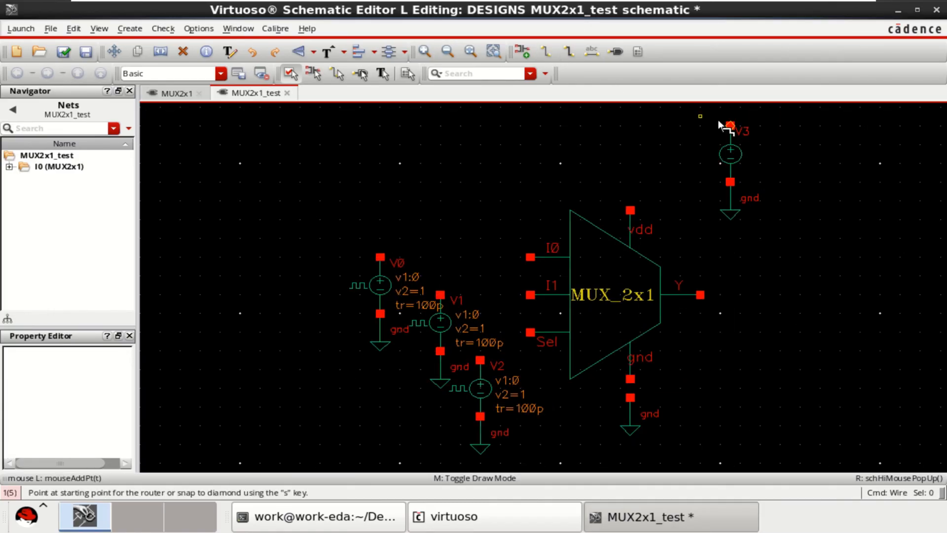
# Wire V3 to the vdd pin and the pulse sources toward inputs I0, I1 and Sel
pyautogui.click(730, 125)
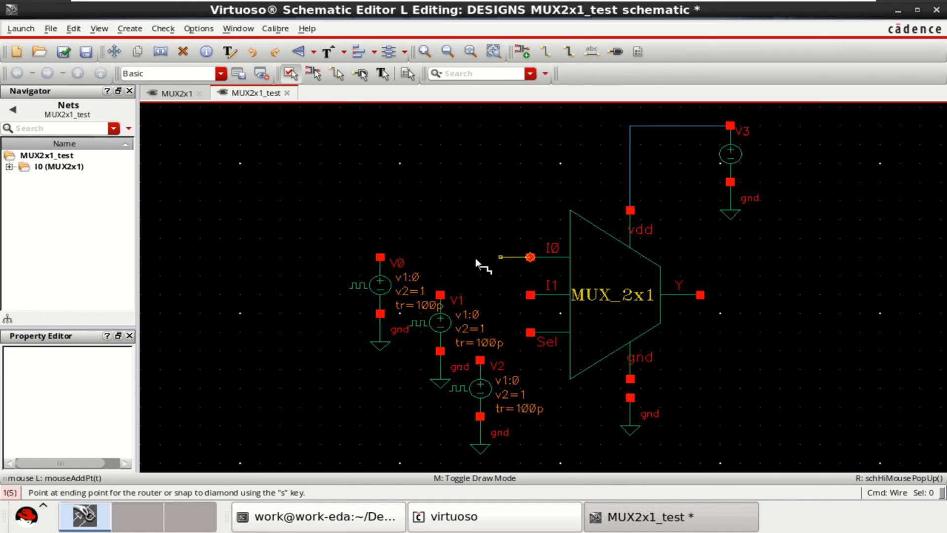
pyautogui.click(530, 257)
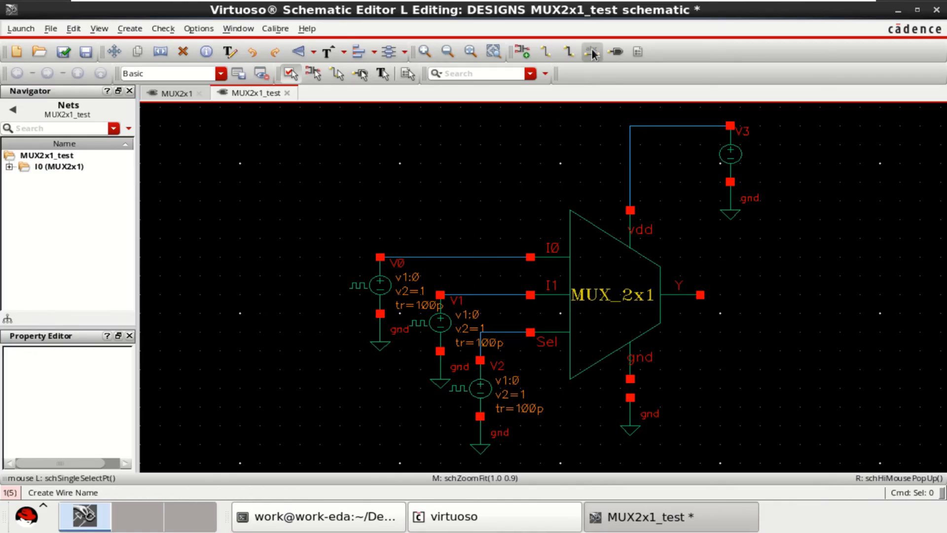
pyautogui.moveTo(590, 52)
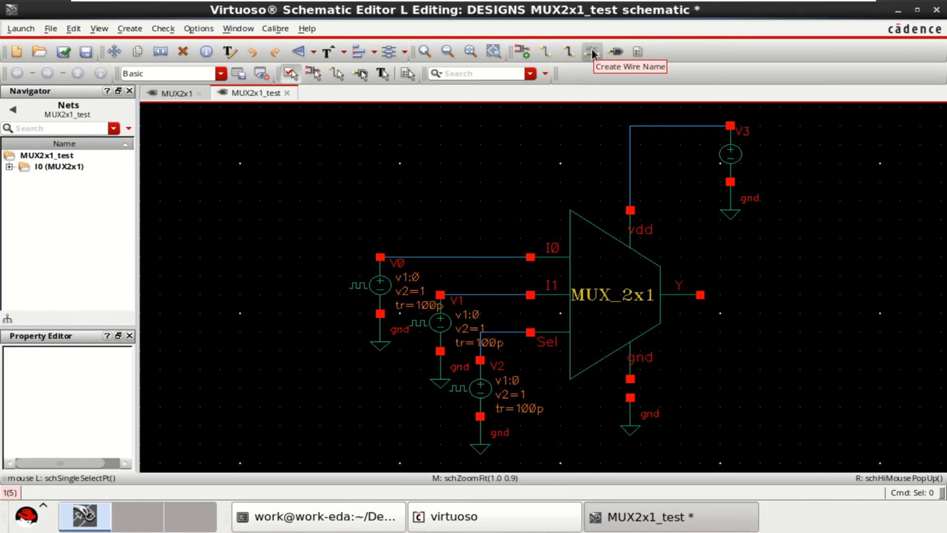
# Name the input wires I0, I1 and Sel with Create Wire Name and attach the labels
pyautogui.click(590, 52)
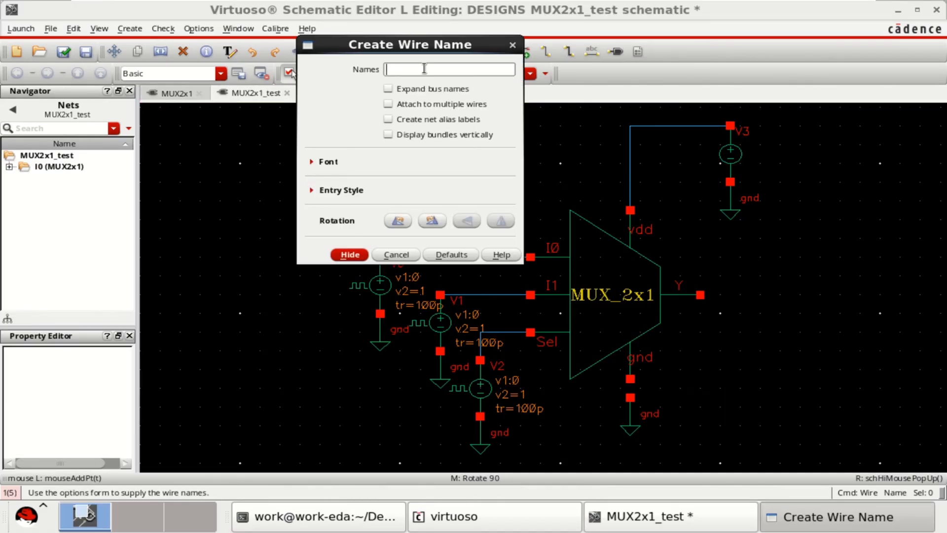
pyautogui.write('I')
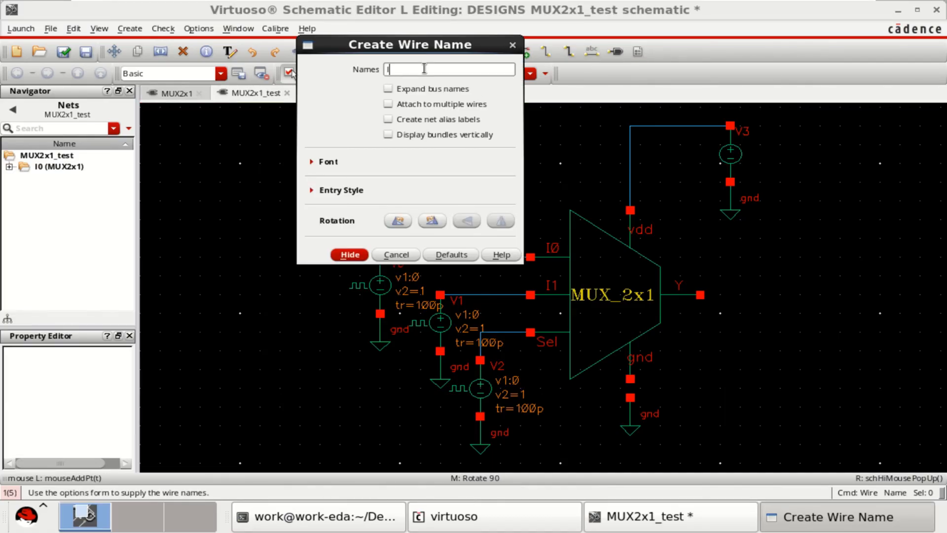
pyautogui.write('I0')
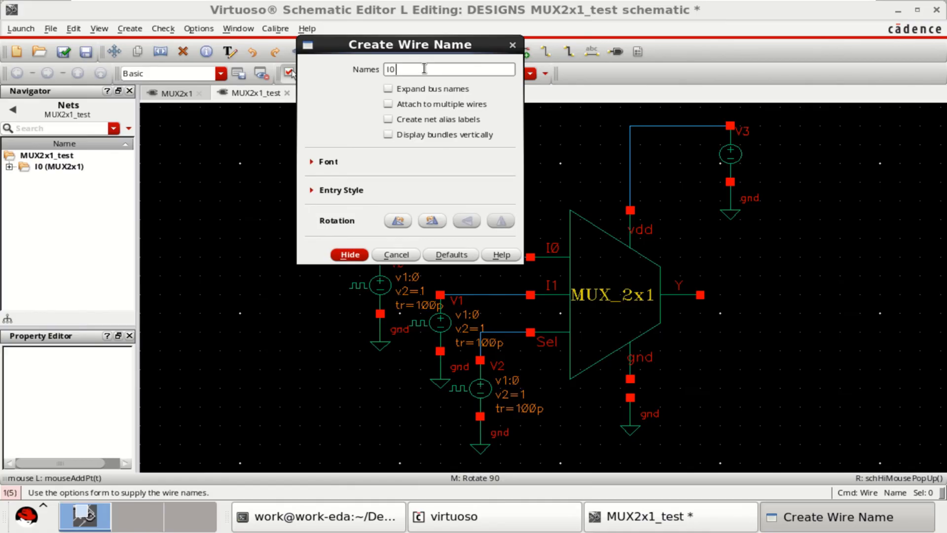
pyautogui.write('H')
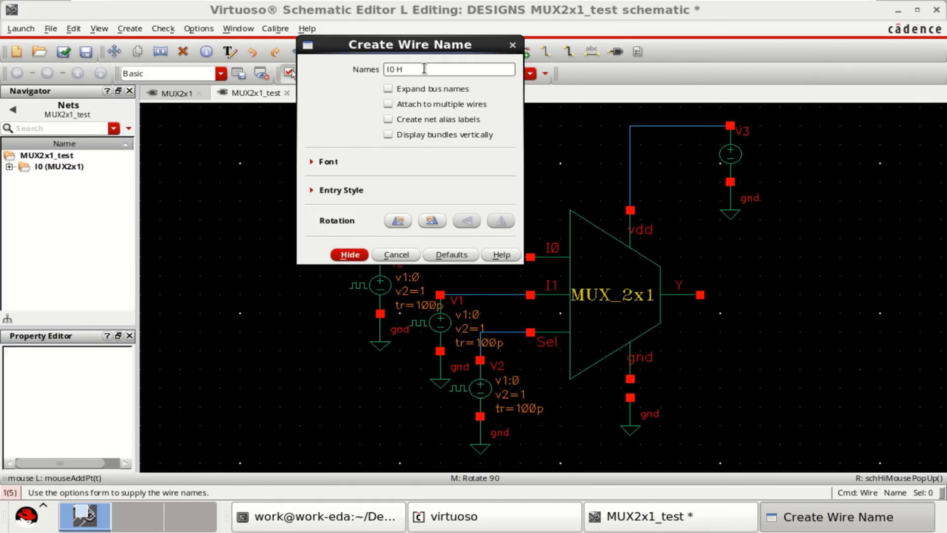
pyautogui.press('BackSpace')
pyautogui.write('I1')
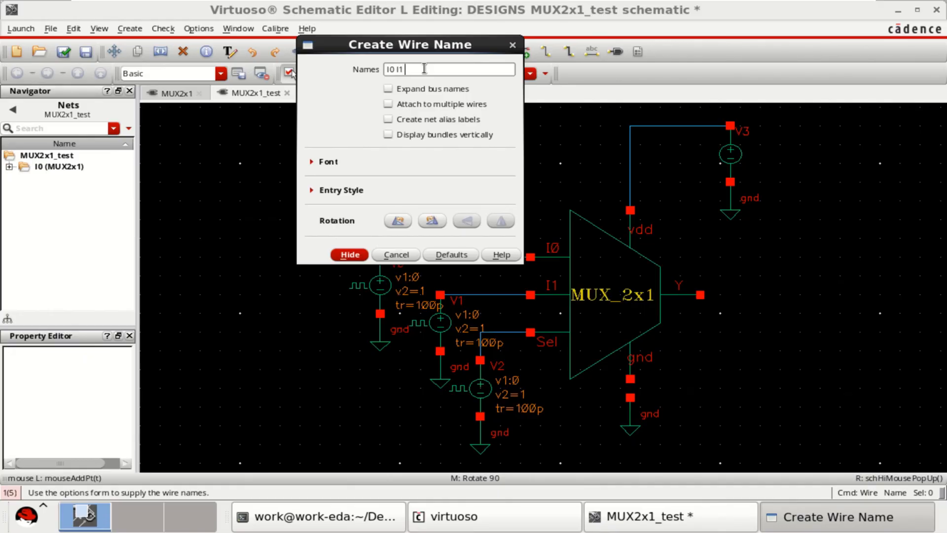
pyautogui.write('Sel')
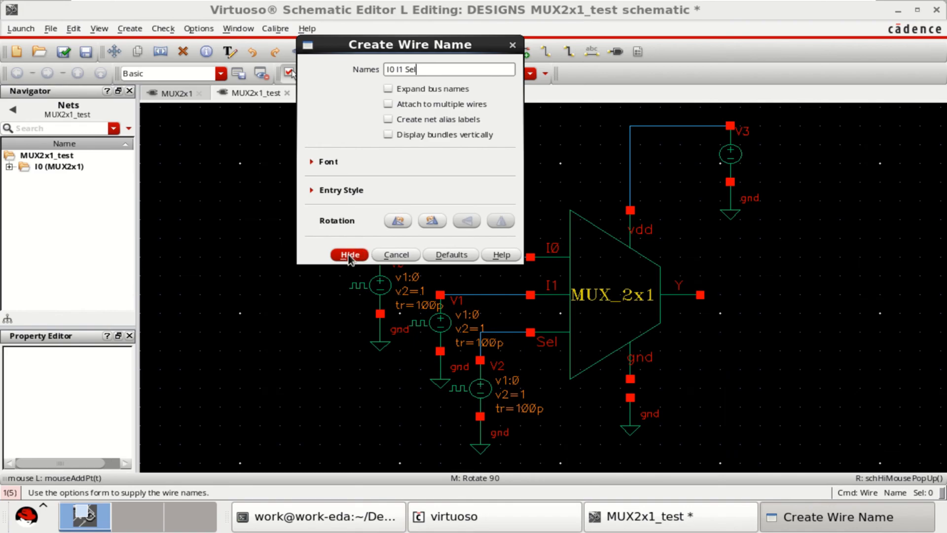
pyautogui.click(349, 255)
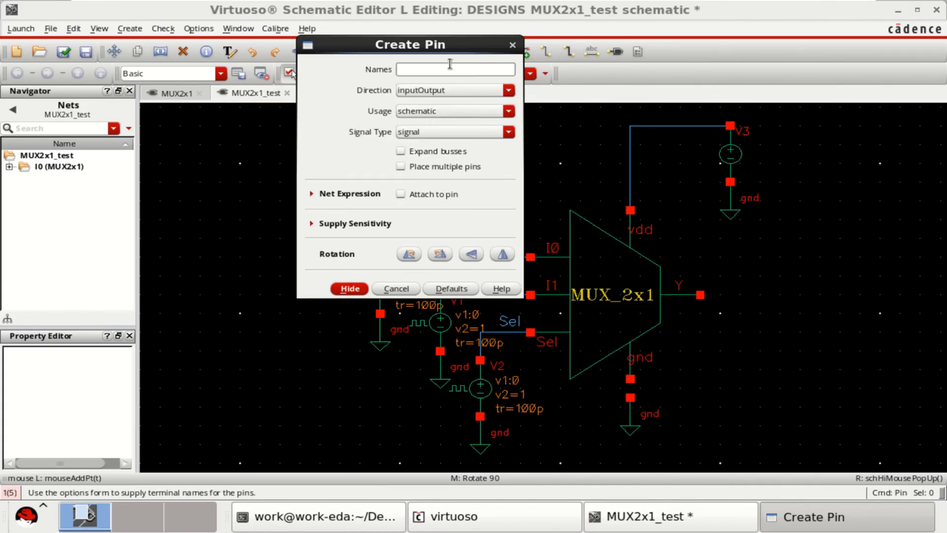
# Create output pin Y, place it right of the MUX and wire it to the Y output
pyautogui.write('Y')
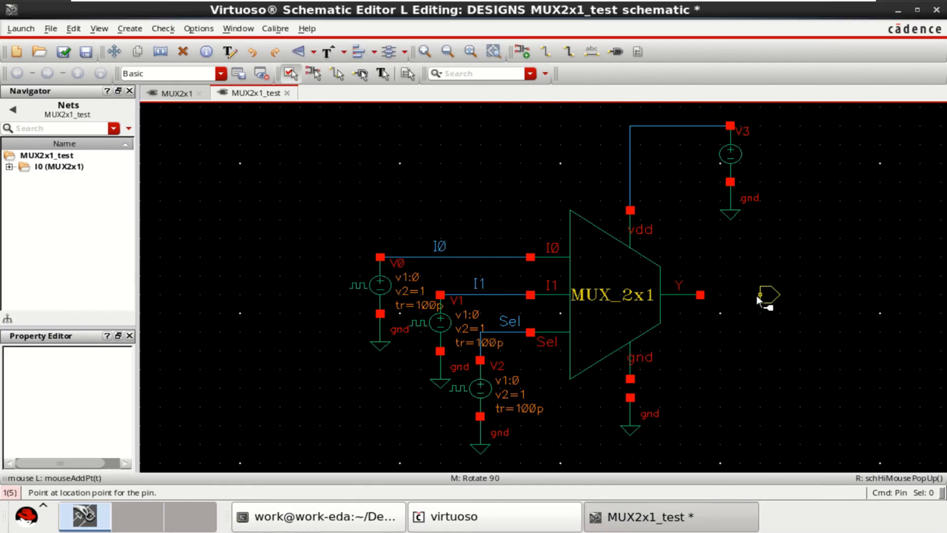
pyautogui.click(62, 53)
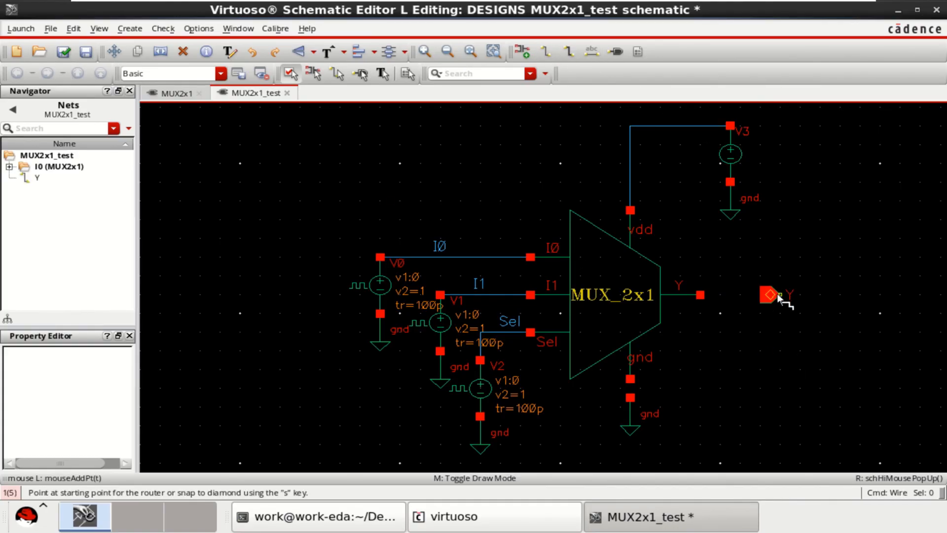
pyautogui.click(699, 295)
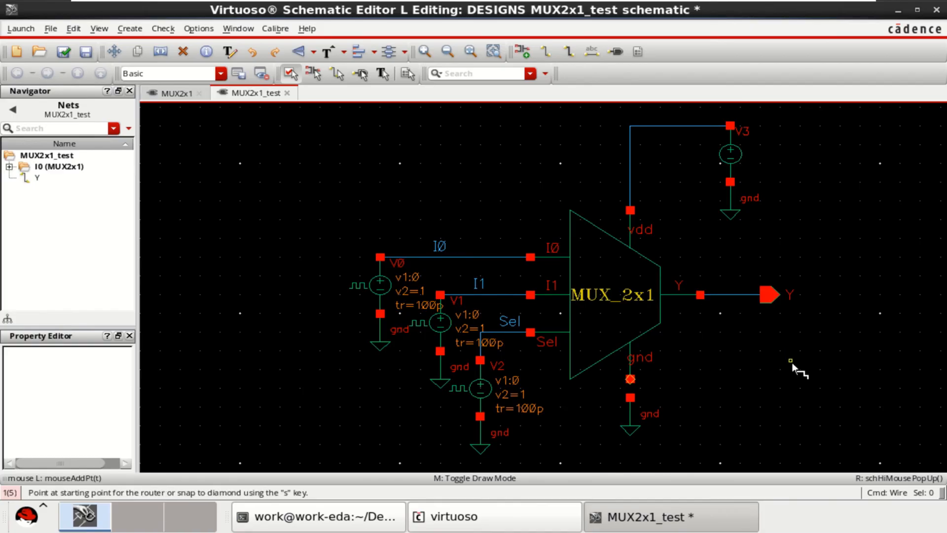
pyautogui.moveTo(879, 251)
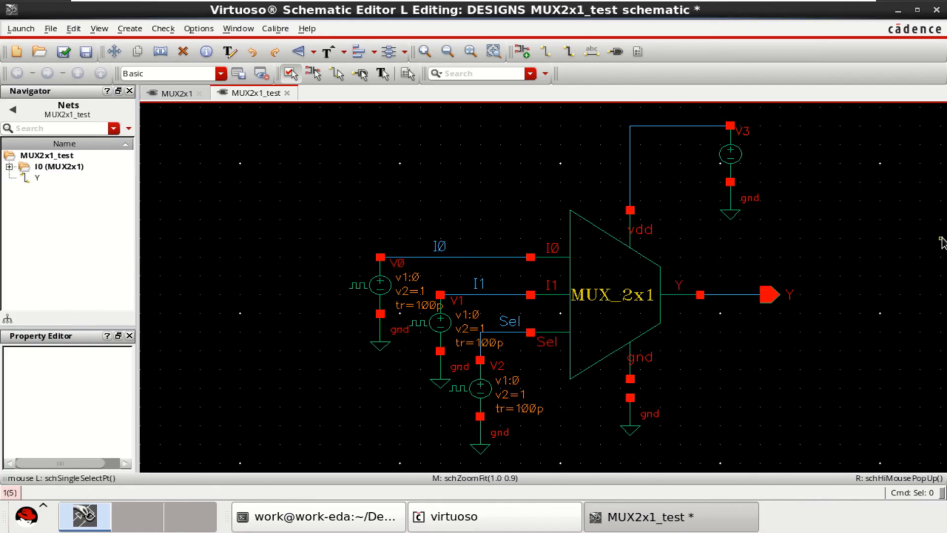
# Review V0's parameters, then give V1 pulse width 10n s and period 20n s
pyautogui.click(376, 284)
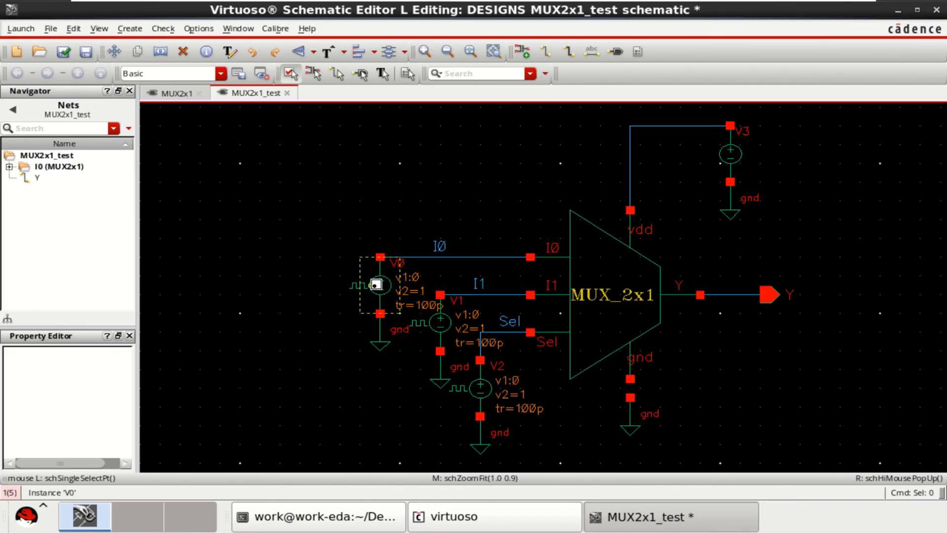
pyautogui.doubleClick(375, 284)
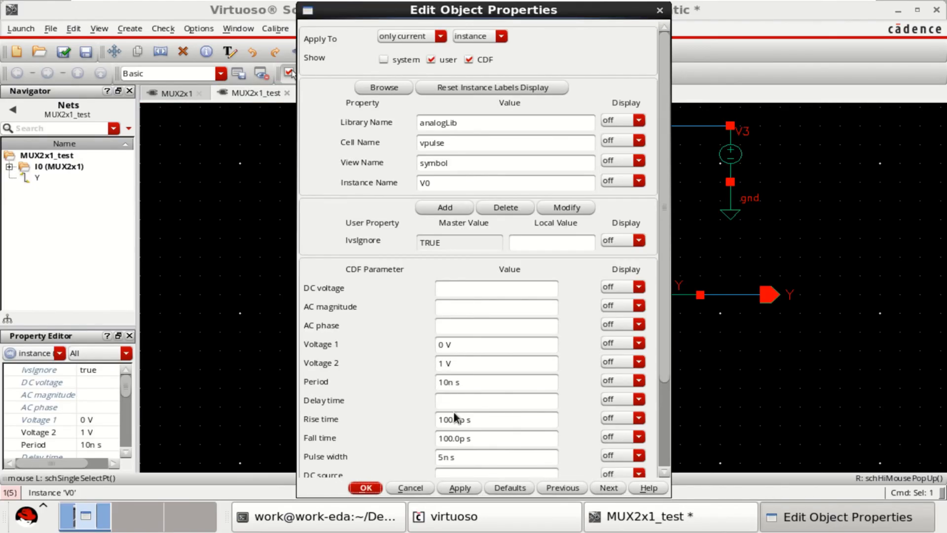
pyautogui.scroll(-3)
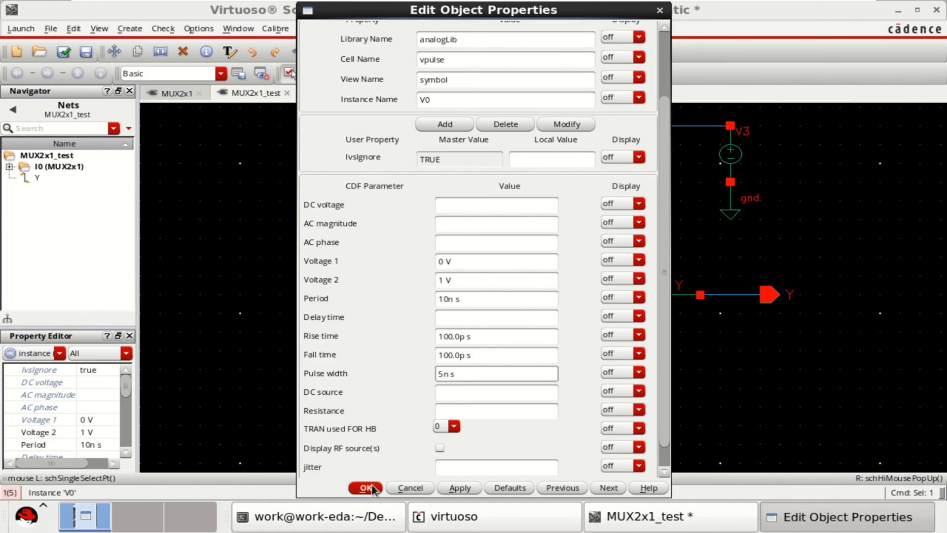
pyautogui.click(364, 488)
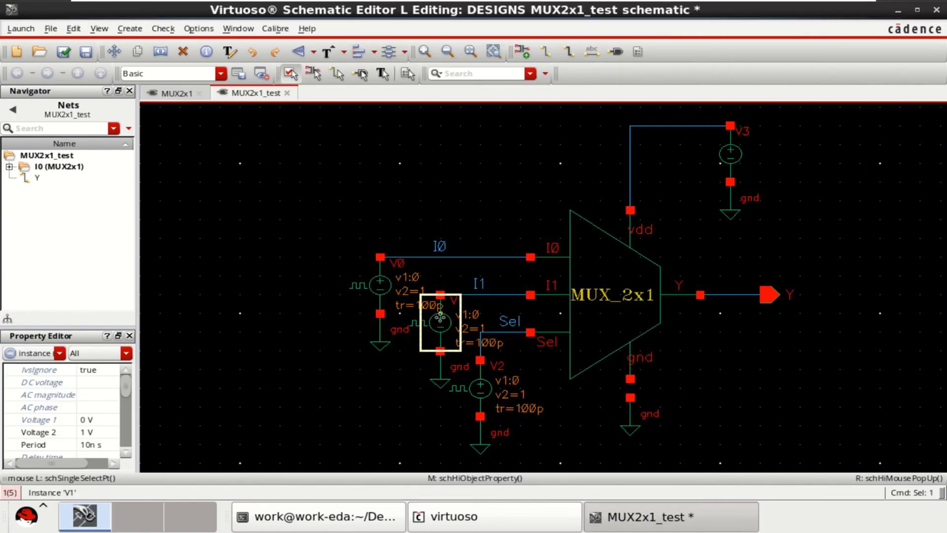
pyautogui.doubleClick(438, 319)
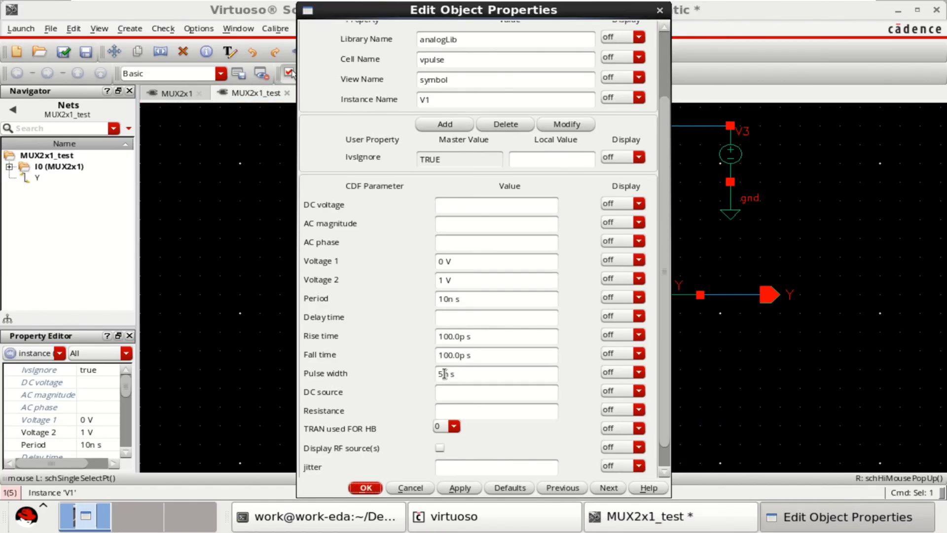
pyautogui.write('10n s')
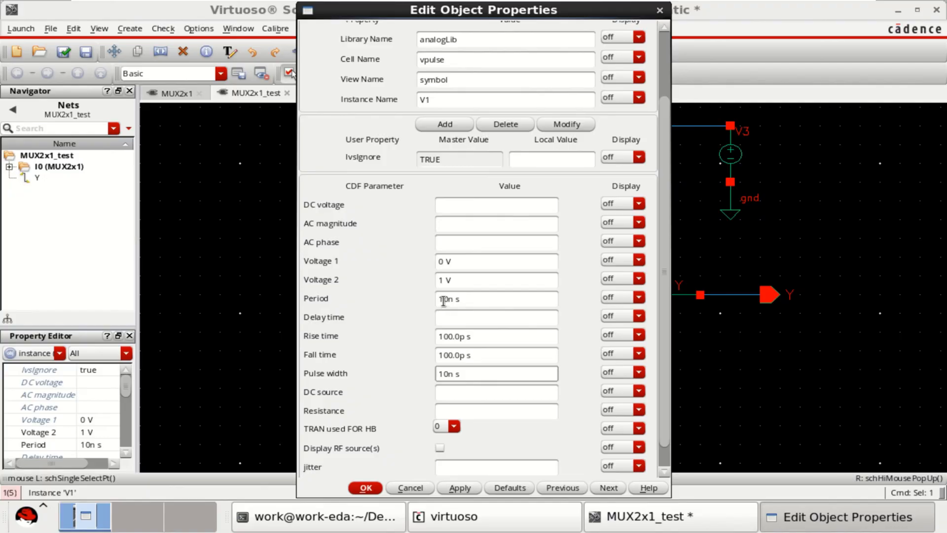
pyautogui.write('20n s')
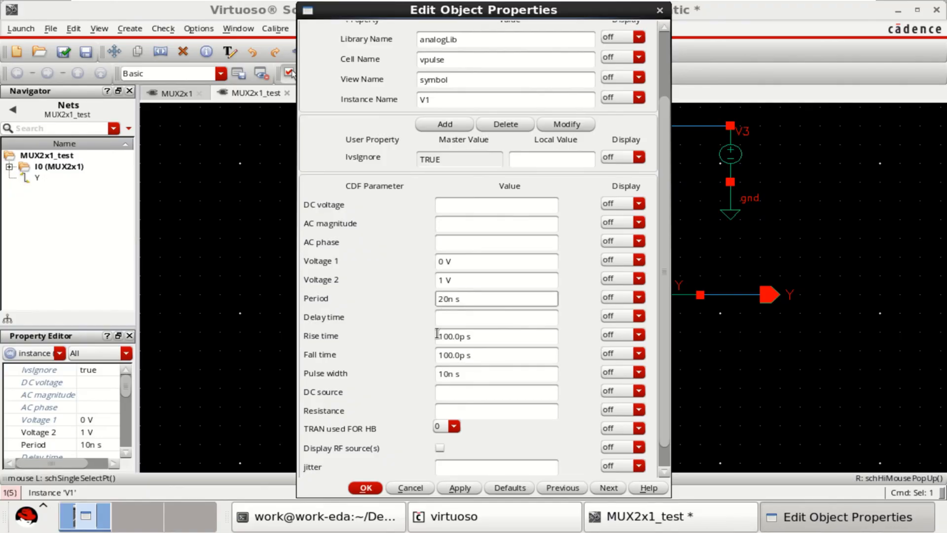
pyautogui.click(364, 488)
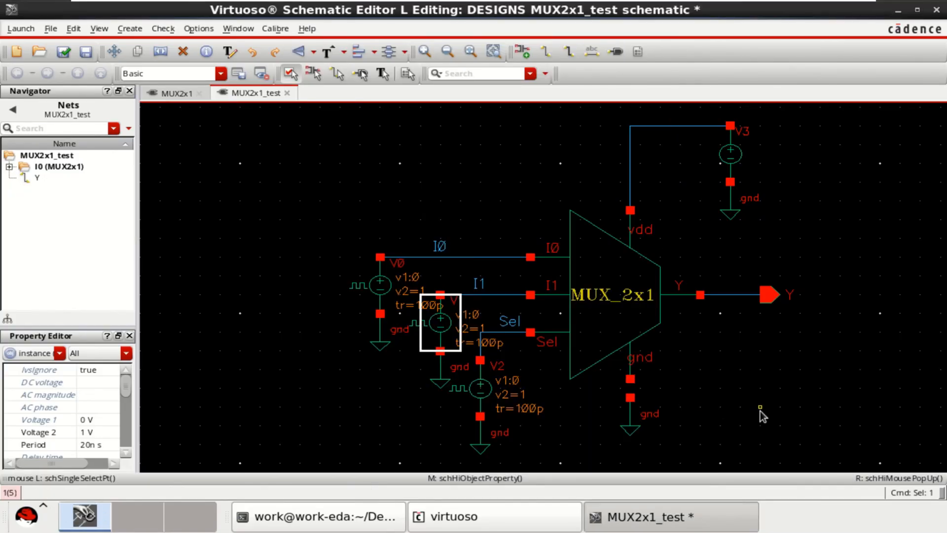
# Give V2 a 20n s pulse width and 40n s period
pyautogui.doubleClick(437, 325)
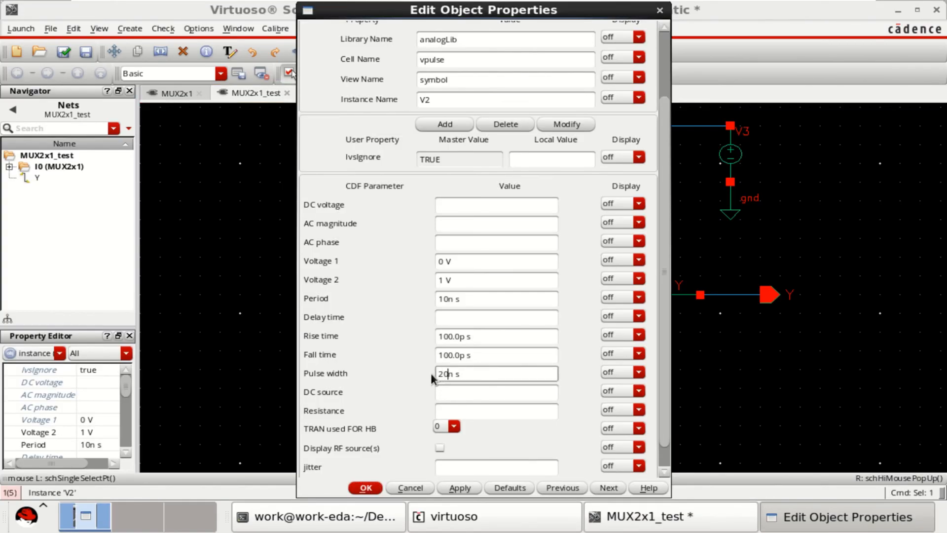
pyautogui.click(495, 298)
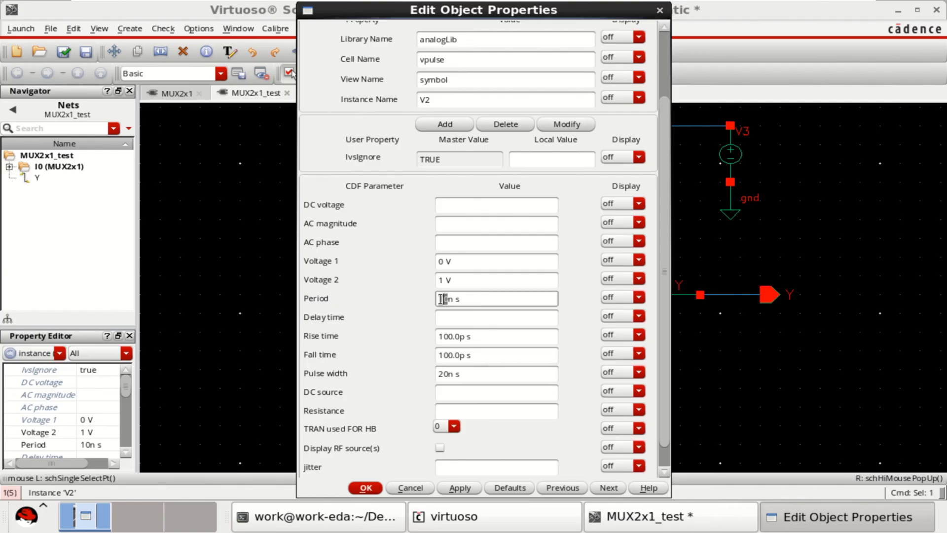
pyautogui.write('40n s')
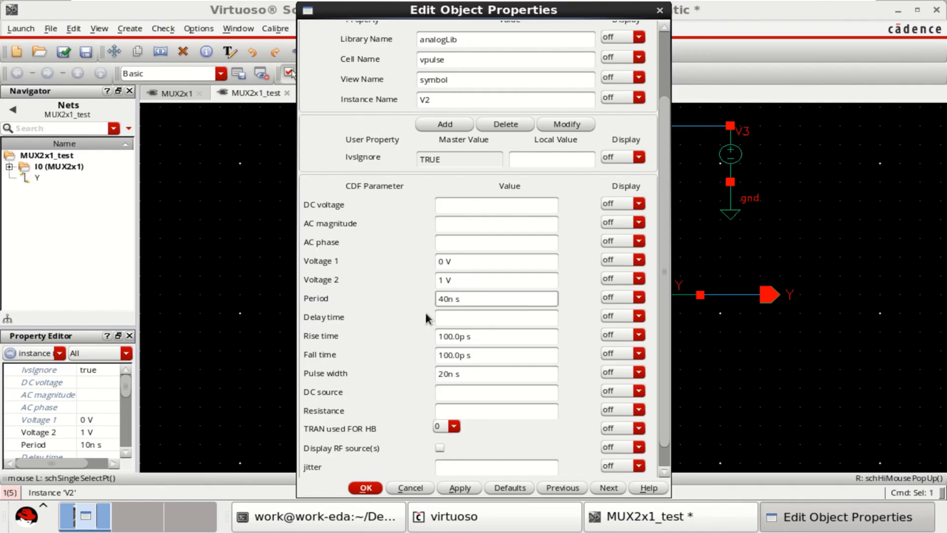
pyautogui.click(364, 487)
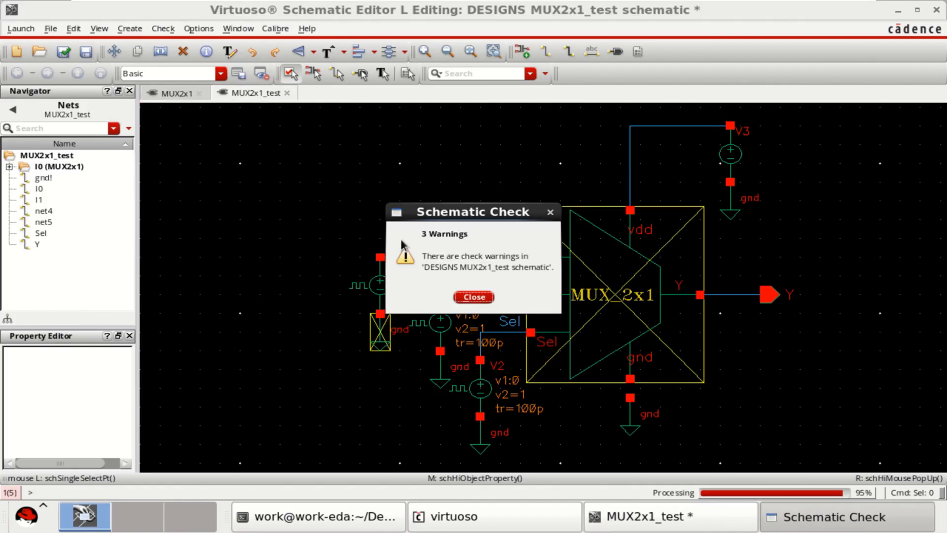
# Check and save the testbench and review the I0/I1 name-collision warnings in Find Marker
pyautogui.click(474, 297)
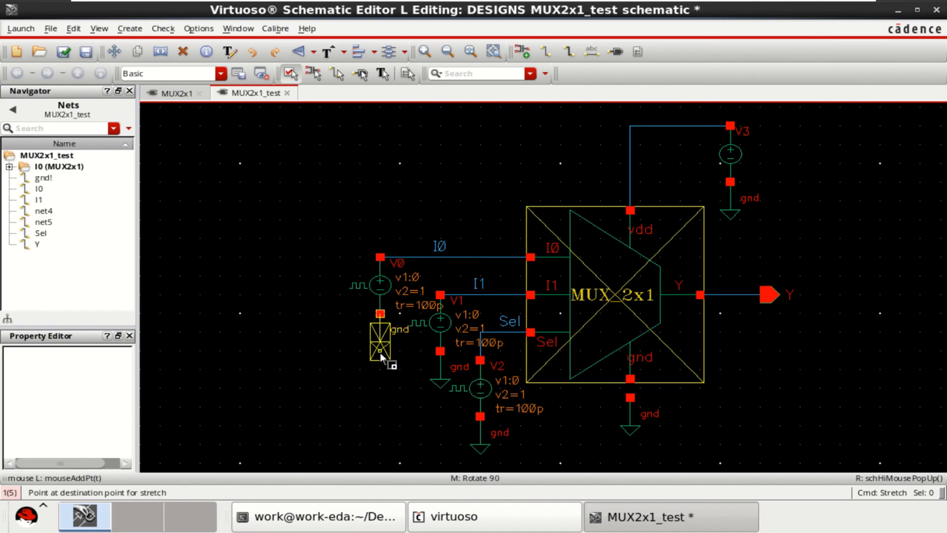
pyautogui.click(62, 51)
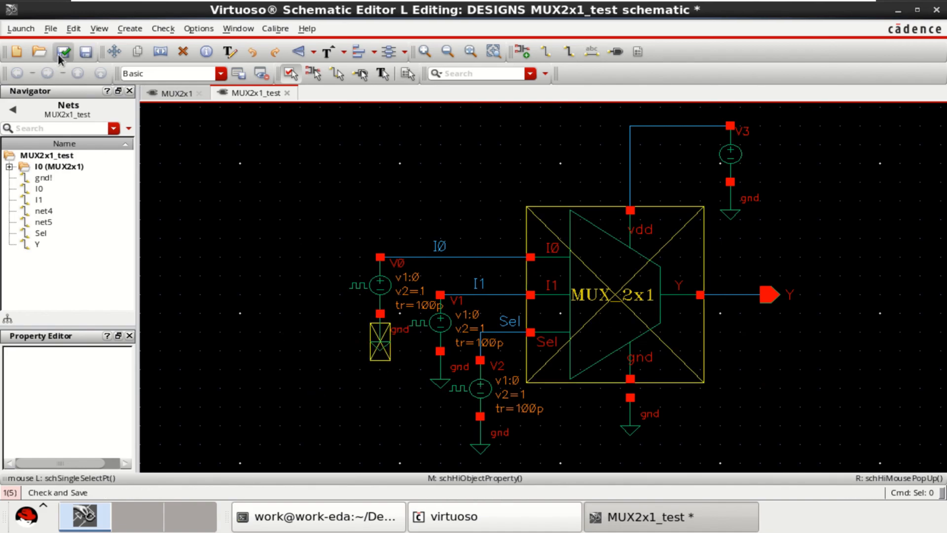
pyautogui.click(62, 53)
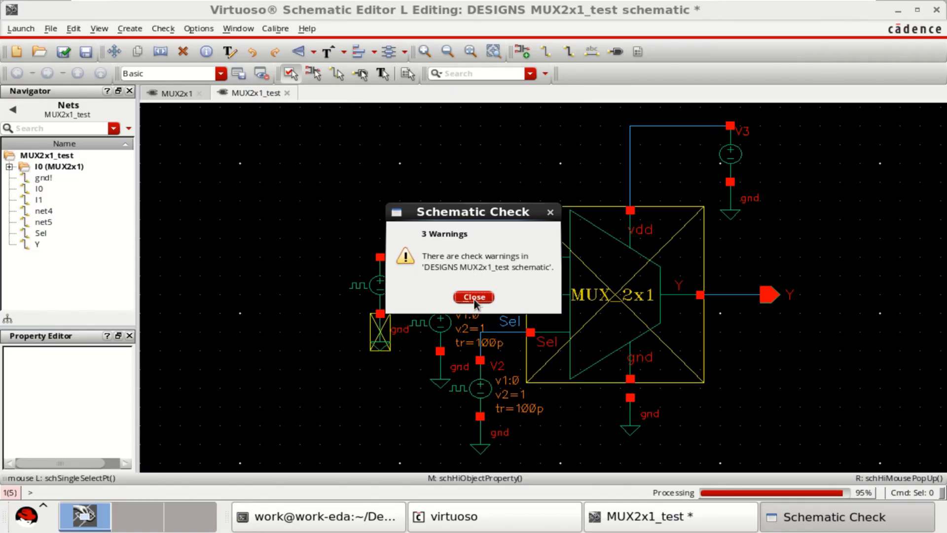
pyautogui.click(472, 297)
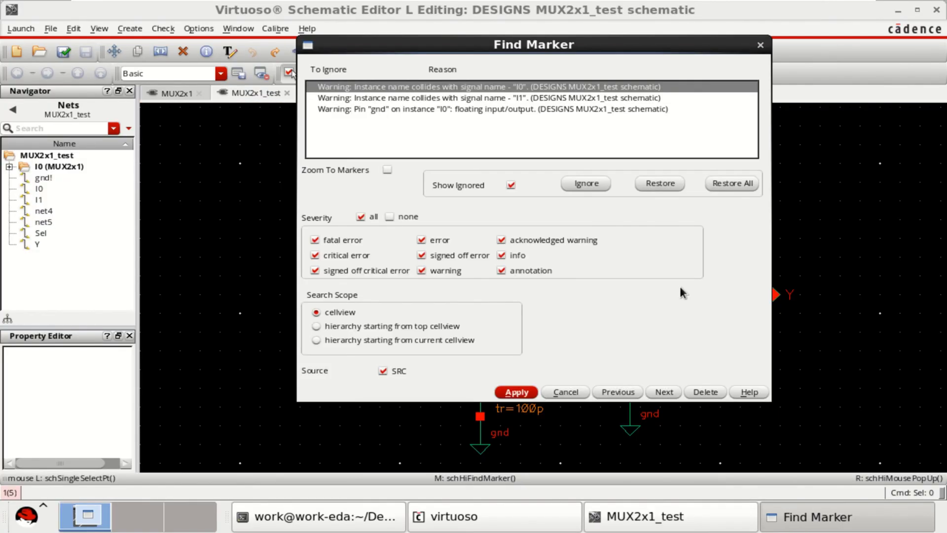
pyautogui.moveTo(396, 103)
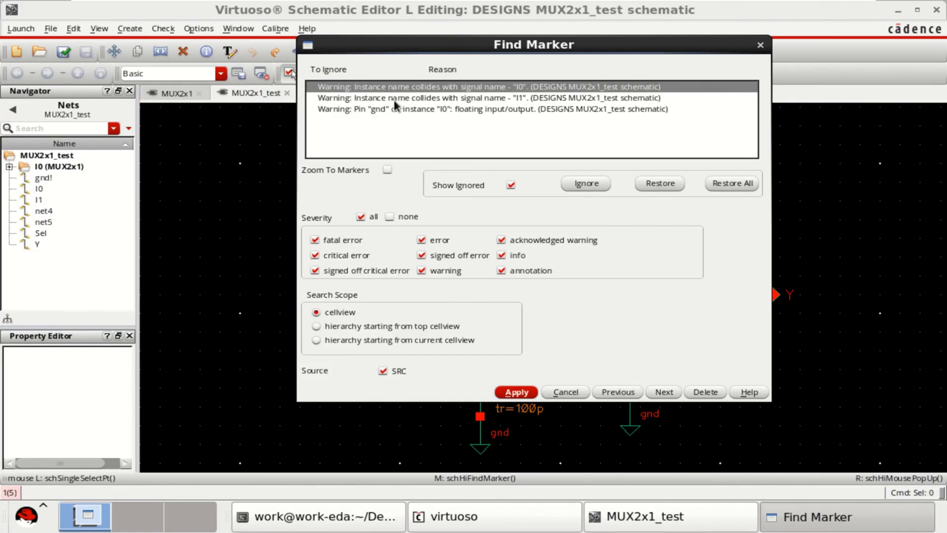
pyautogui.click(516, 392)
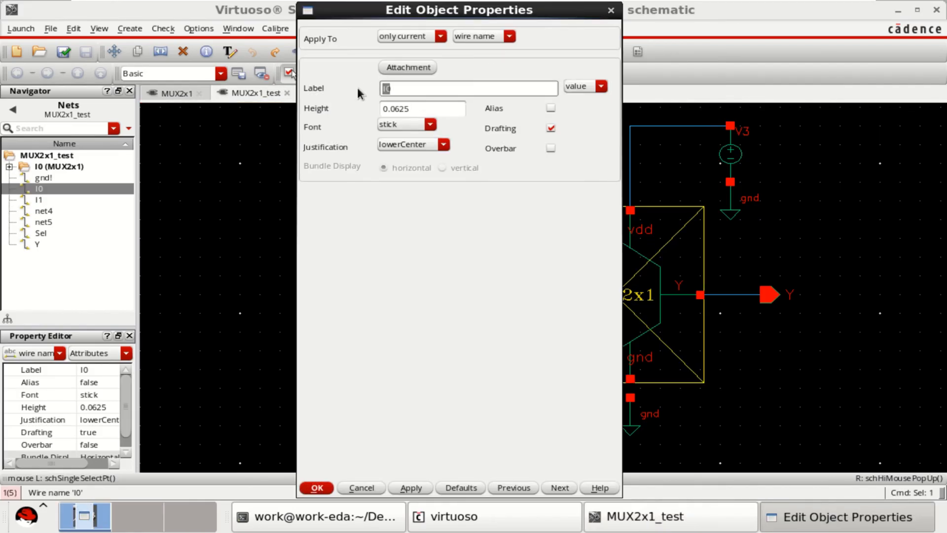
# Rename the first and second input wire labels to d0 and d1
pyautogui.write('d0')
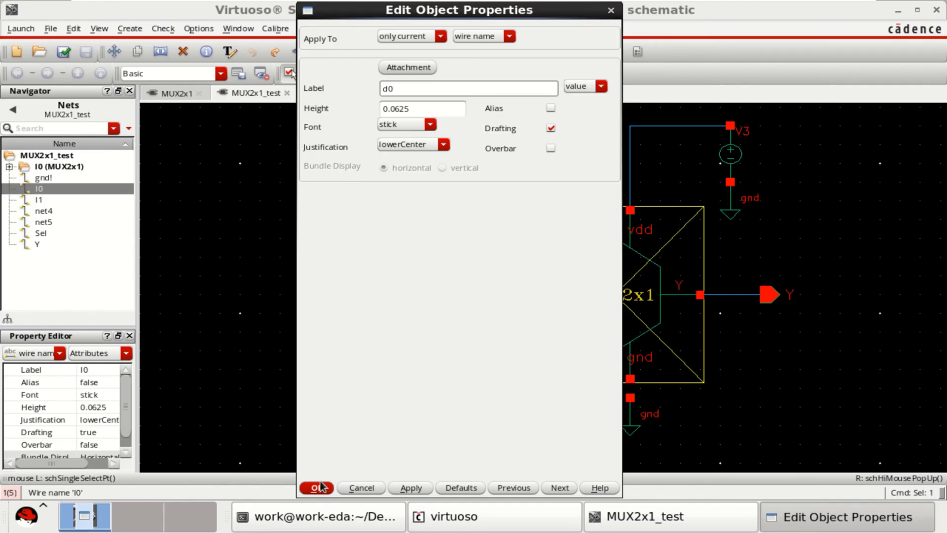
pyautogui.click(317, 488)
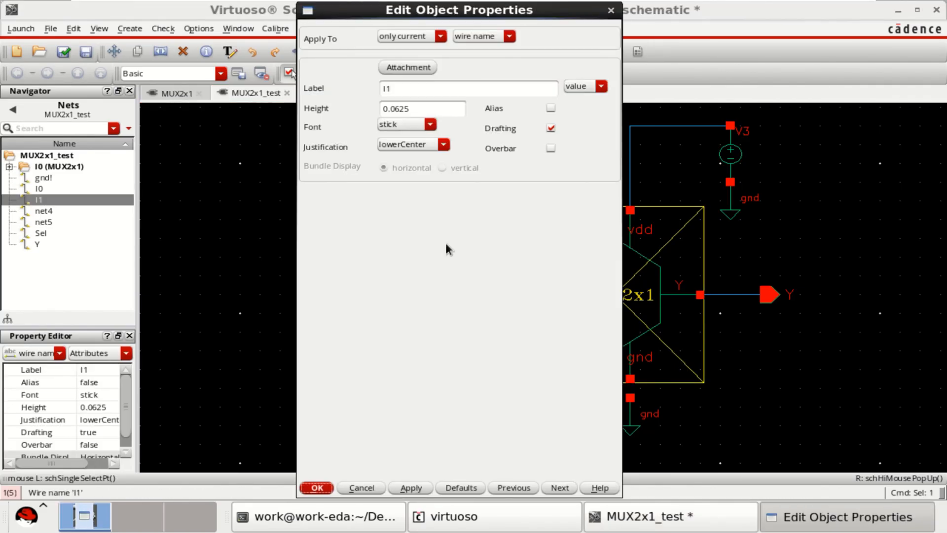
pyautogui.write('d')
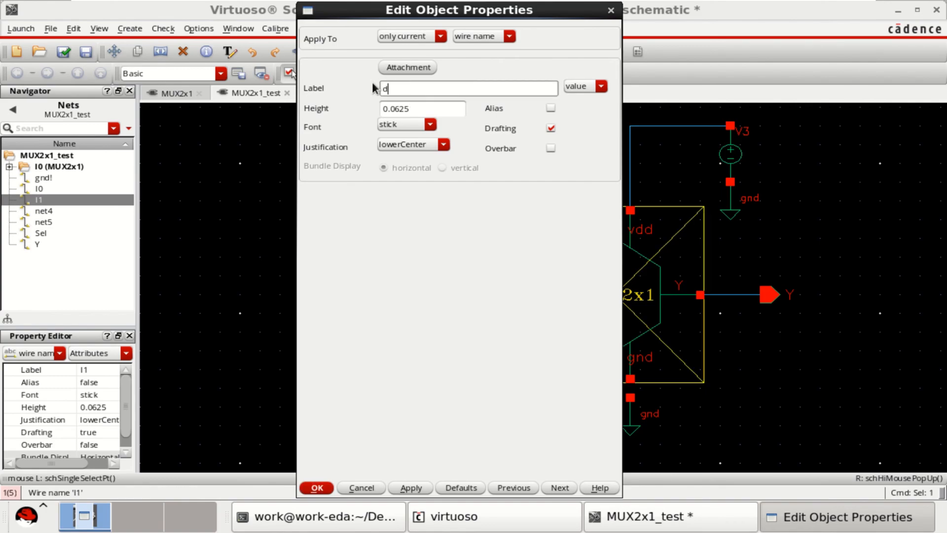
pyautogui.click(316, 487)
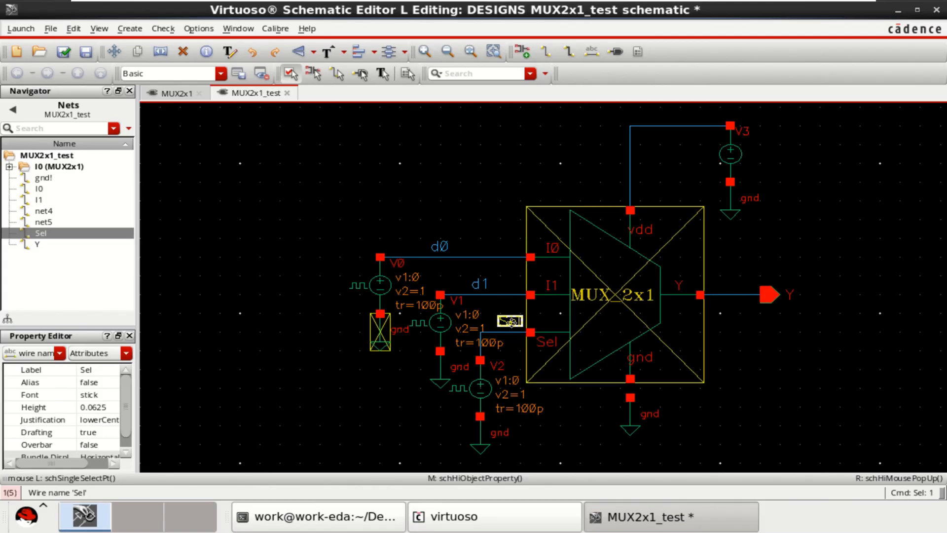
# Rename the Sel wire label to S
pyautogui.doubleClick(508, 320)
pyautogui.write('S')
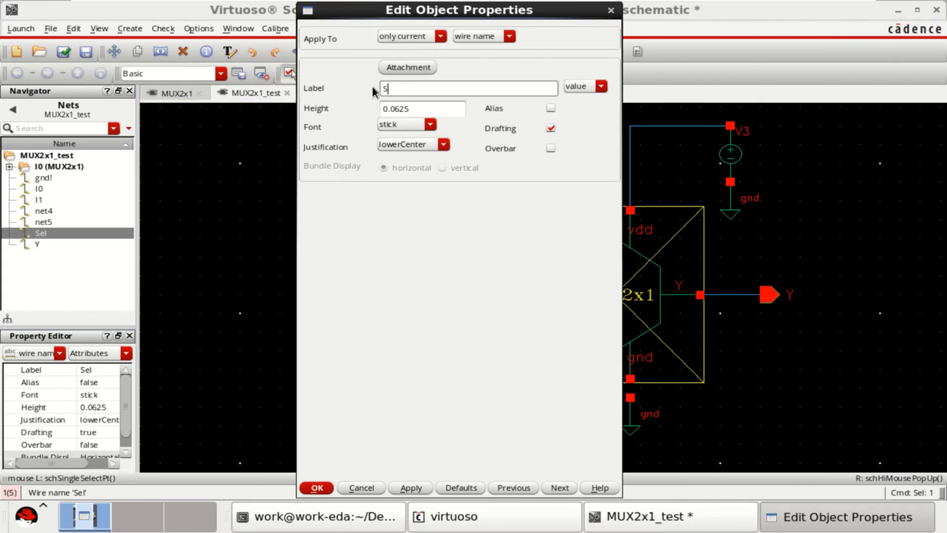
pyautogui.click(316, 488)
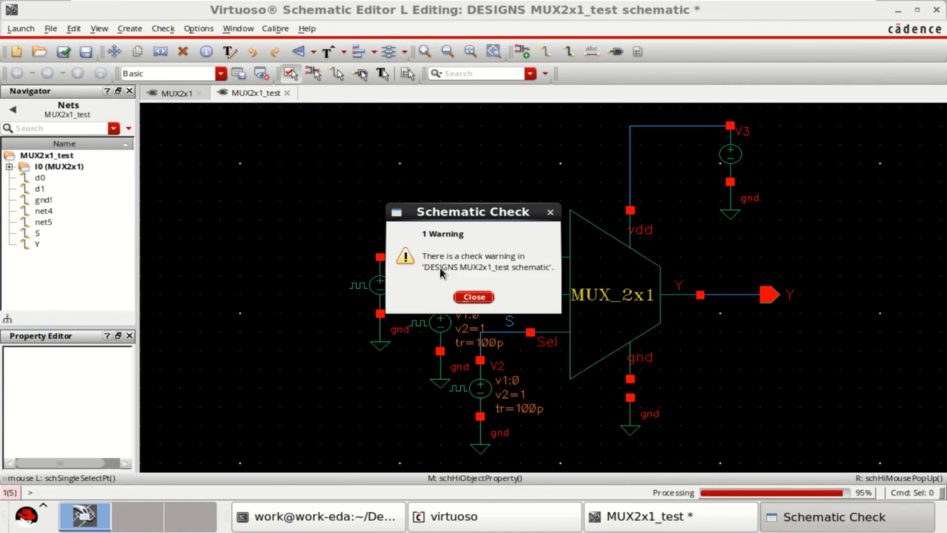
# Zoom to the floating gnd pin warning marker on MUX_2x1, fit the view, then check and save
pyautogui.click(473, 297)
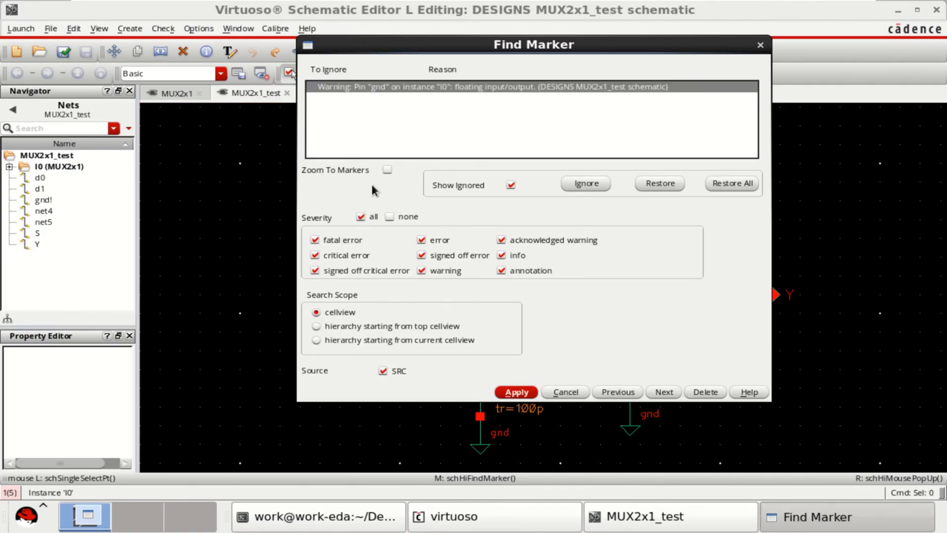
pyautogui.click(387, 170)
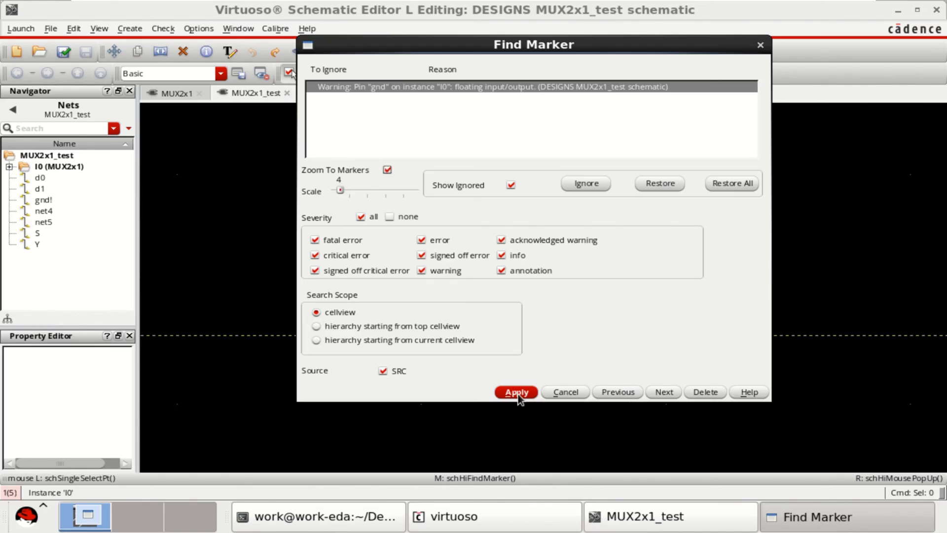
pyautogui.click(515, 392)
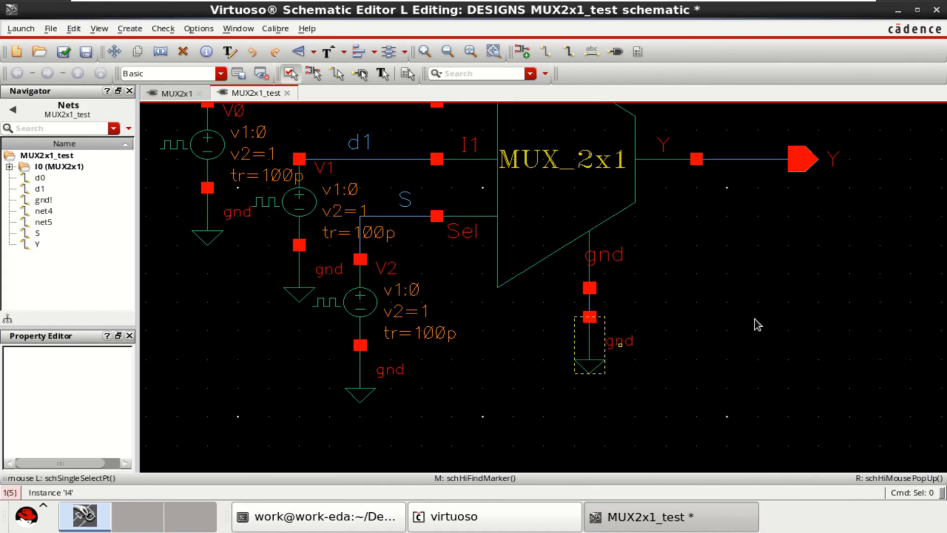
pyautogui.click(63, 52)
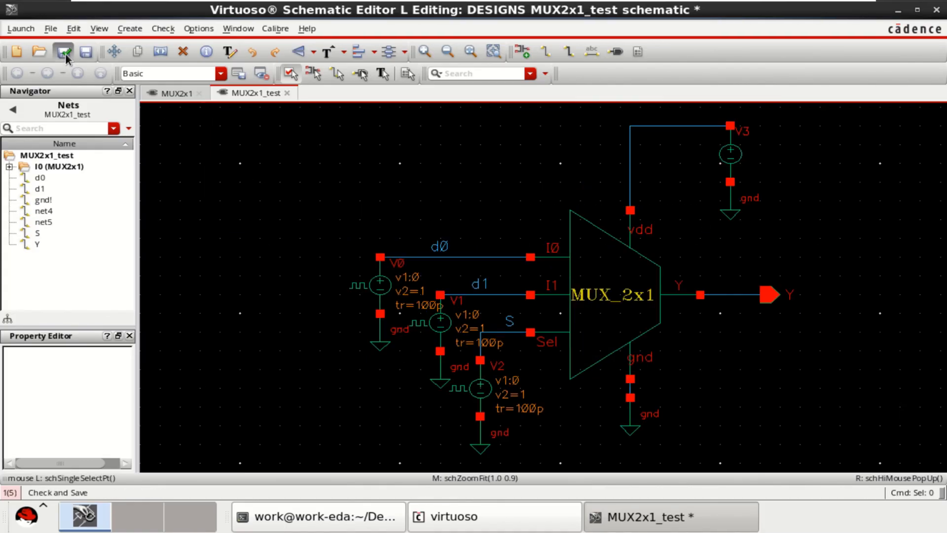
pyautogui.click(613, 293)
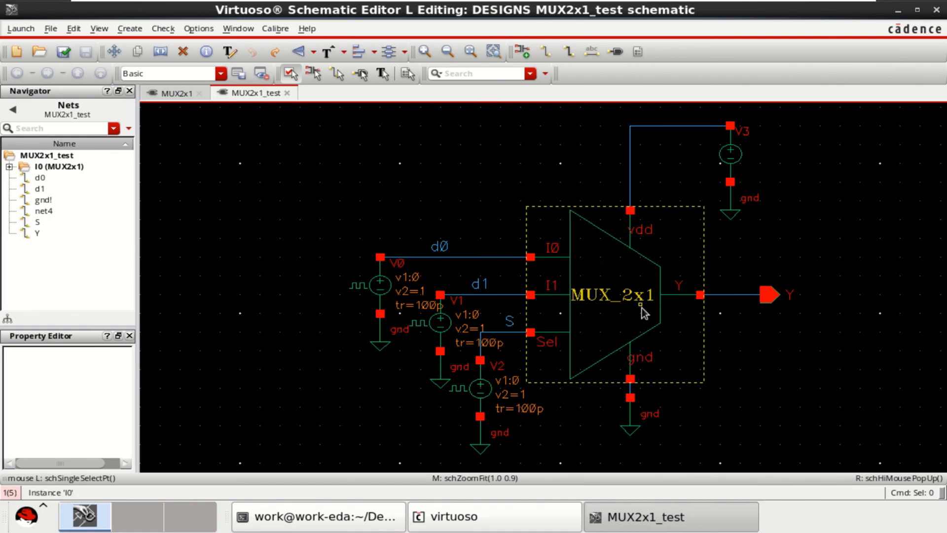
pyautogui.click(610, 296)
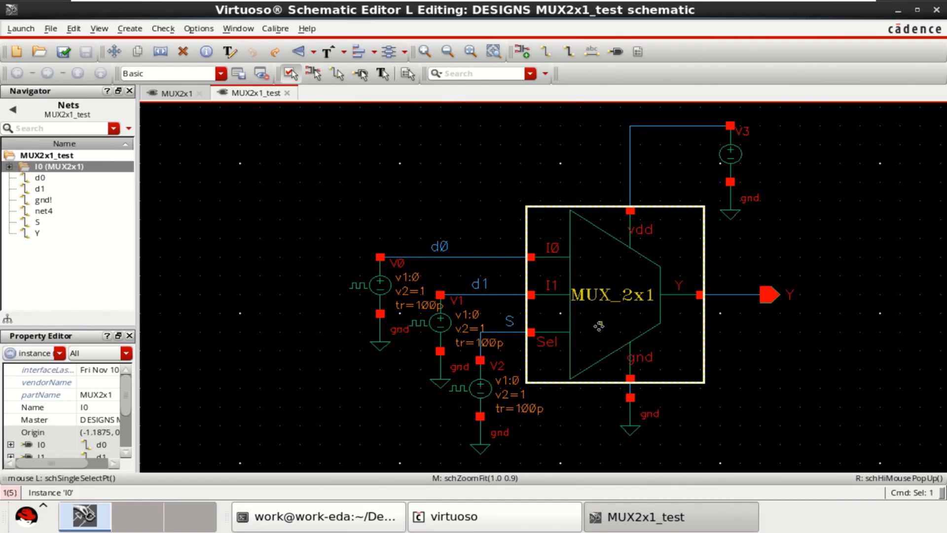
pyautogui.doubleClick(610, 294)
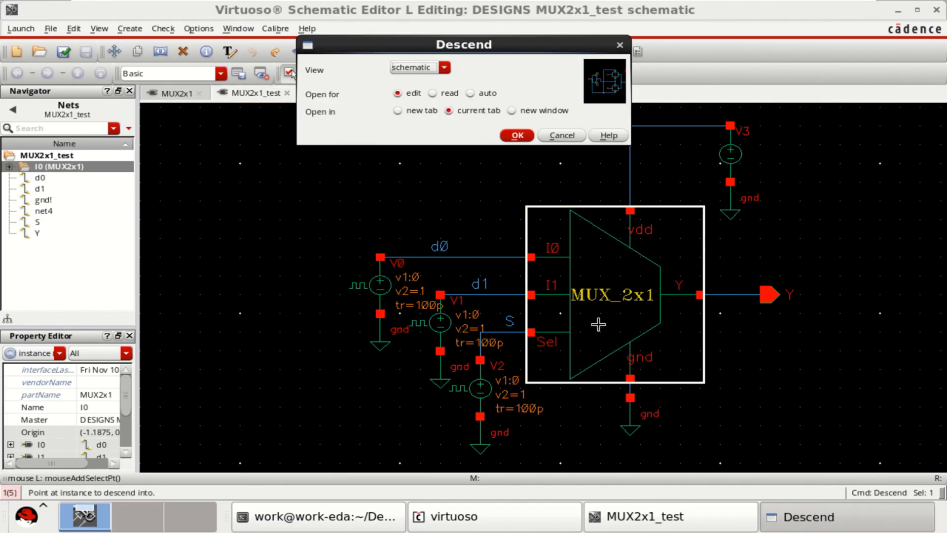
pyautogui.click(515, 135)
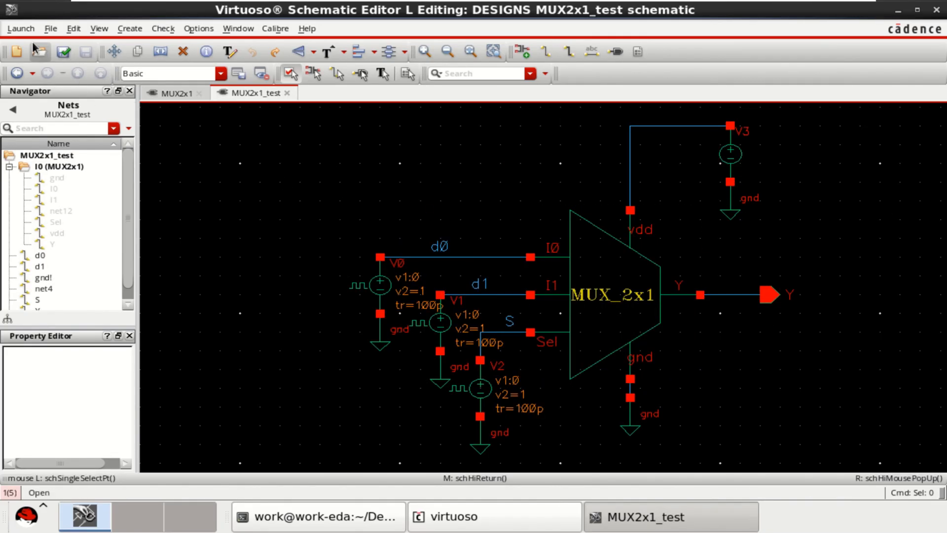
# Set the supply source V3 to a DC voltage of 1
pyautogui.click(730, 154)
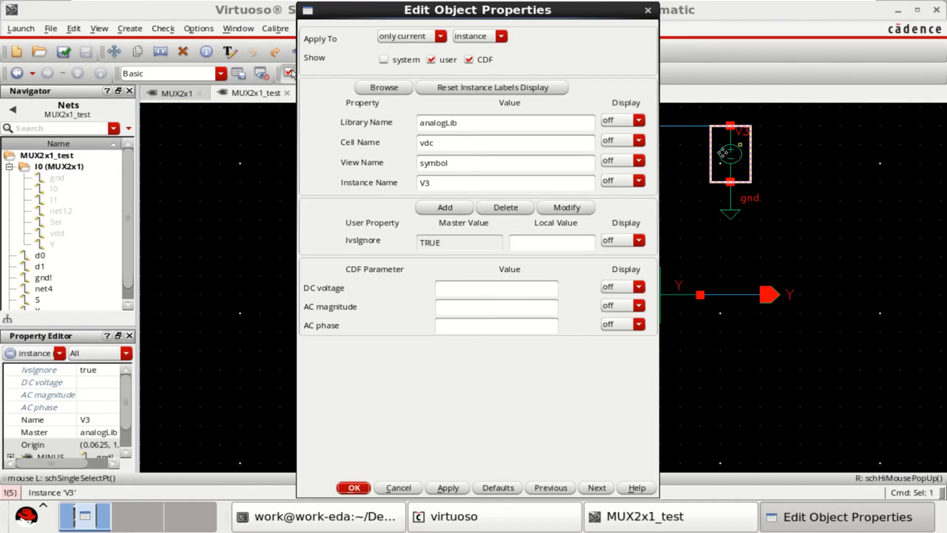
pyautogui.write('1')
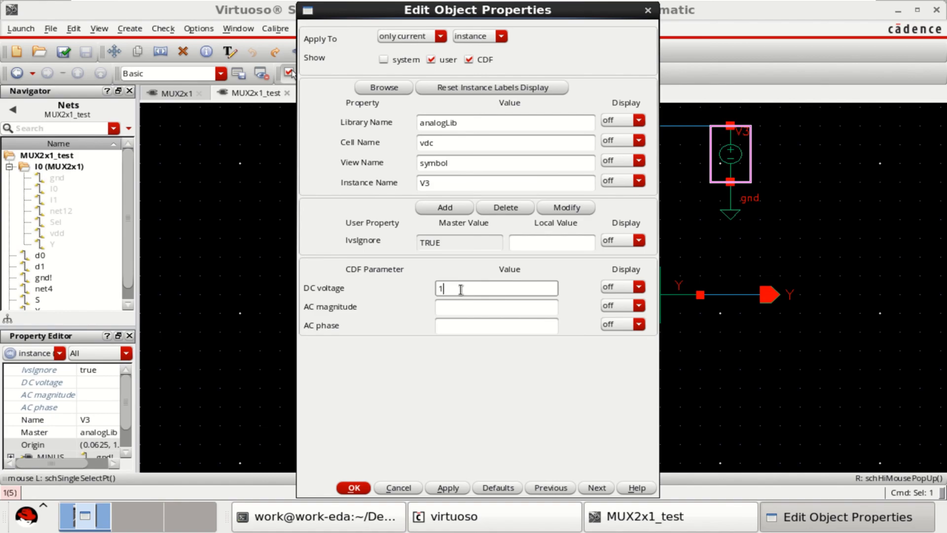
pyautogui.click(353, 487)
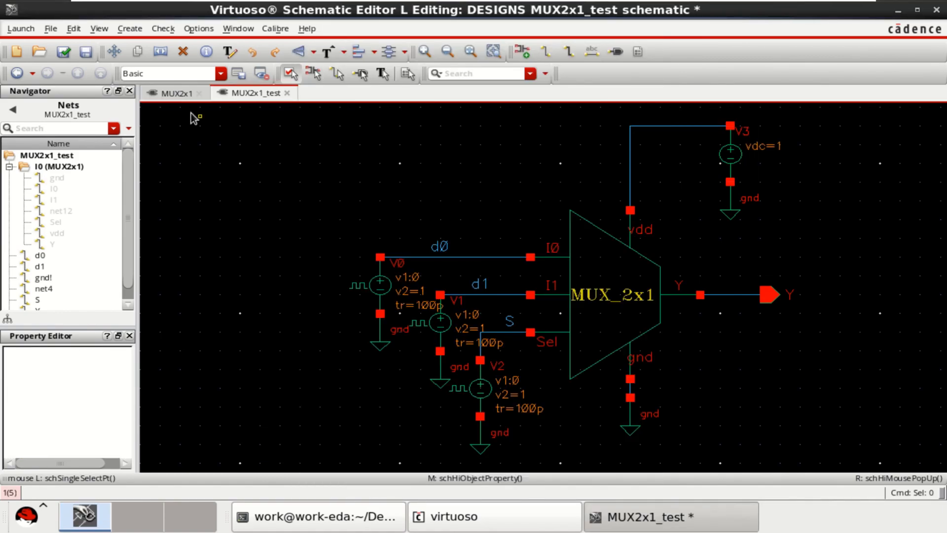
# Check and save the MUX2x1_test schematic from the File menu
pyautogui.click(51, 29)
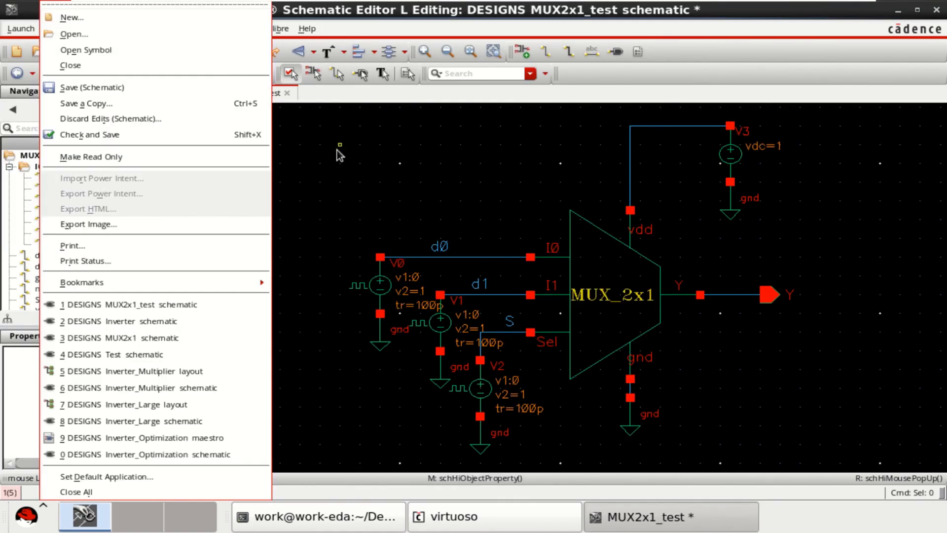
pyautogui.click(91, 134)
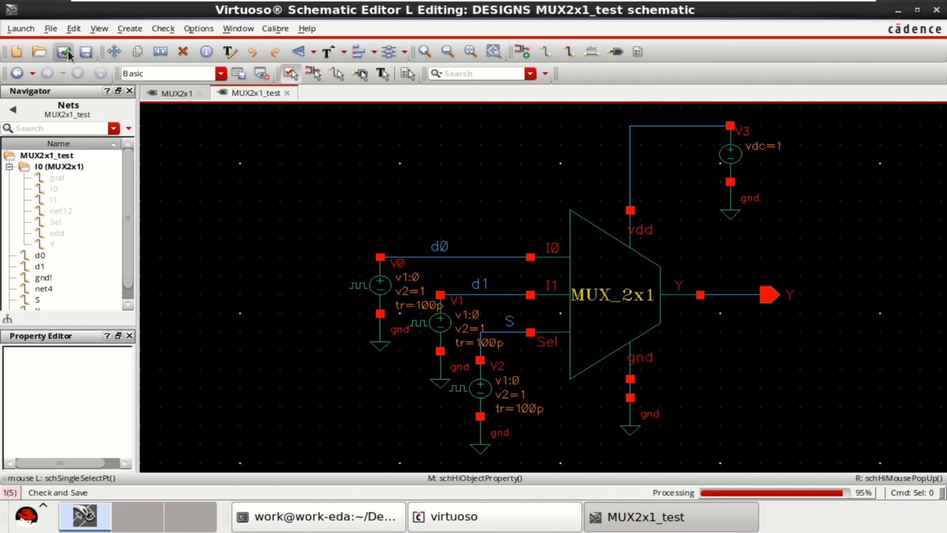
pyautogui.click(20, 29)
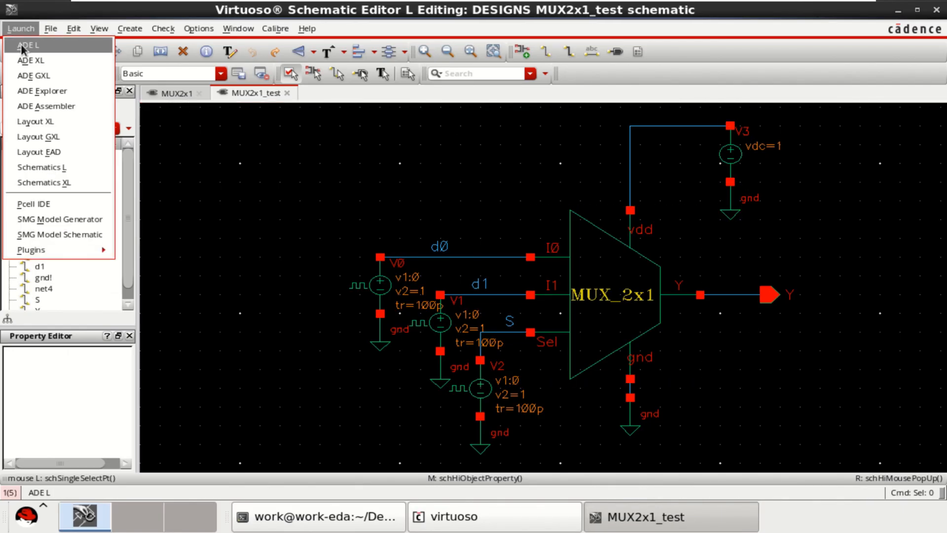
# Launch ADE L and set a transient analysis with stop time 100n, then begin editing outputs
pyautogui.click(27, 44)
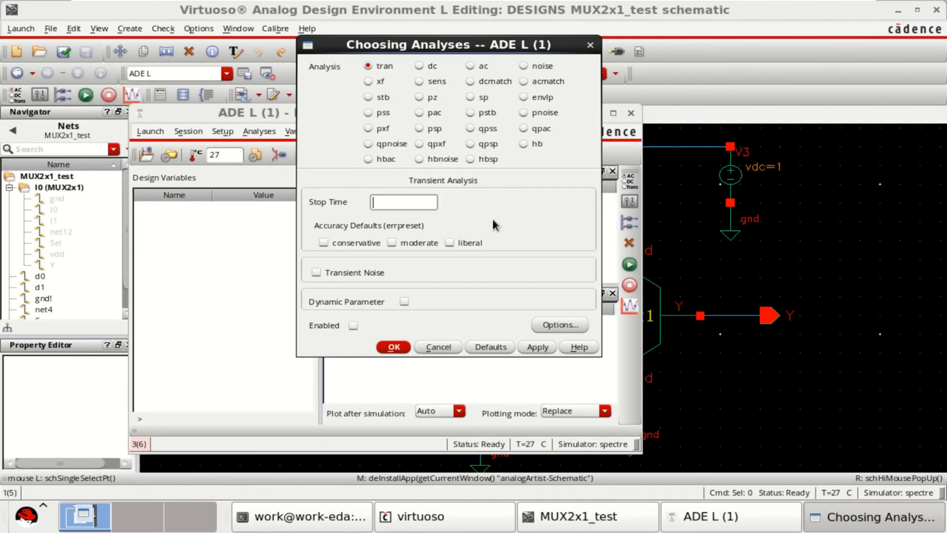
pyautogui.click(402, 203)
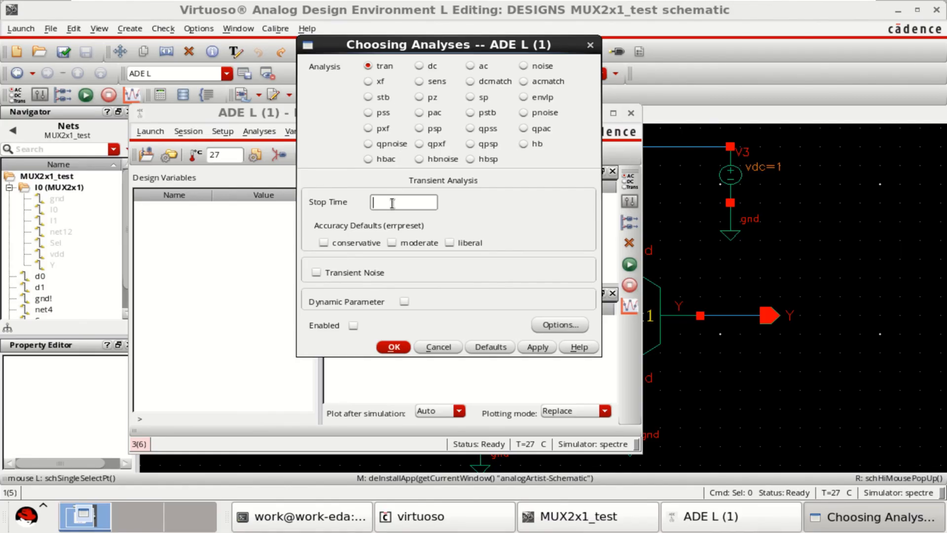
pyautogui.write('100n')
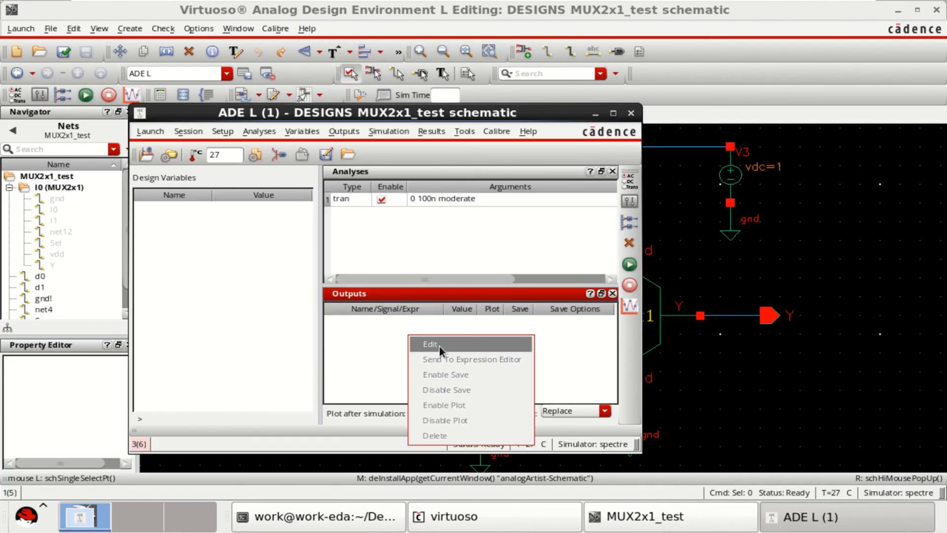
pyautogui.click(430, 344)
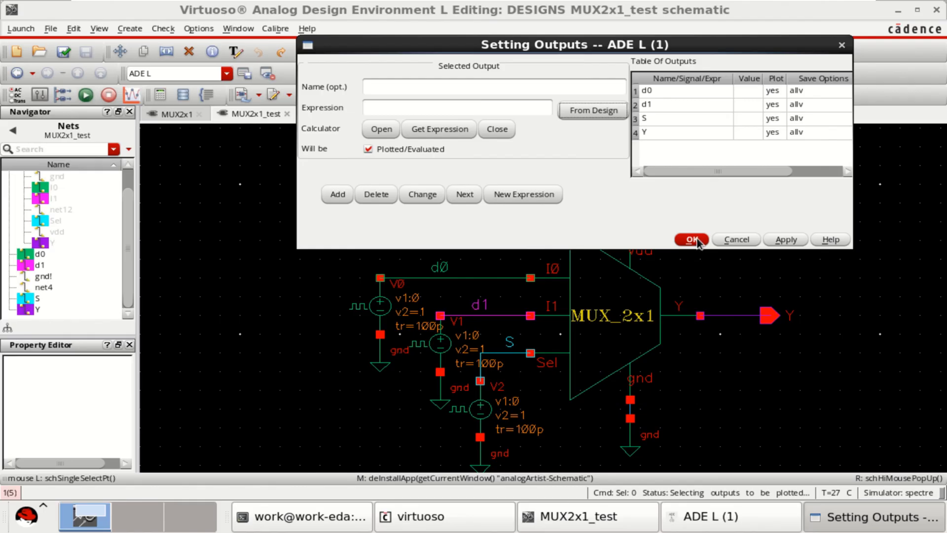
# Accept outputs d0, d1, S, Y and the gpdk090 model library, then netlist and run the transient simulation
pyautogui.click(691, 239)
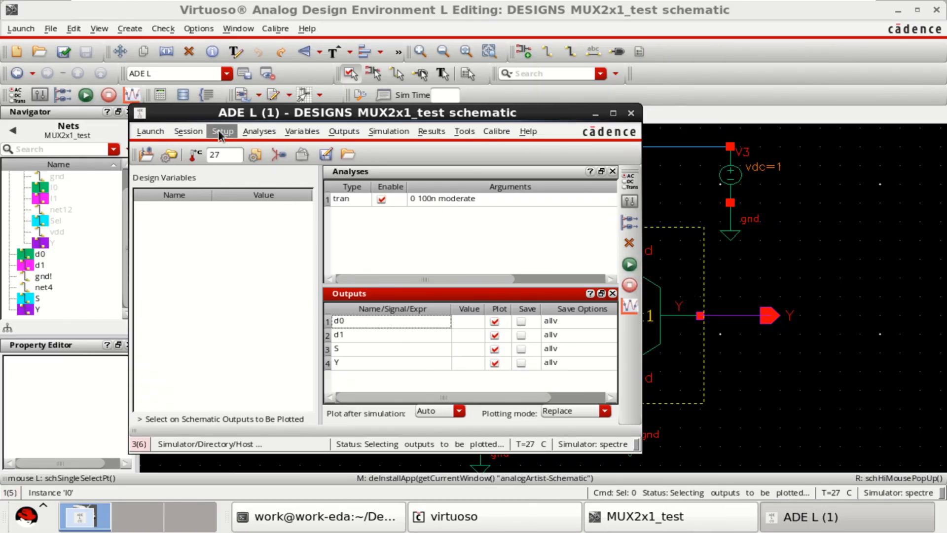
pyautogui.click(222, 131)
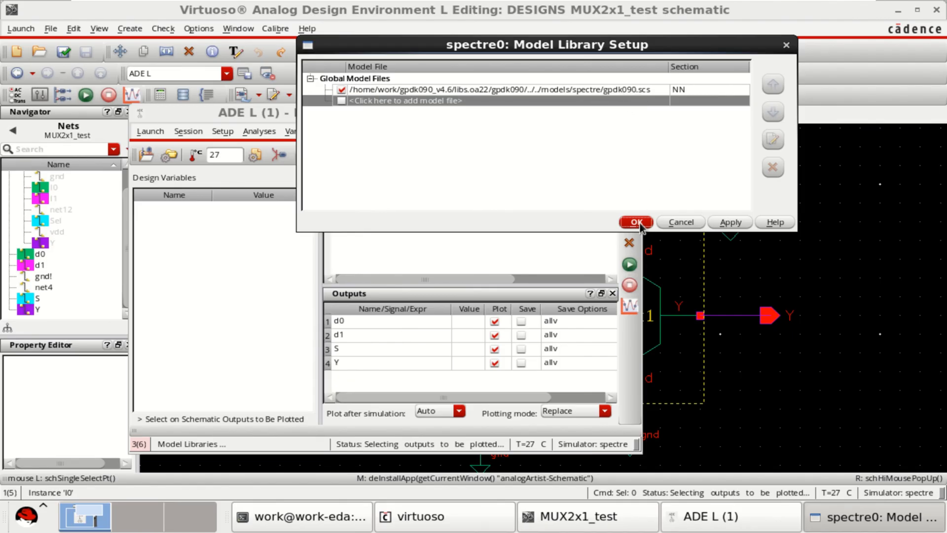
pyautogui.click(634, 222)
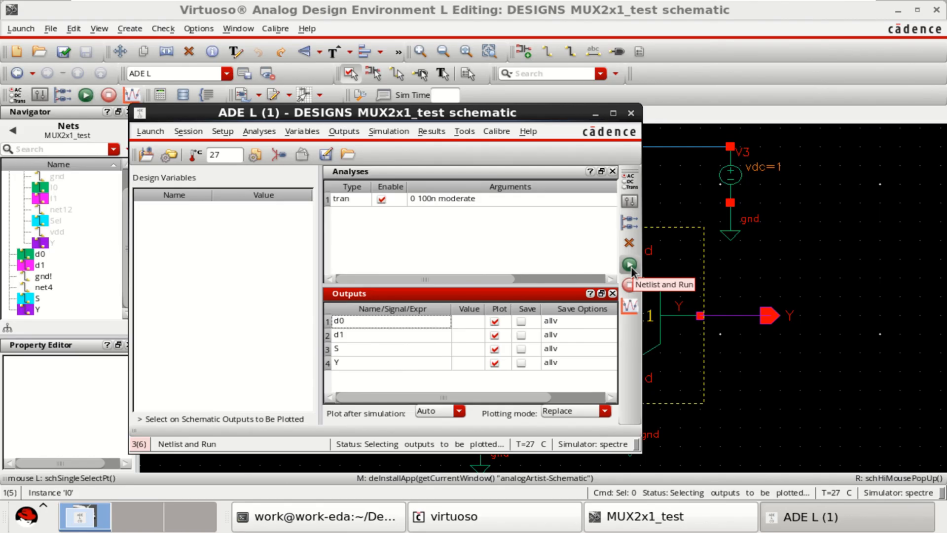
pyautogui.click(629, 265)
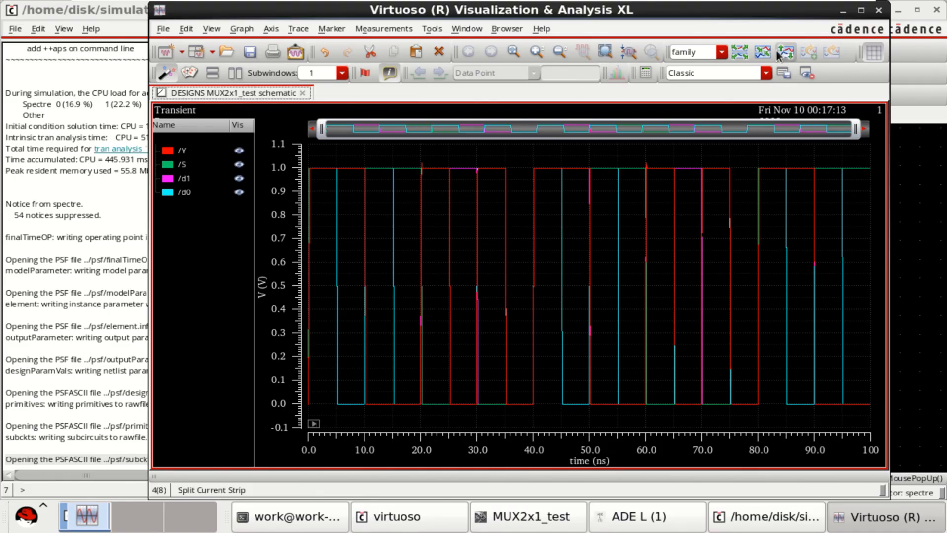
# Split the overlaid d0, d1, S and Y waveforms into separate strips
pyautogui.click(786, 53)
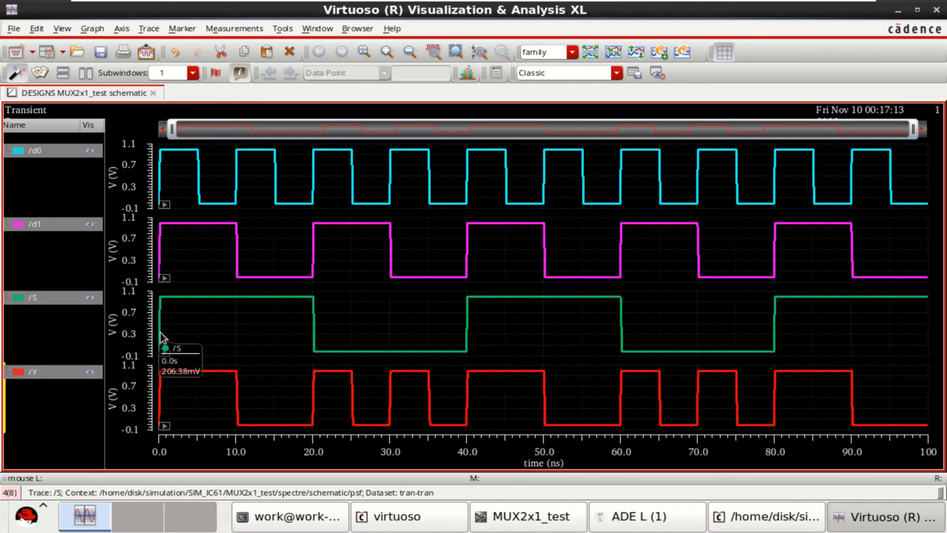
pyautogui.moveTo(320, 303)
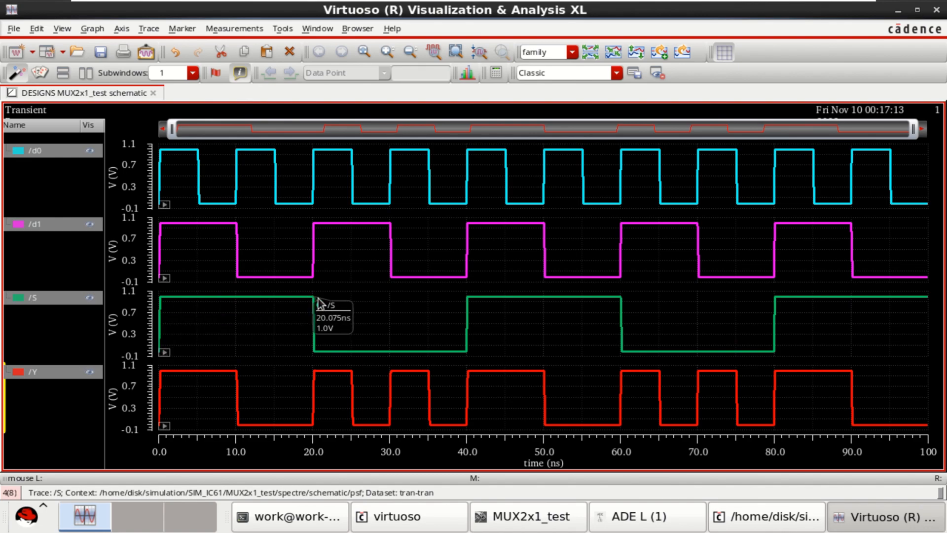
pyautogui.moveTo(166, 284)
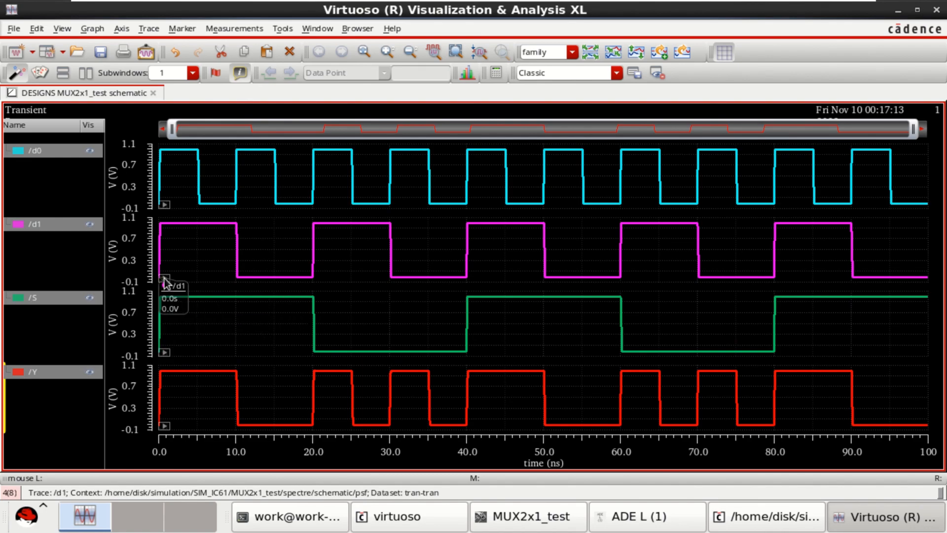
pyautogui.moveTo(108, 235)
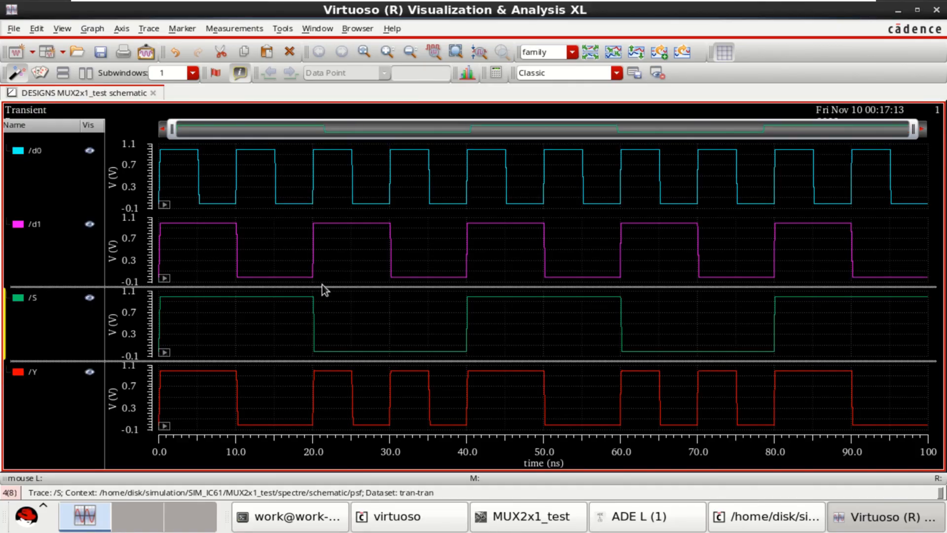
pyautogui.moveTo(317, 257)
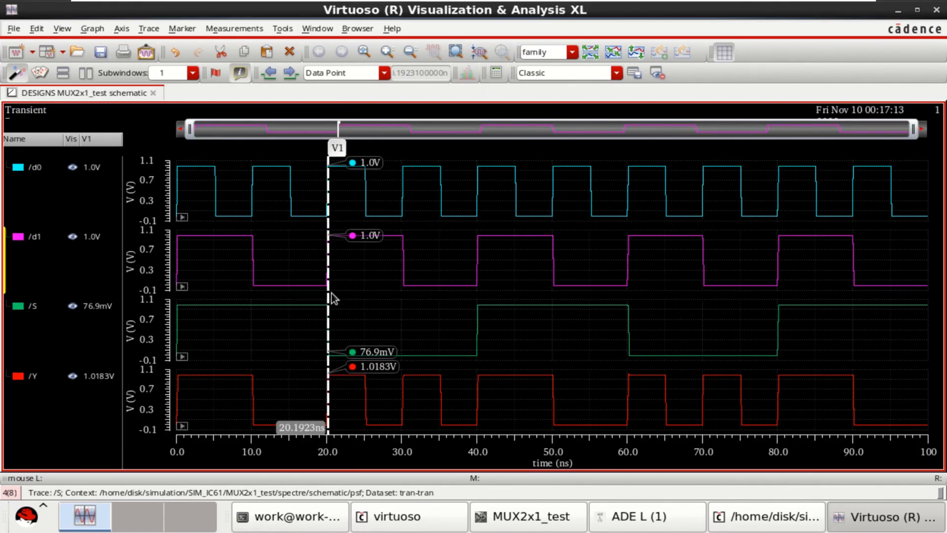
# Place vertical marker V1 and read trace values at about 20 ns, 40 ns and 60 ns
pyautogui.moveTo(331, 295); pyautogui.dragTo(336, 295)
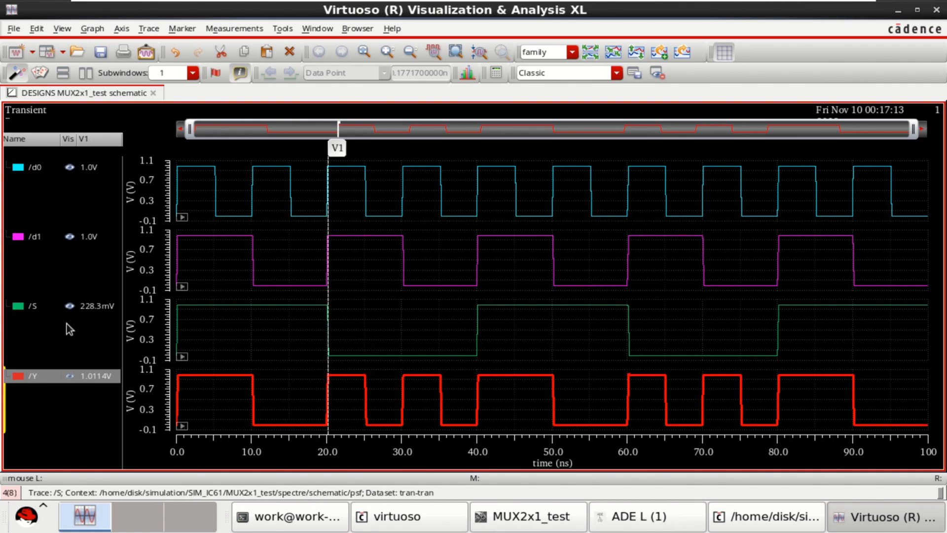
pyautogui.click(389, 356)
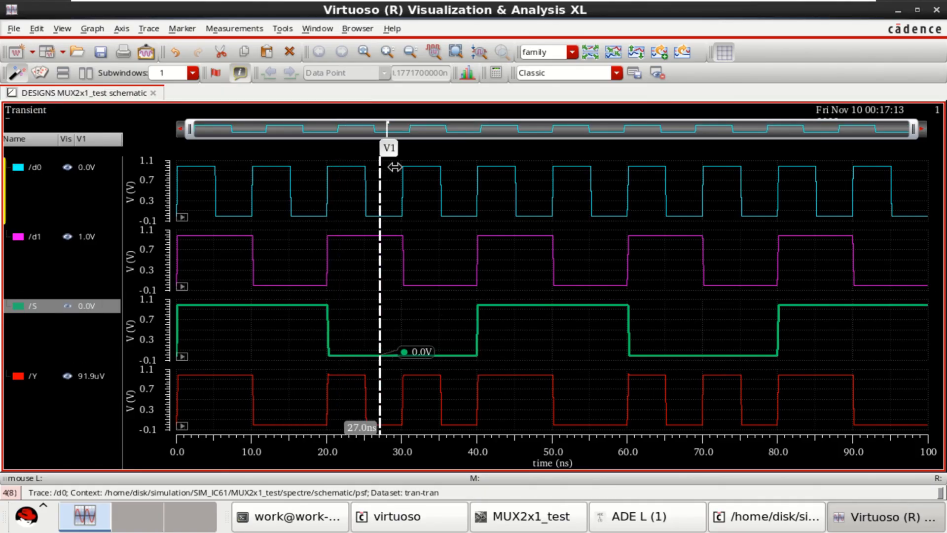
pyautogui.moveTo(382, 166); pyautogui.dragTo(479, 178)
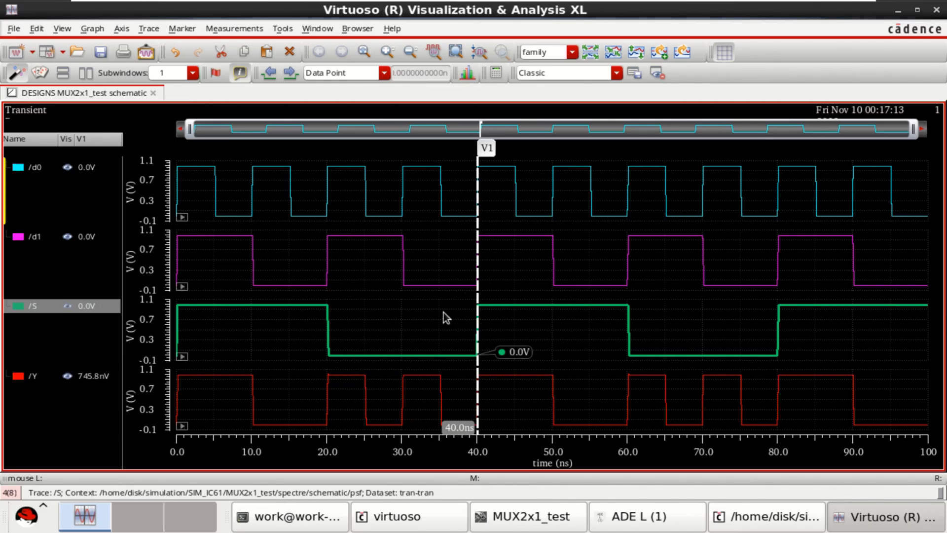
pyautogui.moveTo(489, 313)
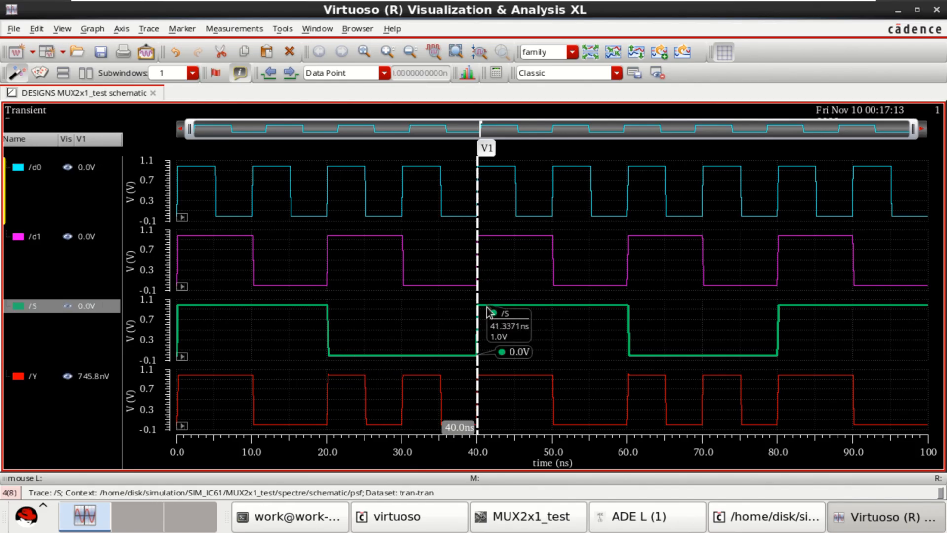
pyautogui.moveTo(508, 250)
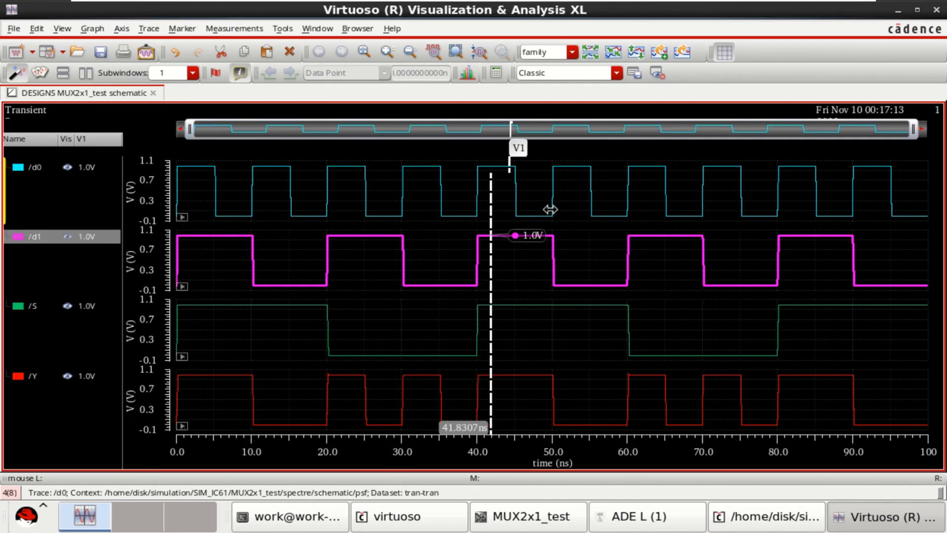
pyautogui.moveTo(492, 209); pyautogui.dragTo(626, 219)
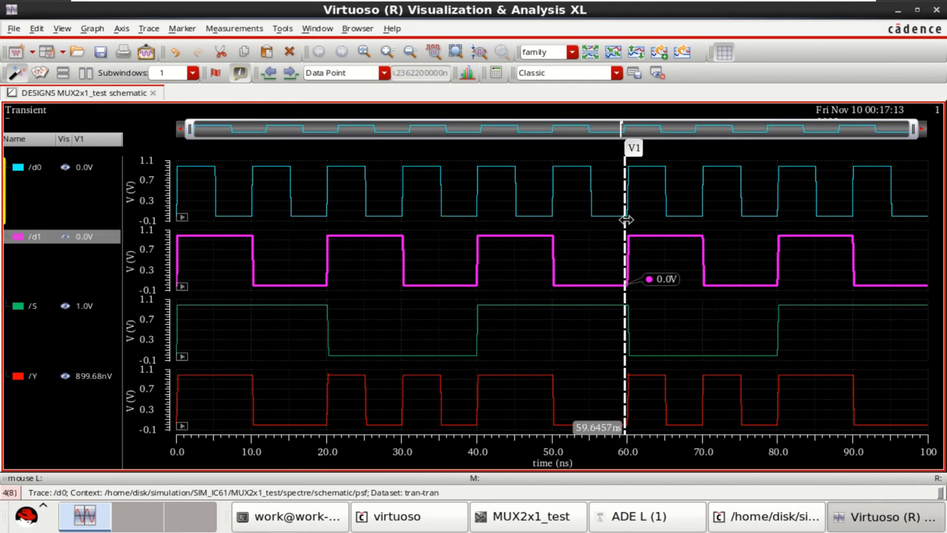